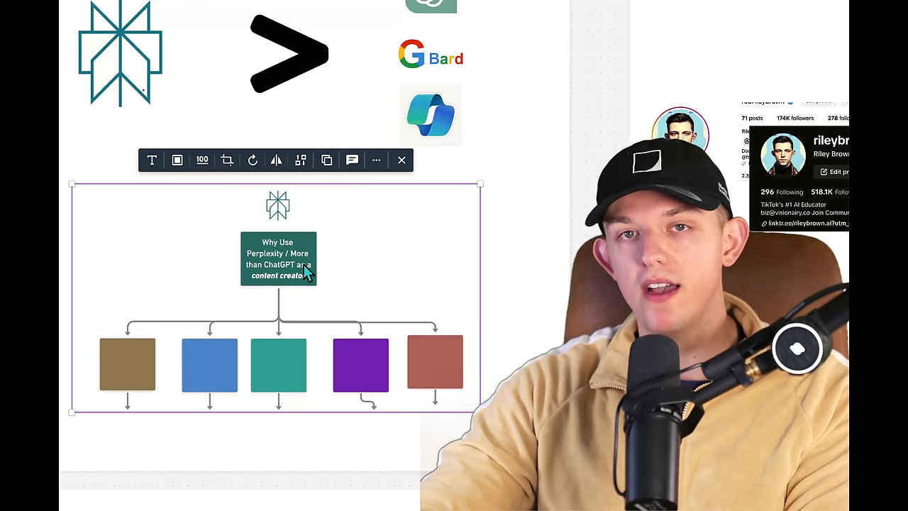
pyautogui.moveTo(389, 367)
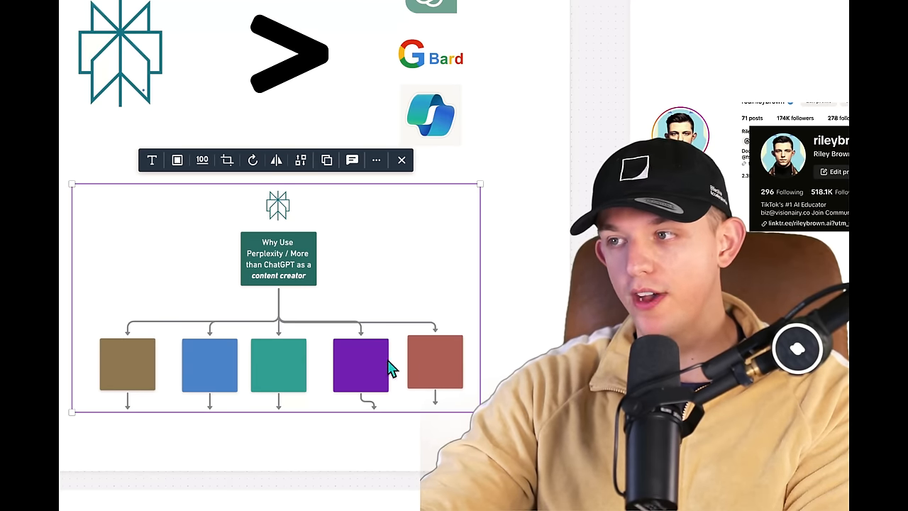
pyautogui.moveTo(474, 372)
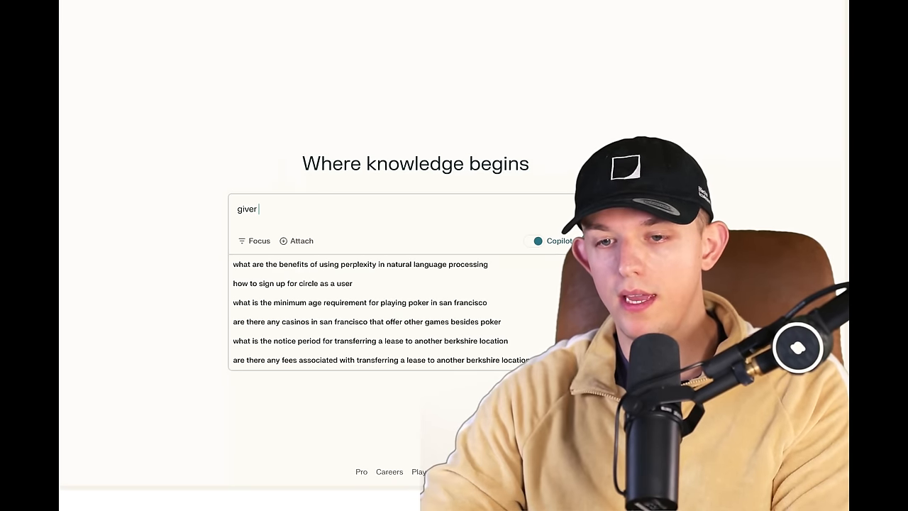
# Step: Ask for an in-depth report on Whimsical diagrams, presentations and the ChatGPT infographic plugin
pyautogui.write('give me an in depth report on whim')
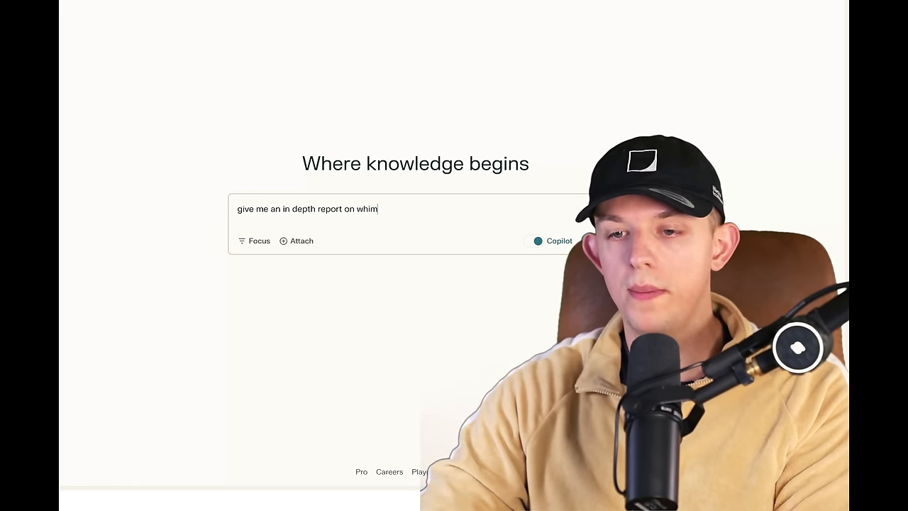
pyautogui.write('sical diagrams and what makes')
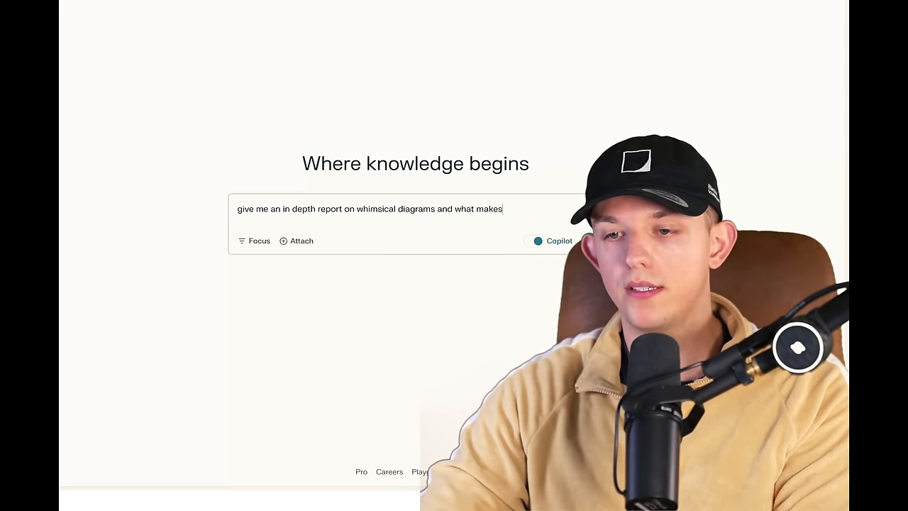
pyautogui.write('it useful for')
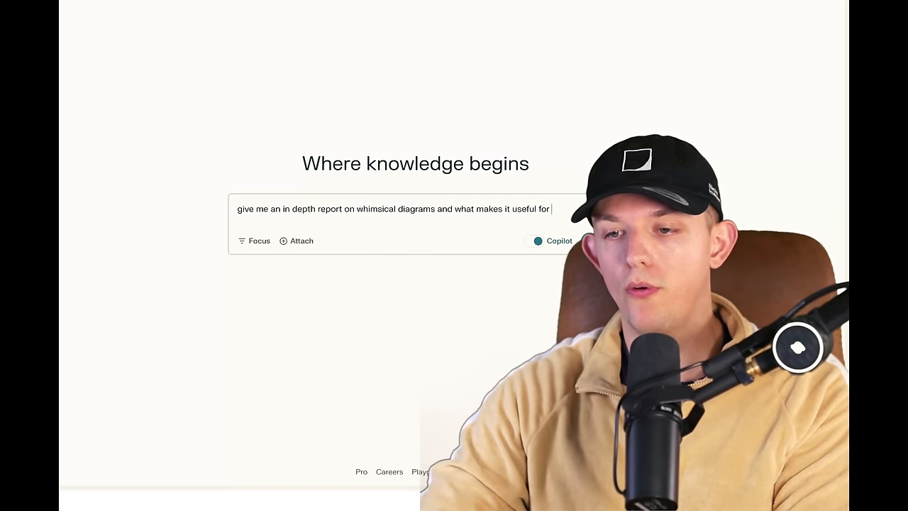
pyautogui.write('presentations and')
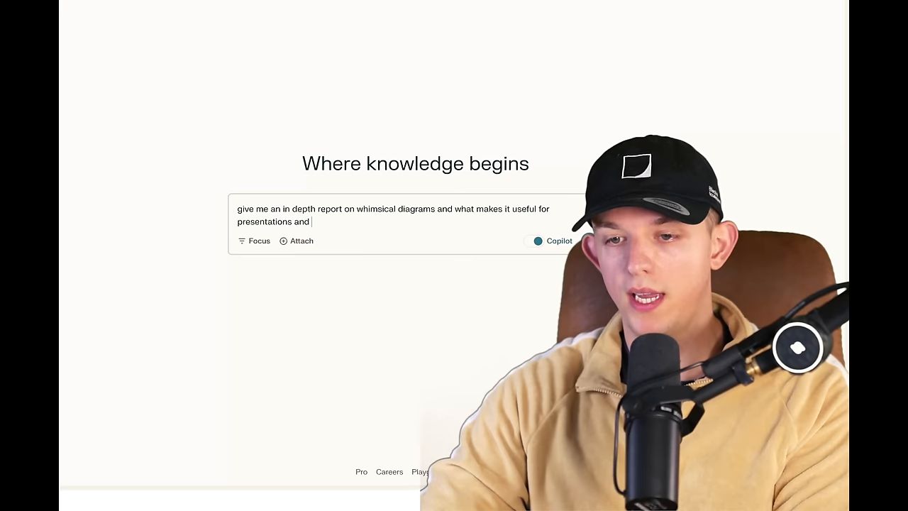
pyautogui.write('how to use the p')
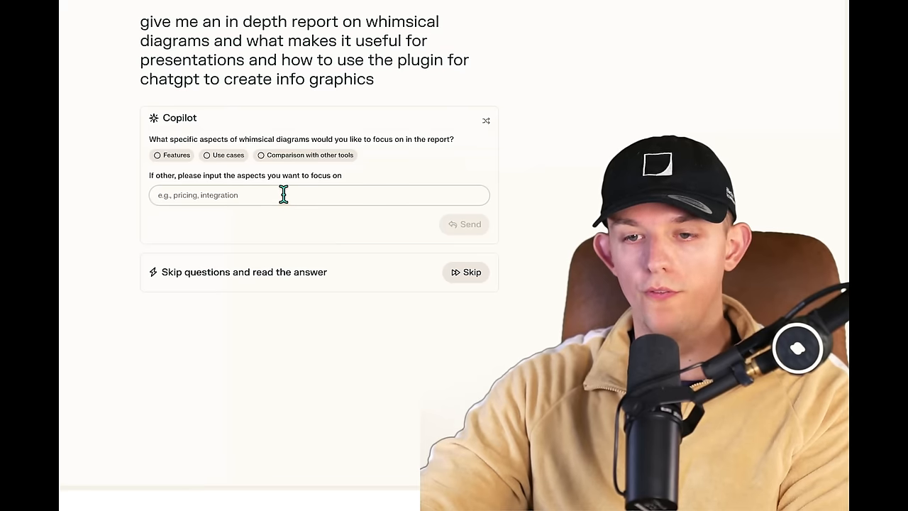
# Step: Choose Copilot focus aspects including 'How to use it' and send the query
pyautogui.click(172, 154)
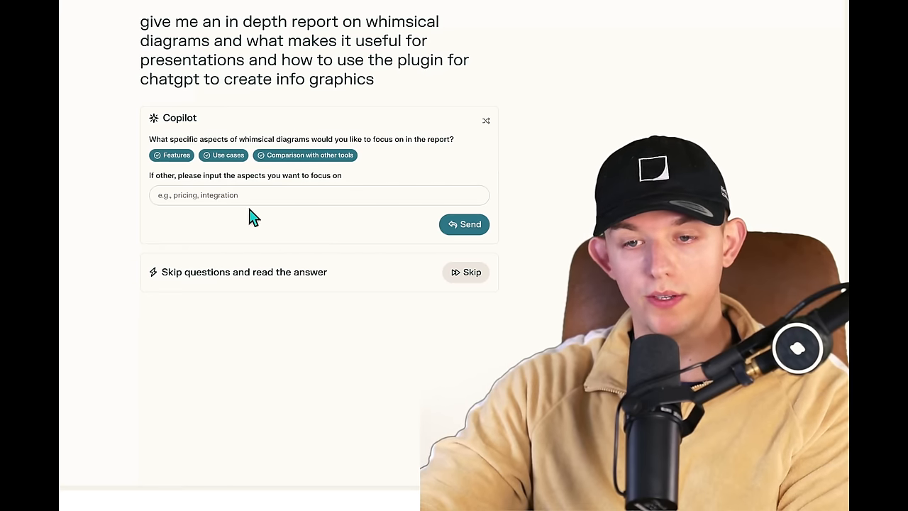
pyautogui.write('How to use it')
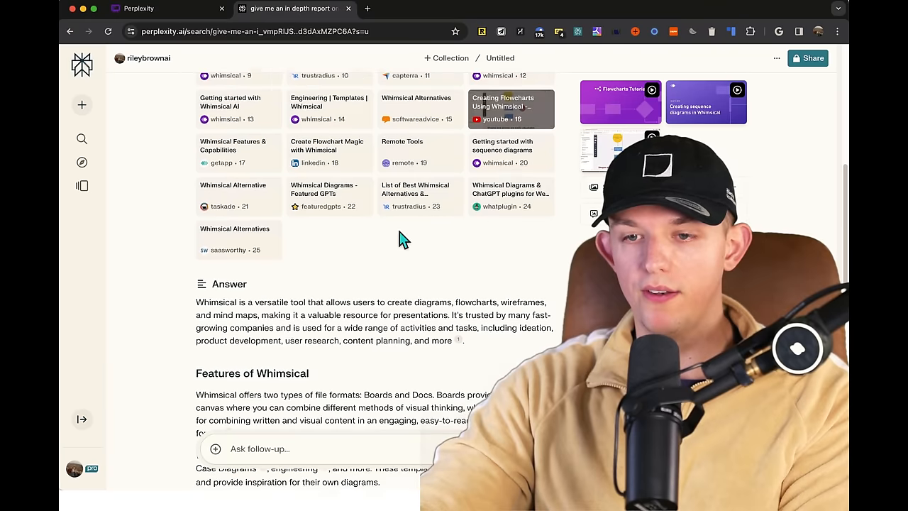
pyautogui.click(622, 102)
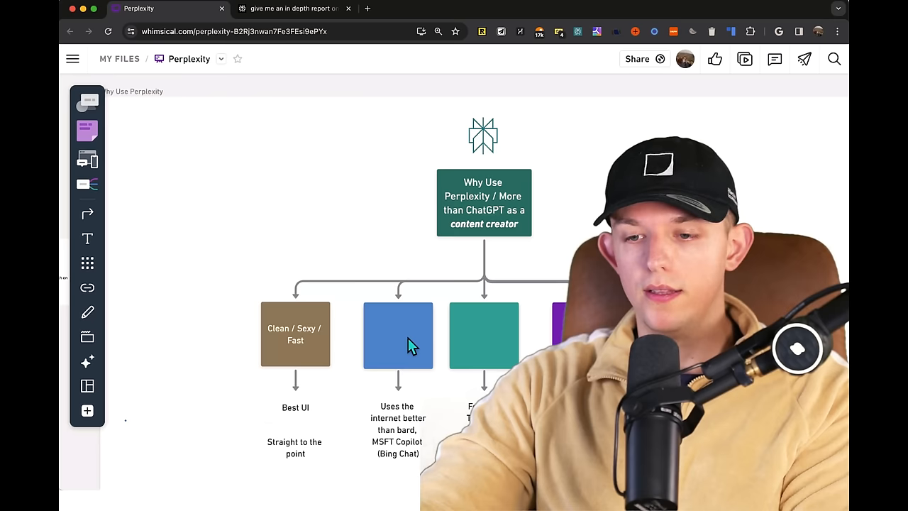
# Step: Label the blue flowchart box 'Real Time Information' and start a new browser tab
pyautogui.write('Real Time Information')
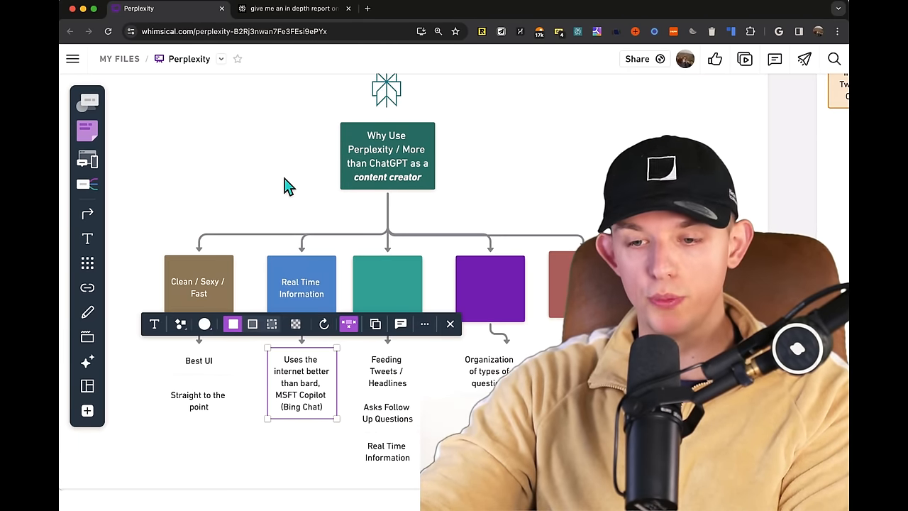
pyautogui.moveTo(307, 411)
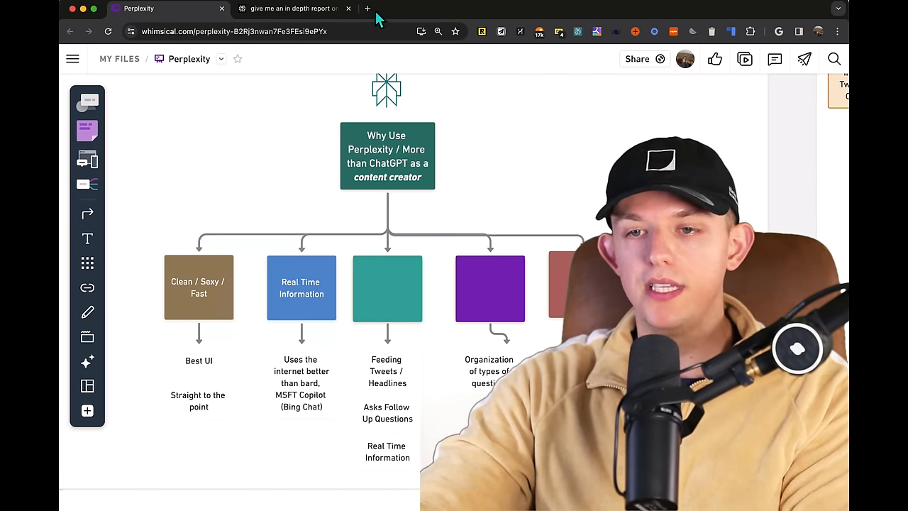
pyautogui.click(295, 9)
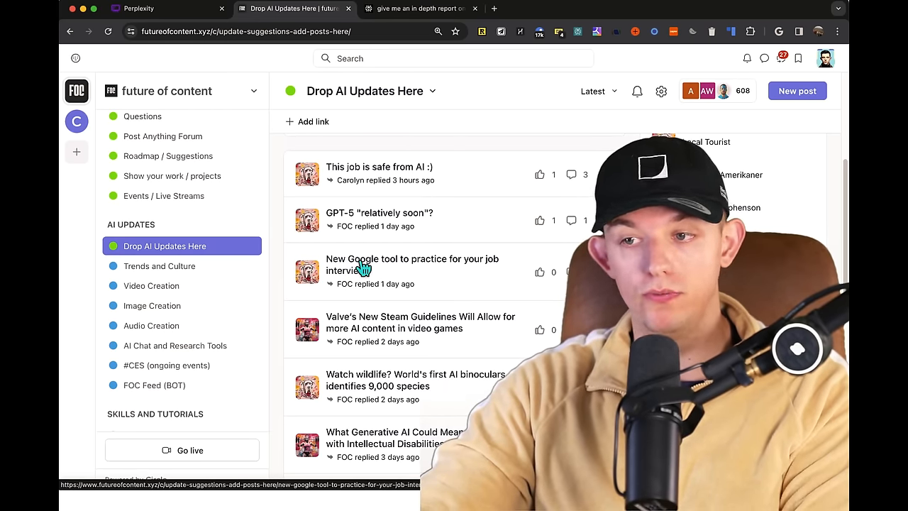
# Step: Read the 'New Google tool to practice for your job interview' post with its expanded AI Powered Summary
pyautogui.click(411, 264)
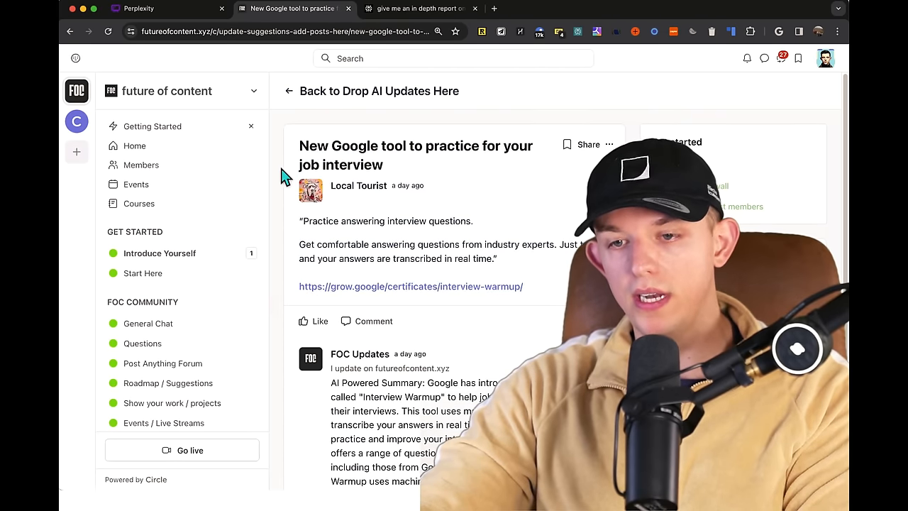
pyautogui.moveTo(409, 173)
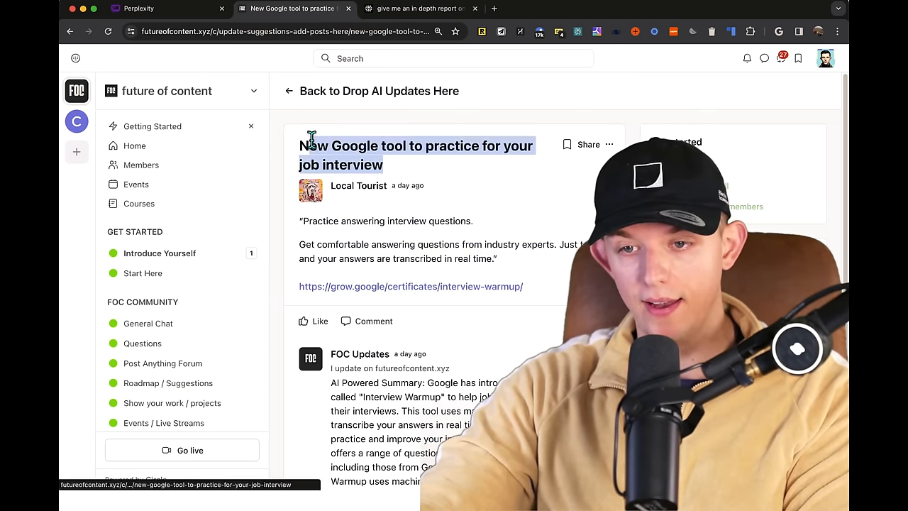
pyautogui.scroll(-3)
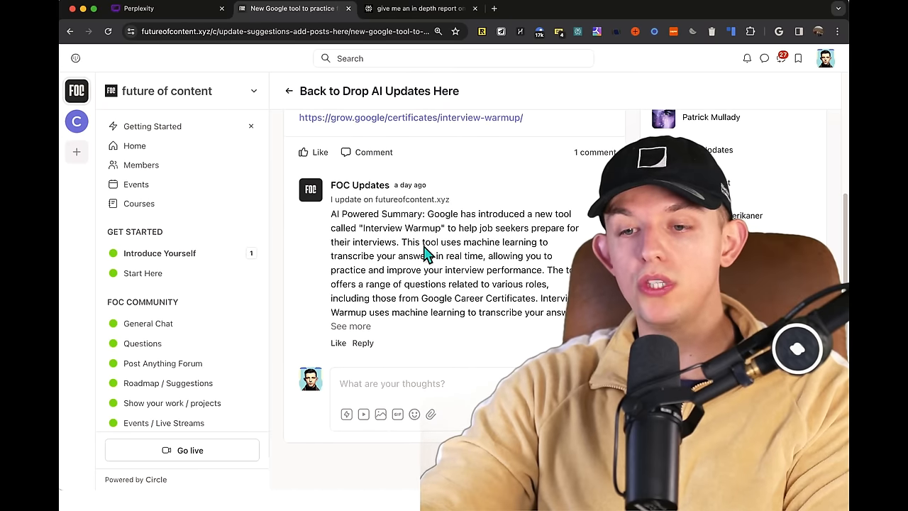
pyautogui.click(351, 325)
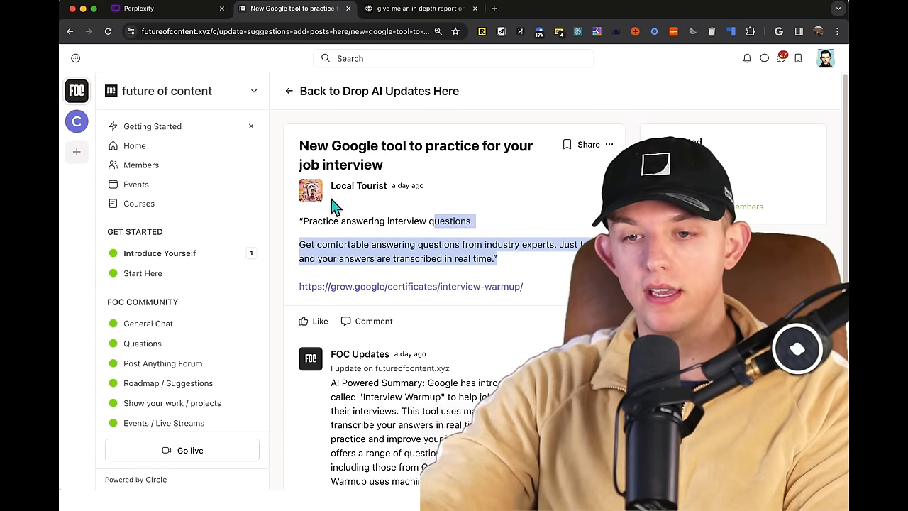
pyautogui.scroll(-3)
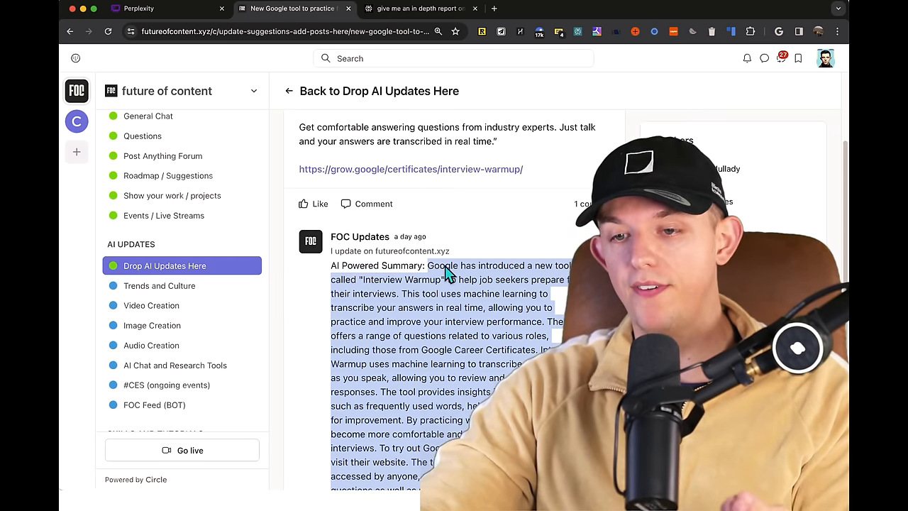
pyautogui.moveTo(457, 293)
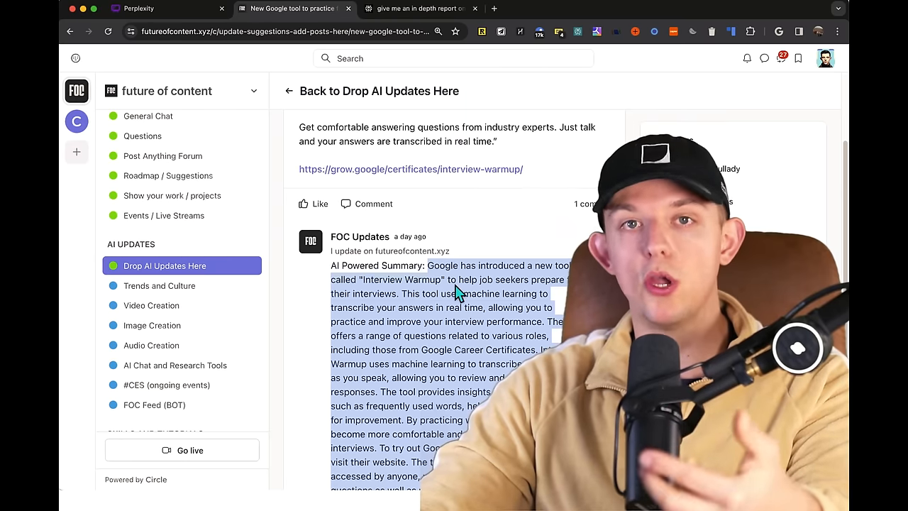
pyautogui.scroll(-3)
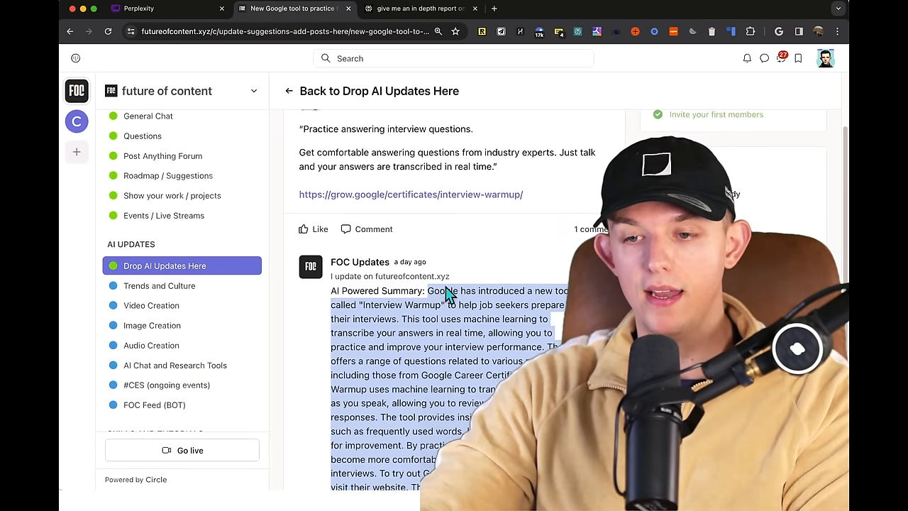
pyautogui.scroll(-3)
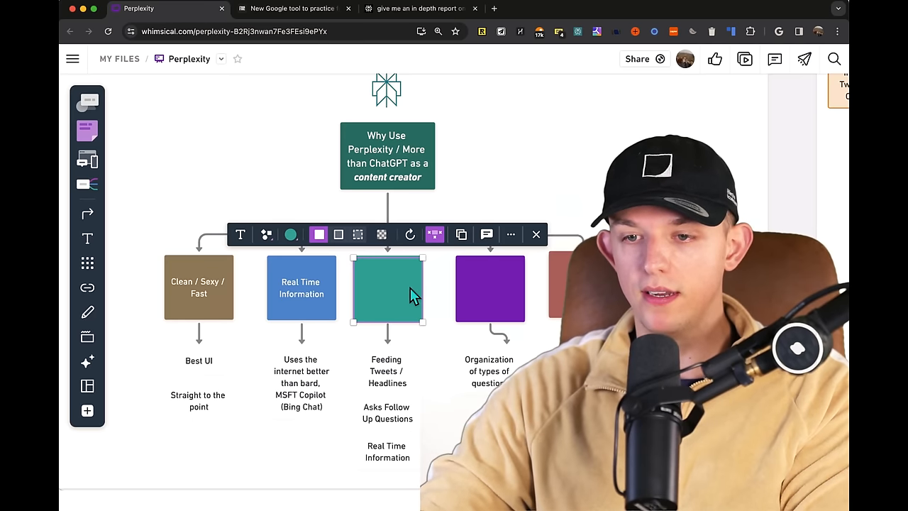
# Step: Label the teal box 'Awareness', select the Real Time Information box and switch to the X feed
pyautogui.write('Awareness')
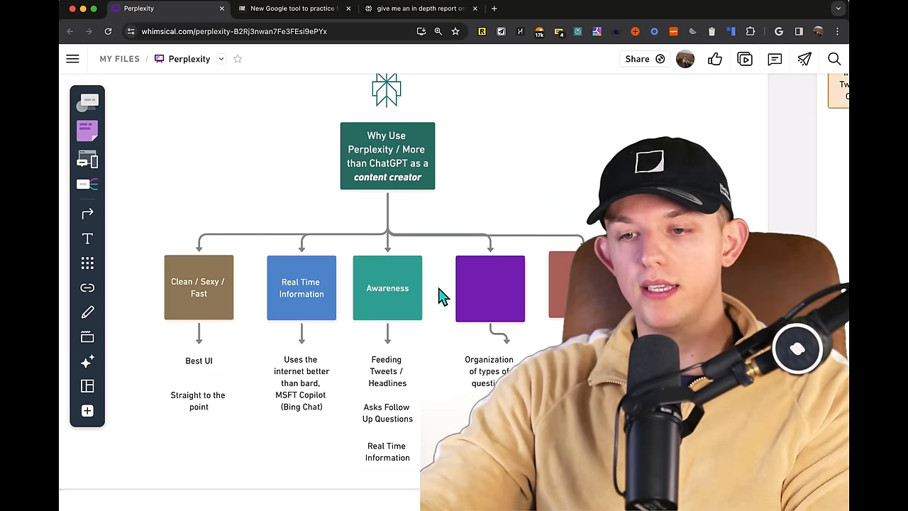
pyautogui.click(301, 287)
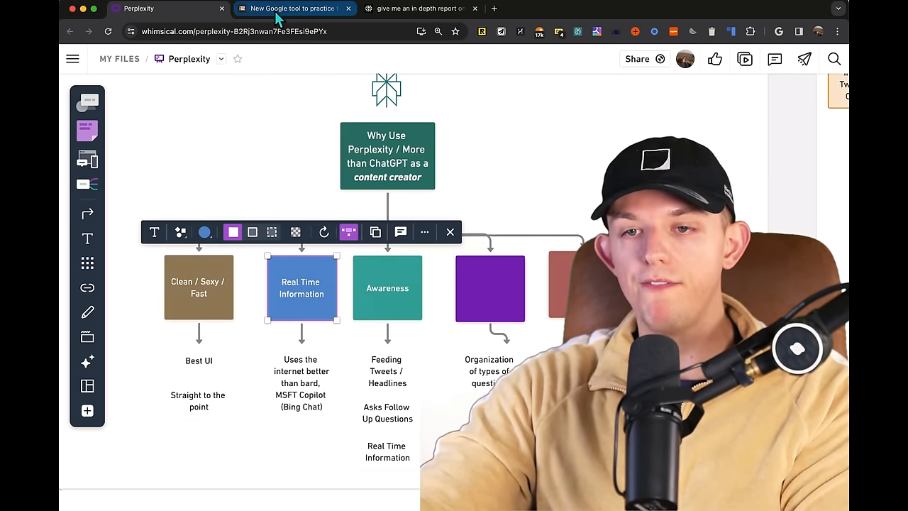
pyautogui.click(620, 9)
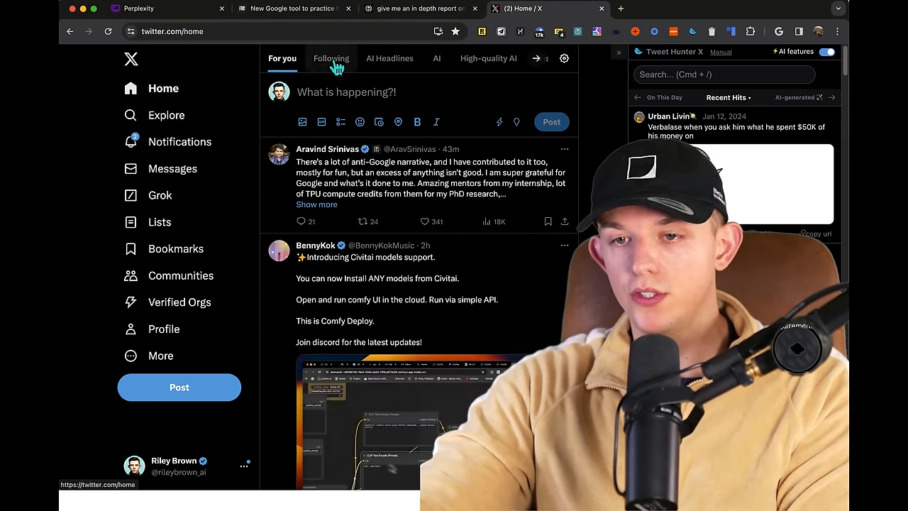
# Step: Show the AI Headlines feed and send the Chatbot UI overhaul post to Perplexity
pyautogui.click(389, 58)
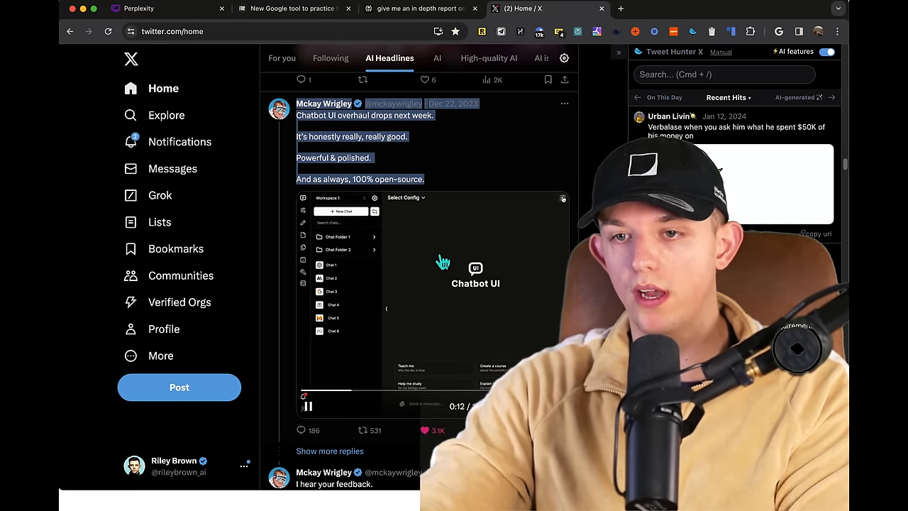
pyautogui.click(420, 8)
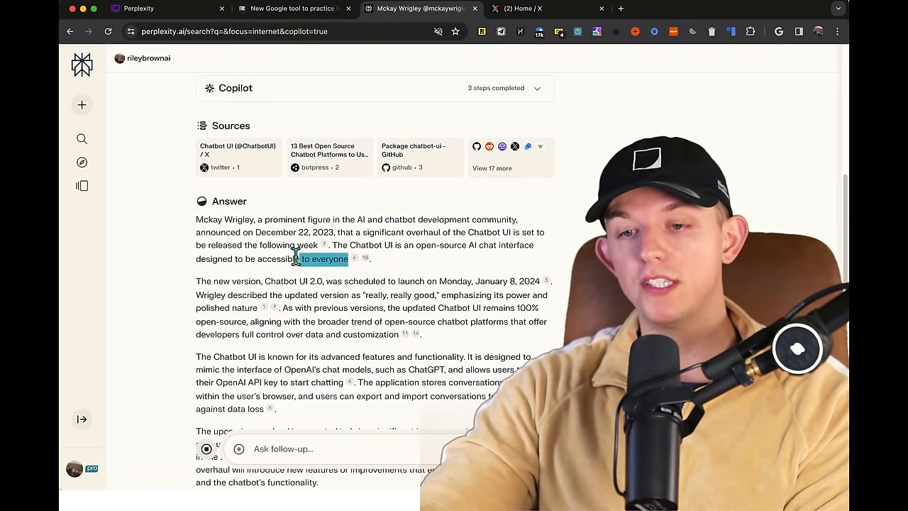
# Step: Read the Chatbot UI overhaul answer, highlighting the Chatbot UI 2.0 launch paragraph
pyautogui.scroll(-3)
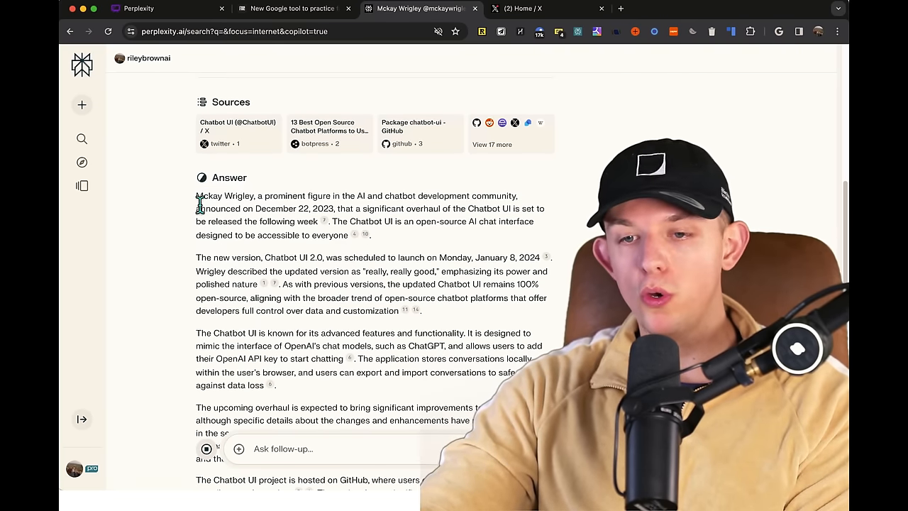
pyautogui.moveTo(196, 196); pyautogui.dragTo(333, 207)
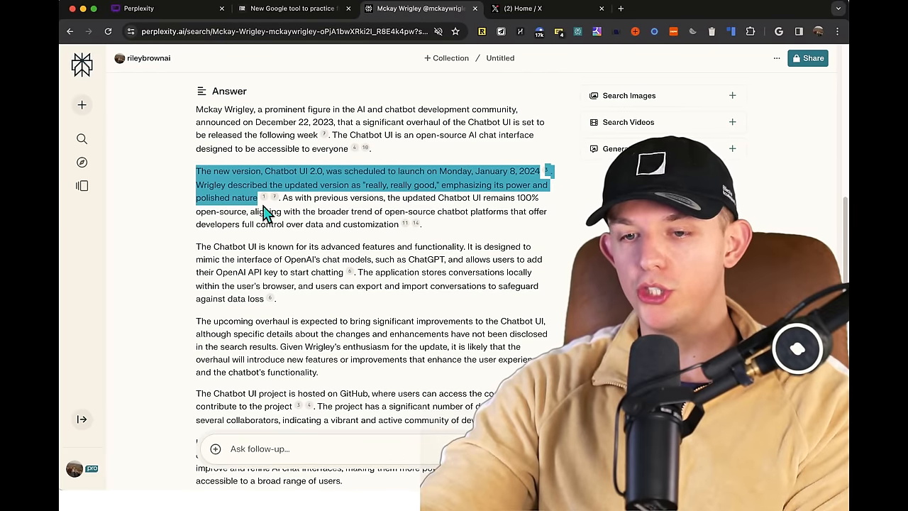
pyautogui.scroll(-3)
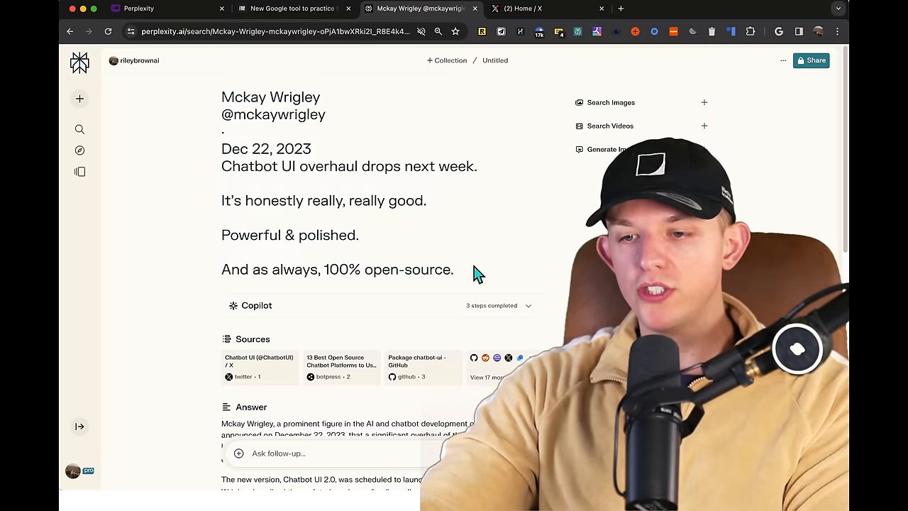
# Step: From the Library, start a new collection and give it the robot emoji icon
pyautogui.click(80, 63)
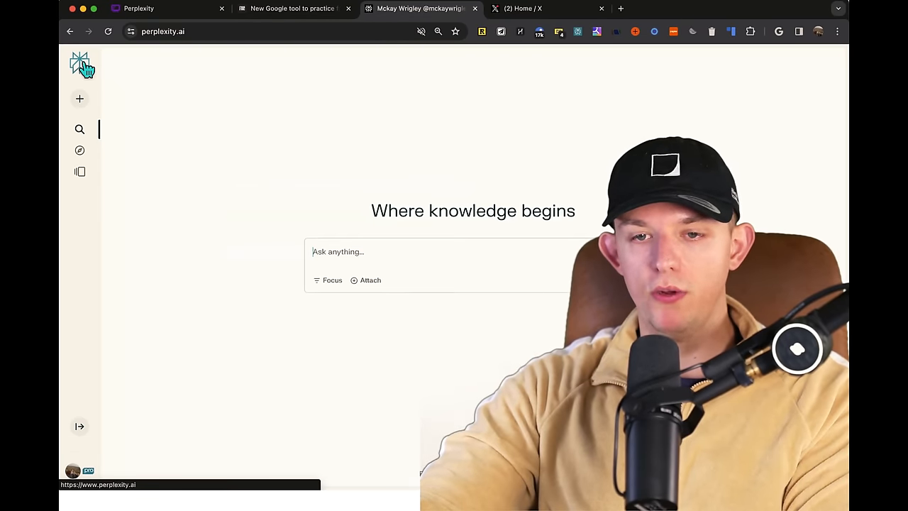
pyautogui.click(79, 170)
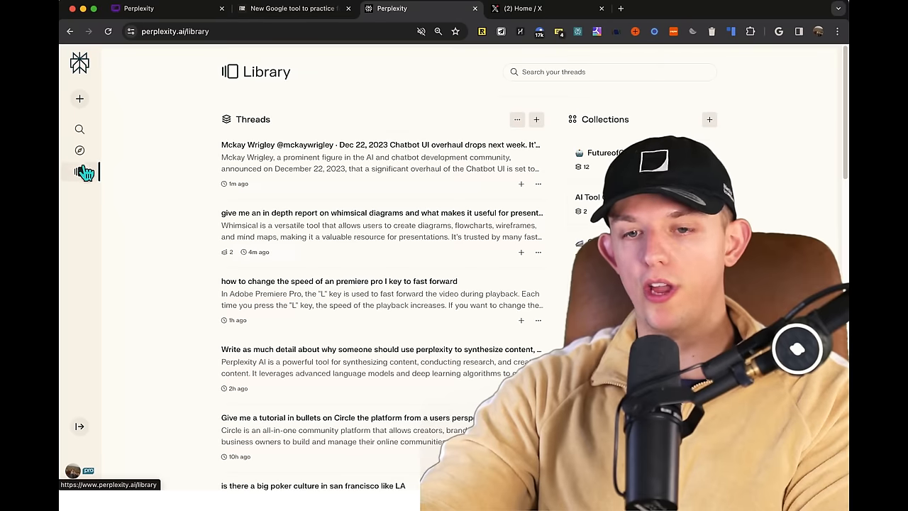
pyautogui.click(710, 119)
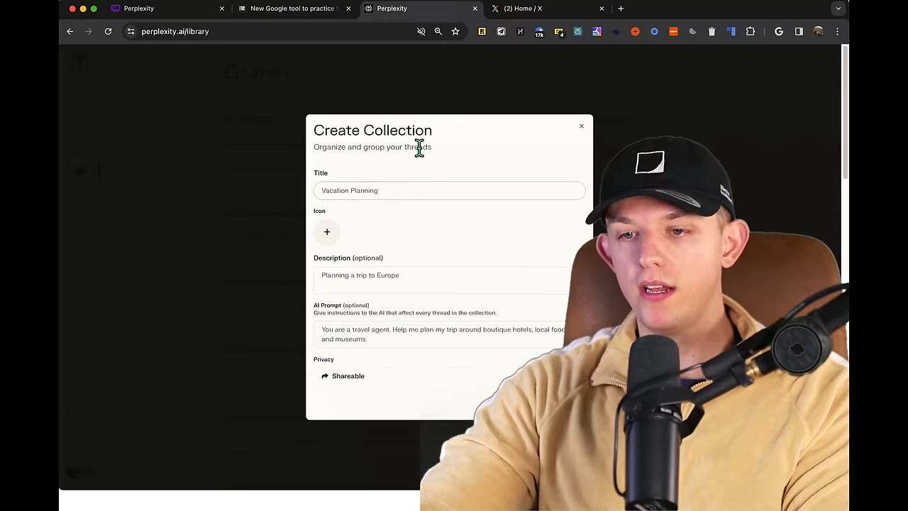
pyautogui.write('Content Format')
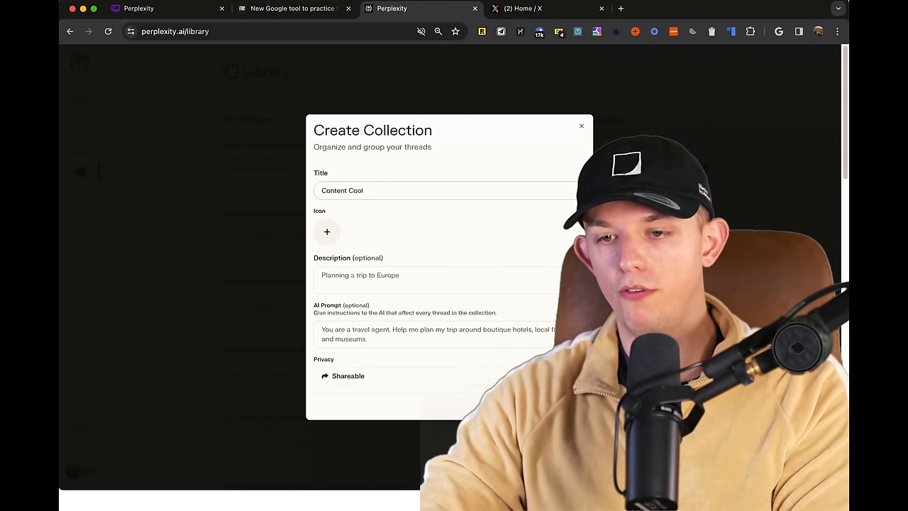
pyautogui.click(326, 233)
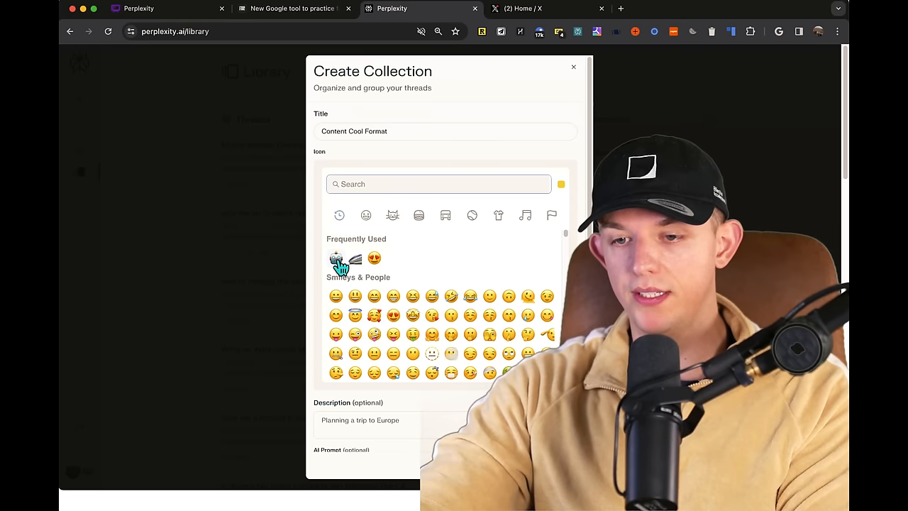
pyautogui.click(334, 258)
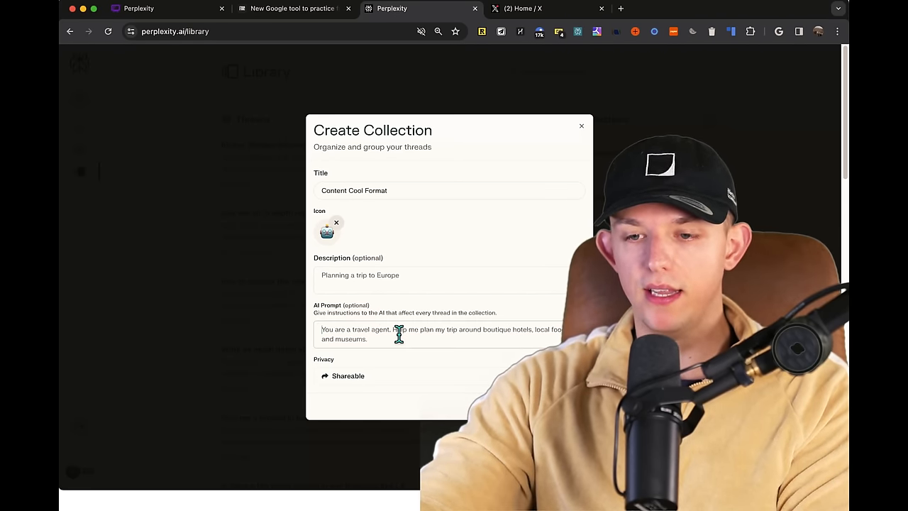
# Step: Title it Presentation Outline and write an AI prompt for organized outlines with Interesting Facts sections
pyautogui.write('I want you to create a')
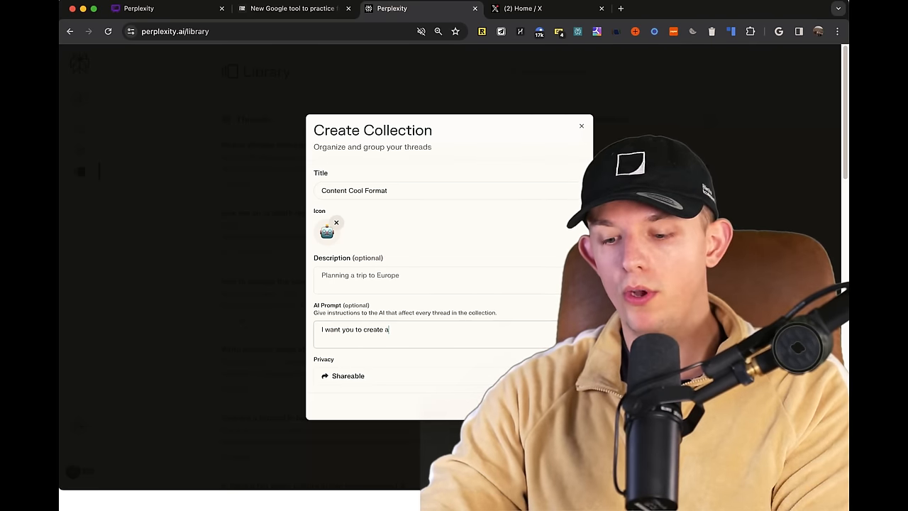
pyautogui.write('n organized outline of this event with hea')
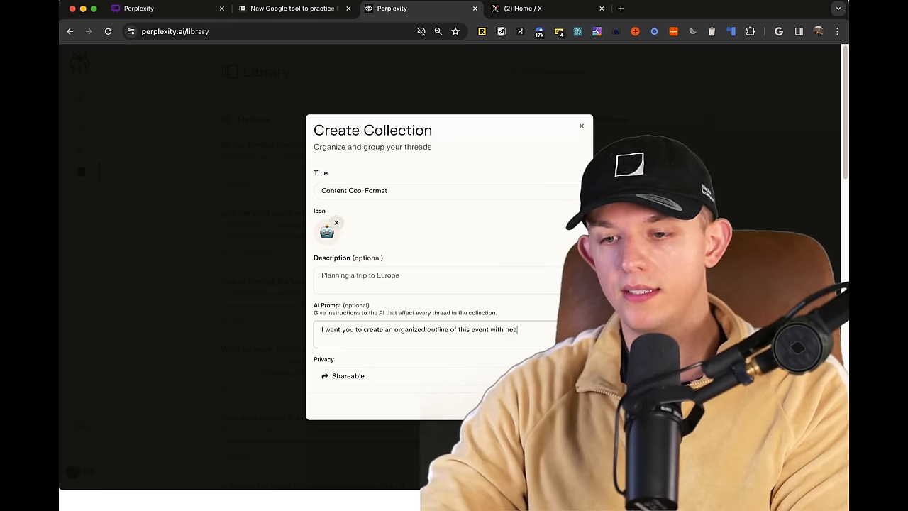
pyautogui.write('Presentation Outline')
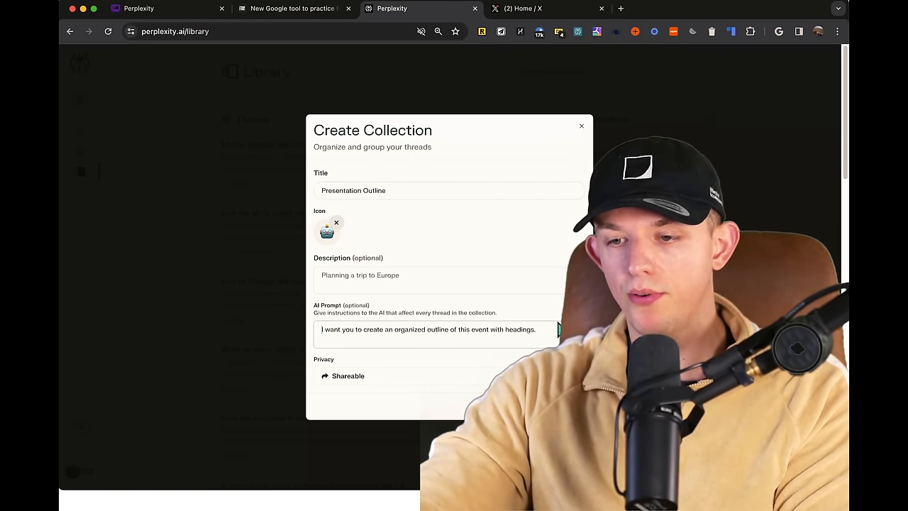
pyautogui.write('I want you to')
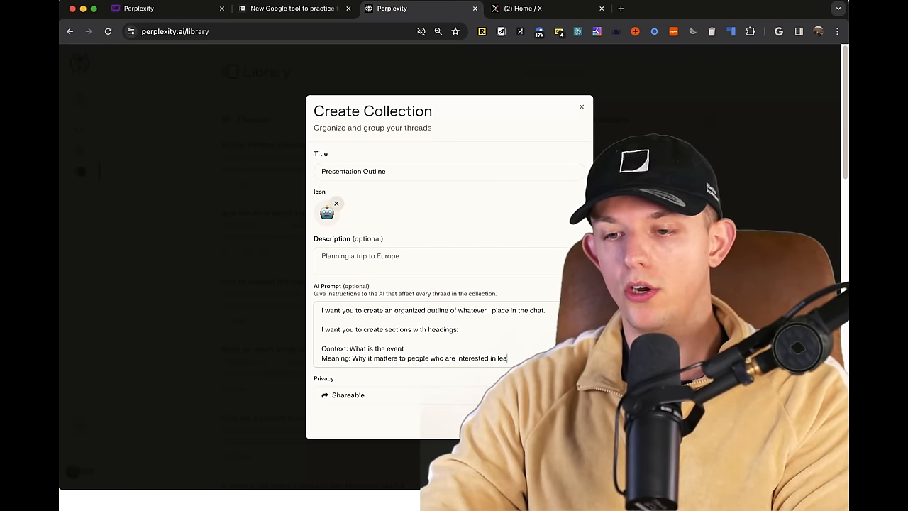
pyautogui.write('Interesting F')
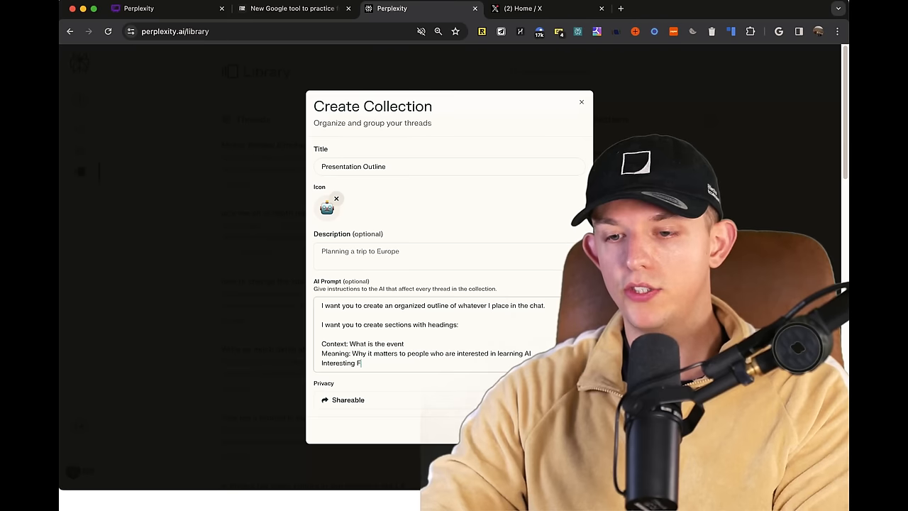
pyautogui.write('acts or Data: Find interesting things on this event o')
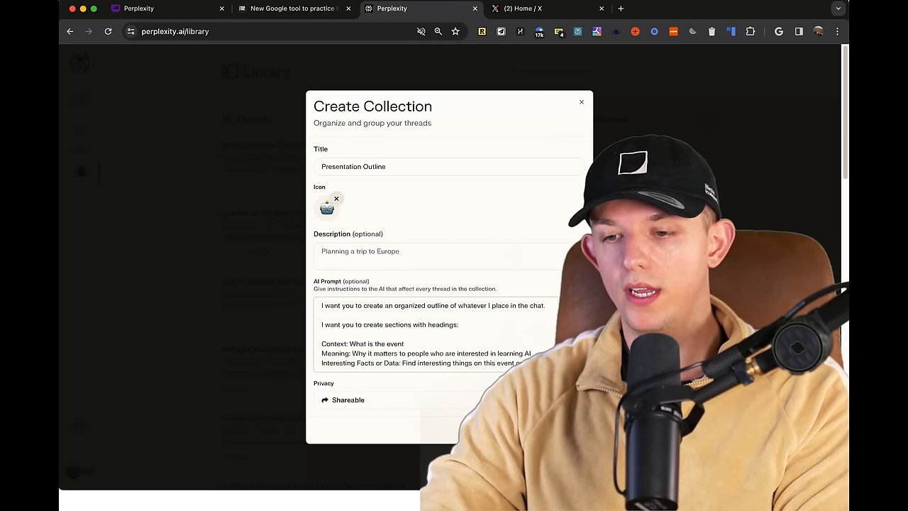
pyautogui.write('capture peoples attention.')
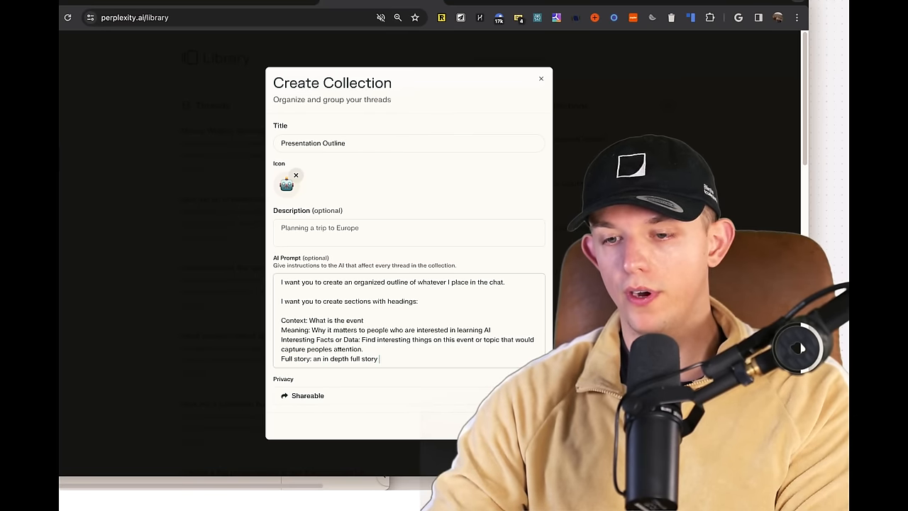
pyautogui.write('about wha')
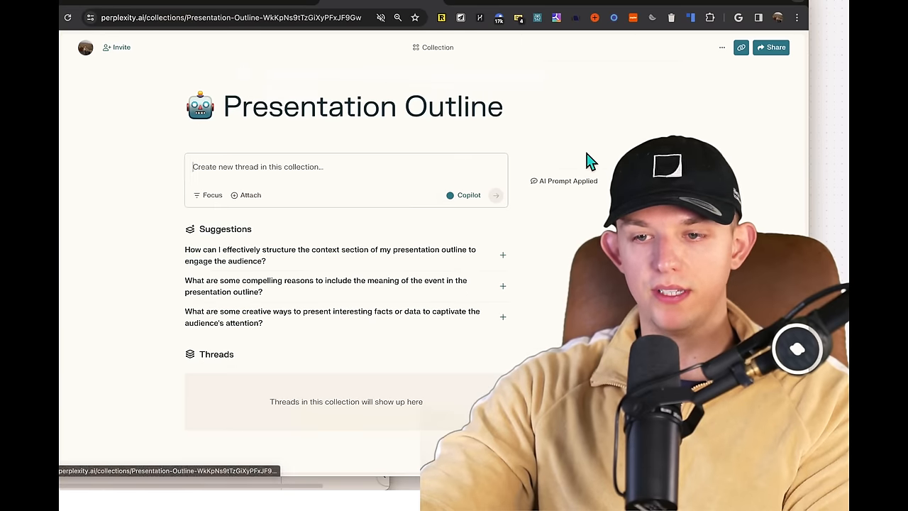
pyautogui.moveTo(406, 149)
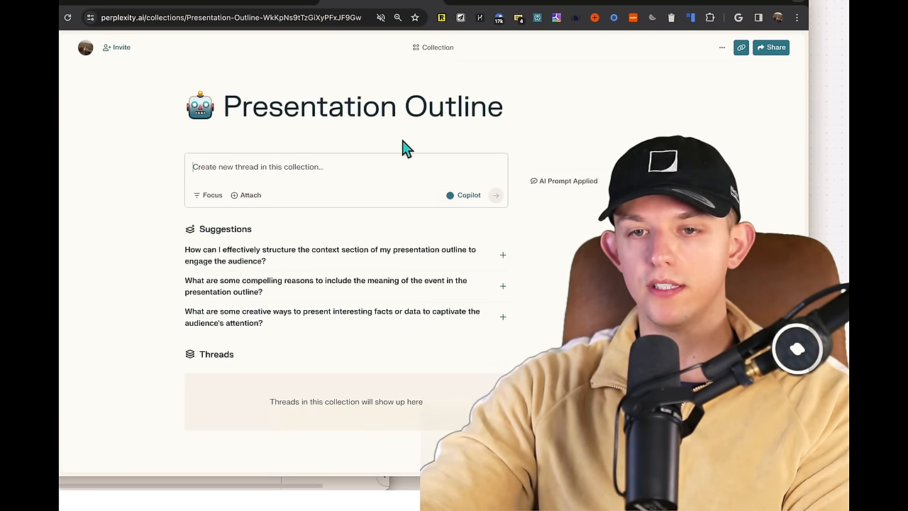
# Step: Create the Presentation Outline collection and bring up the macOS Voice Control commands
pyautogui.click(227, 18)
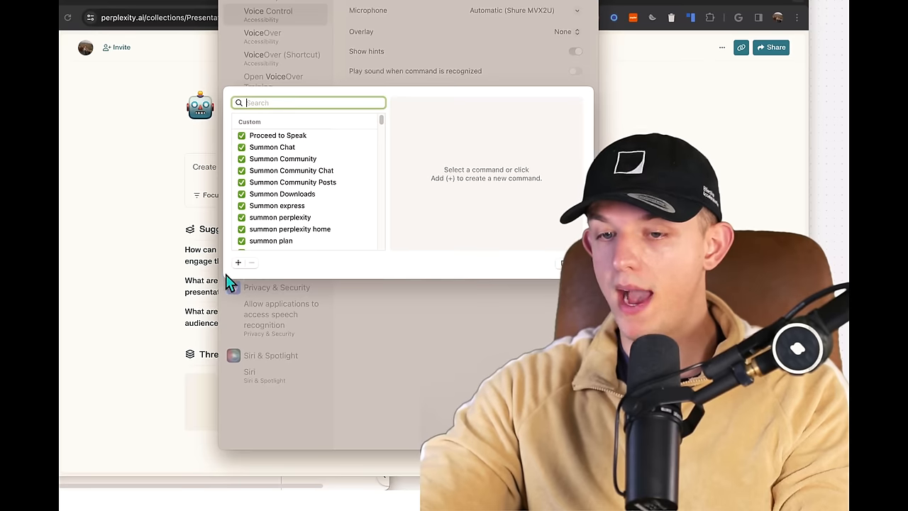
# Step: Add a Summon Perplexity Outline voice command that opens the Presentation Outline collection URL
pyautogui.write('Summon Perplexity Outline')
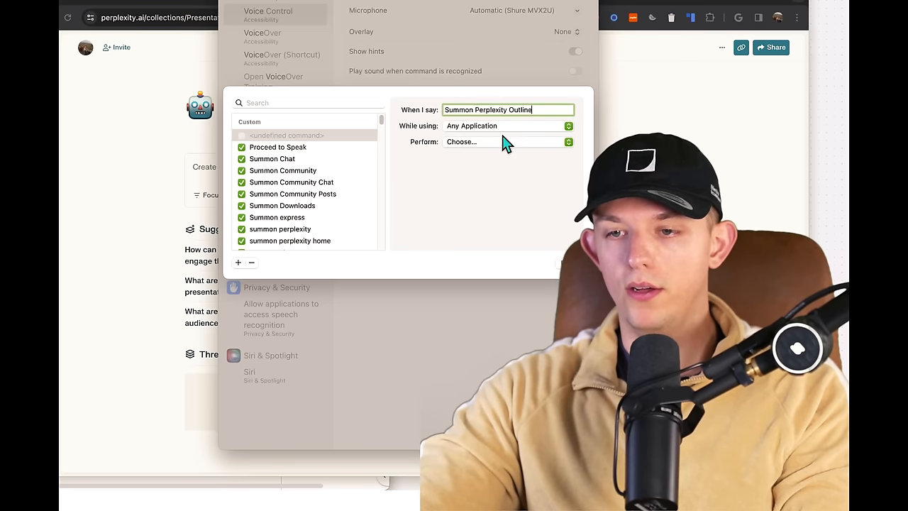
pyautogui.click(508, 142)
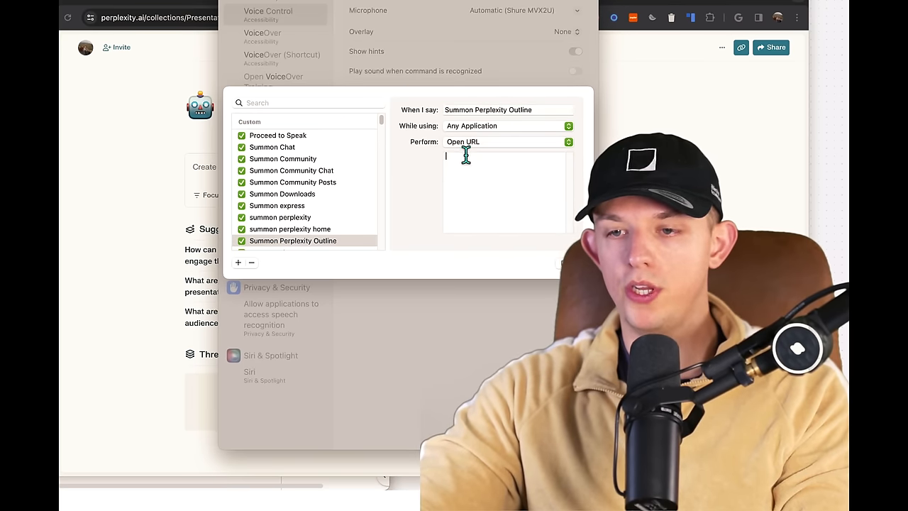
pyautogui.write('https://www.perplexity.ai/collections/Presentation-Outline-WkKpNs9tTzGiXyPFxJF9Gw')
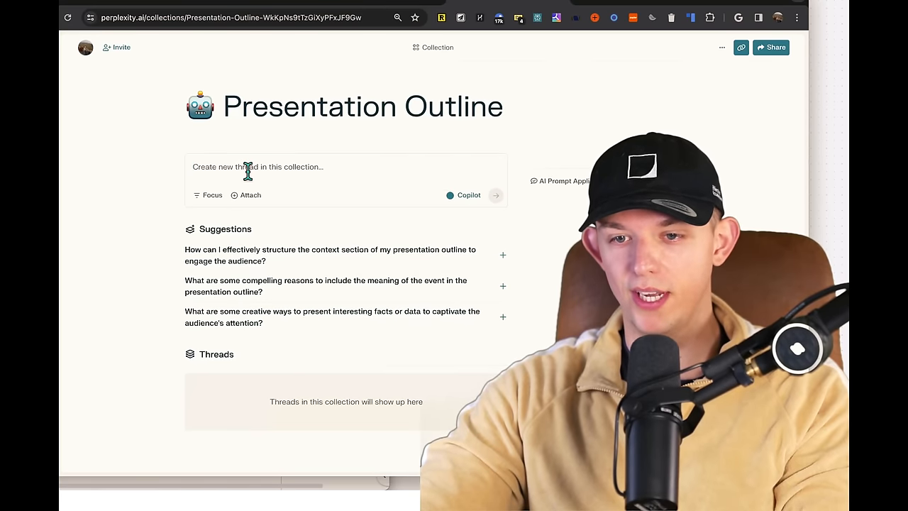
pyautogui.moveTo(268, 166)
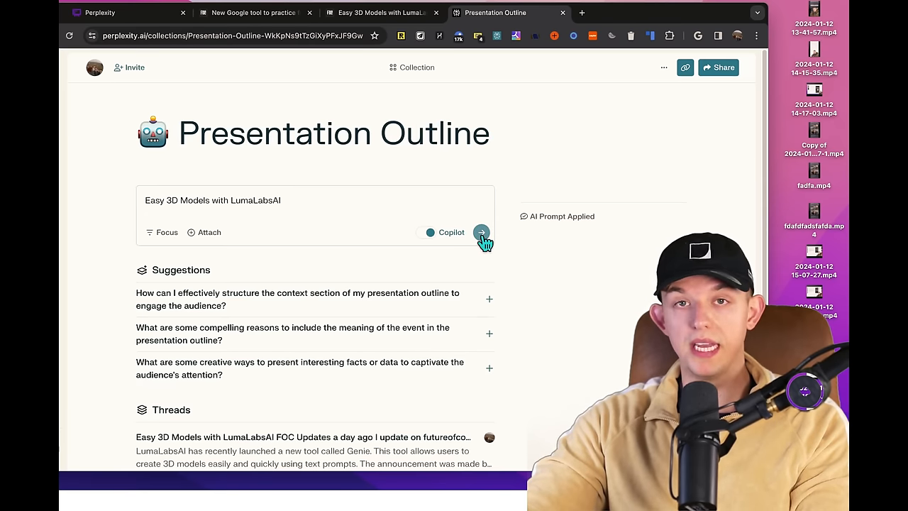
# Step: Submit the Easy 3D Models with LumaLabsAI thread and tell Copilot the focus is 'Their new Genie'
pyautogui.click(483, 233)
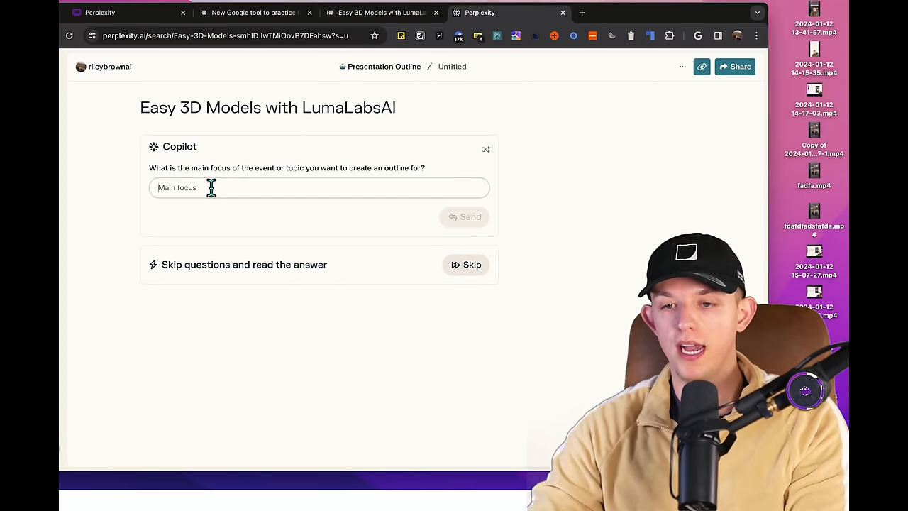
pyautogui.write('Their')
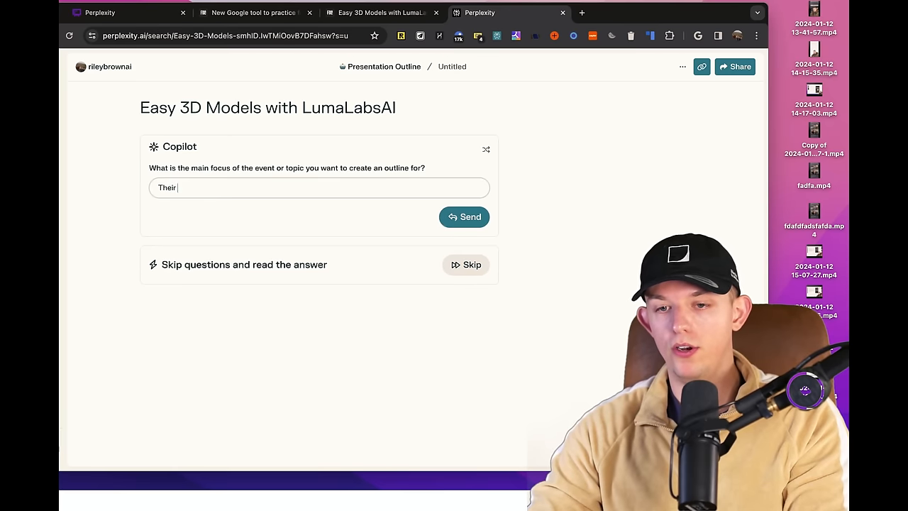
pyautogui.write('new Genie')
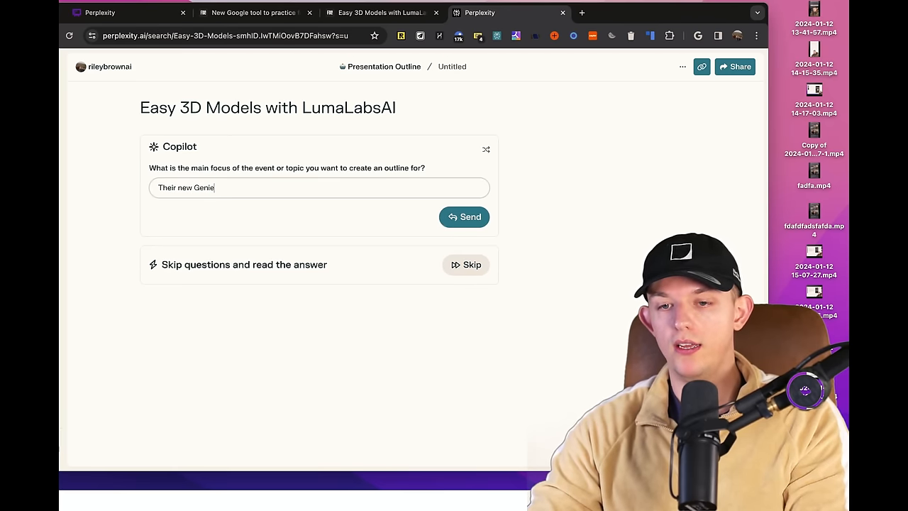
pyautogui.click(463, 215)
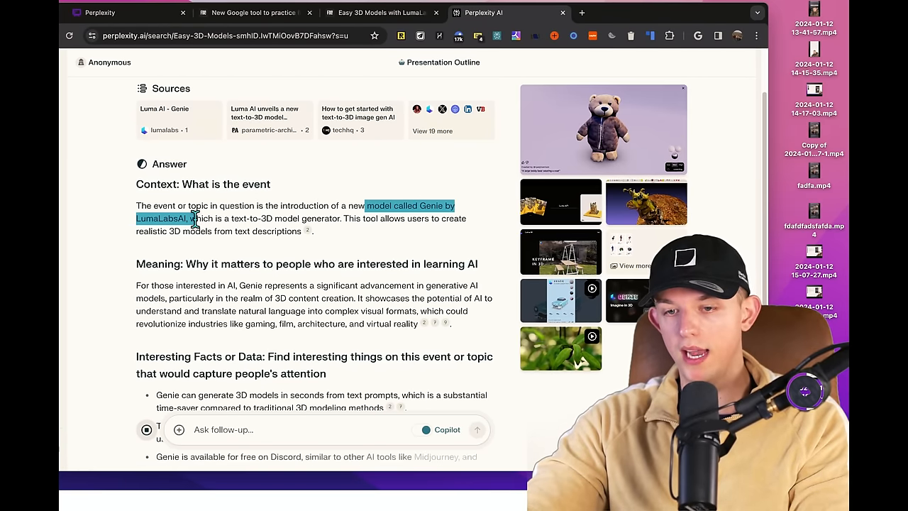
# Step: Highlight the Genie by LumaLabsAI phrase and view the cited parametric-architecture article in a new tab
pyautogui.moveTo(201, 218); pyautogui.dragTo(347, 219)
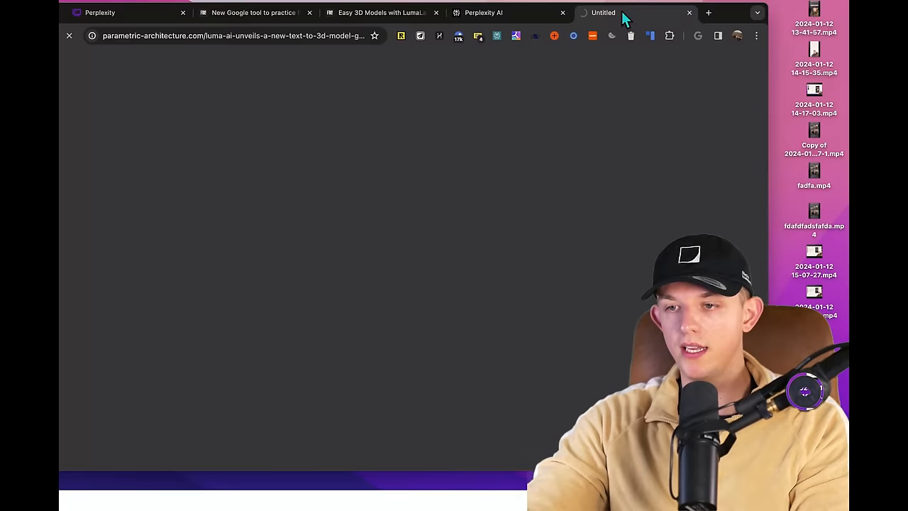
pyautogui.click(625, 11)
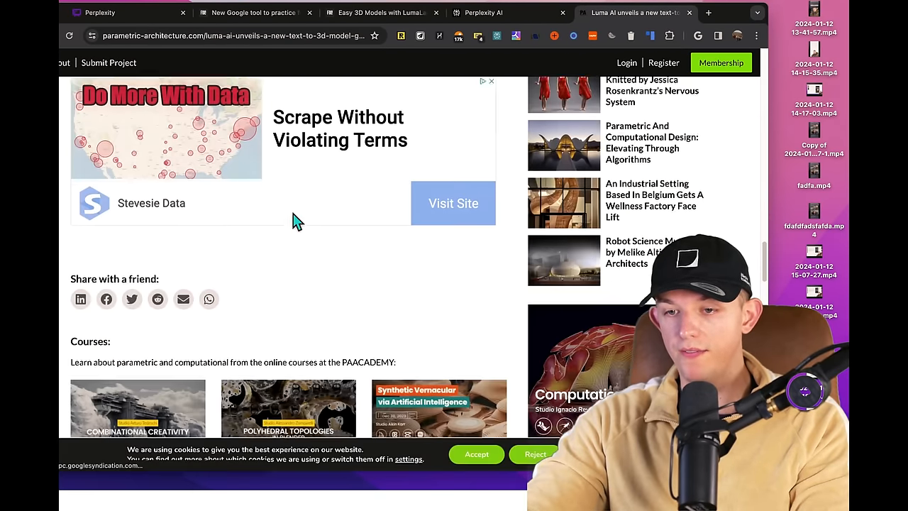
pyautogui.click(482, 11)
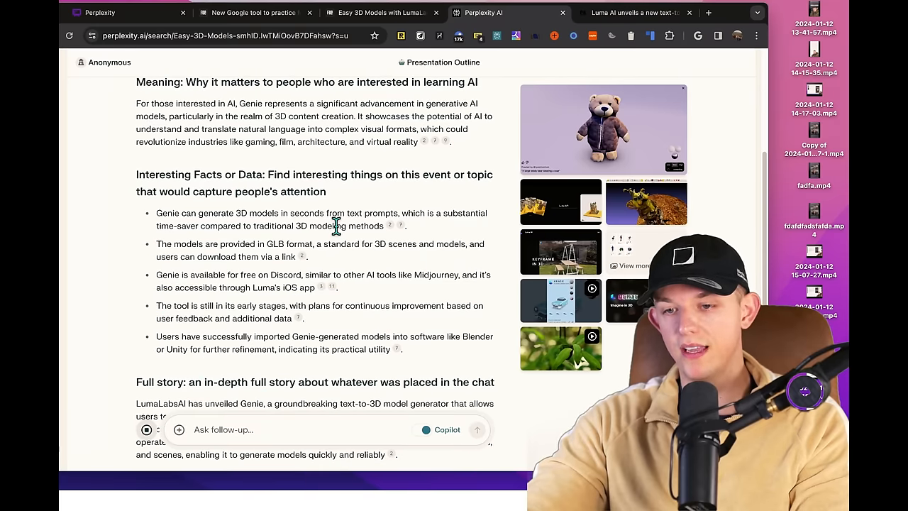
# Step: Return from the Genie video and scroll through the remaining outline sections of the answer
pyautogui.scroll(-3)
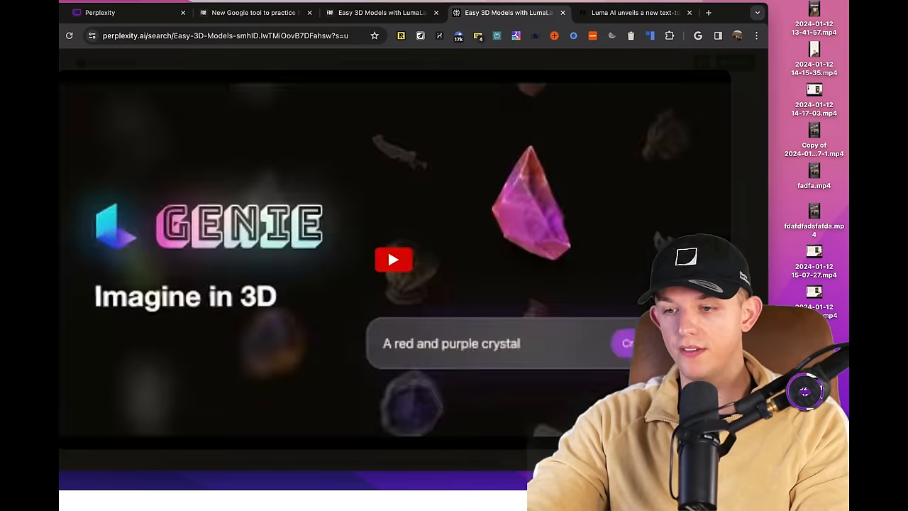
pyautogui.click(395, 258)
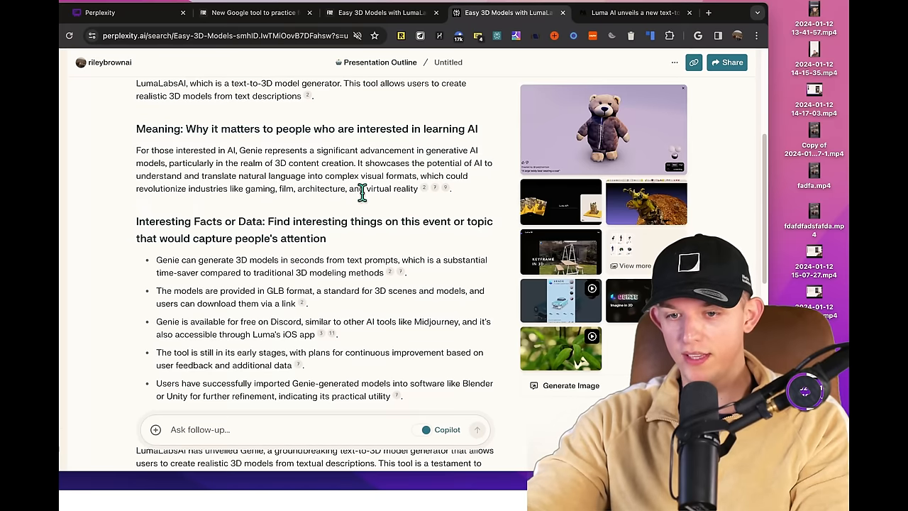
pyautogui.scroll(-3)
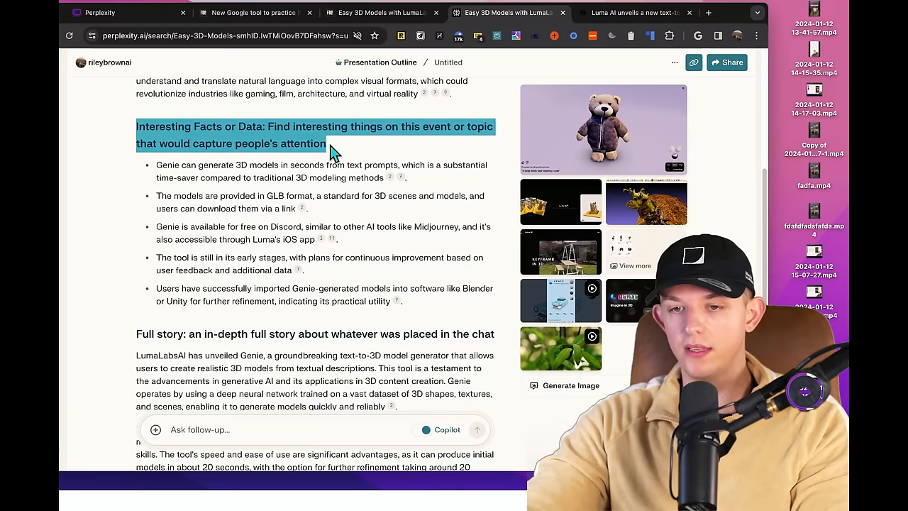
pyautogui.scroll(-3)
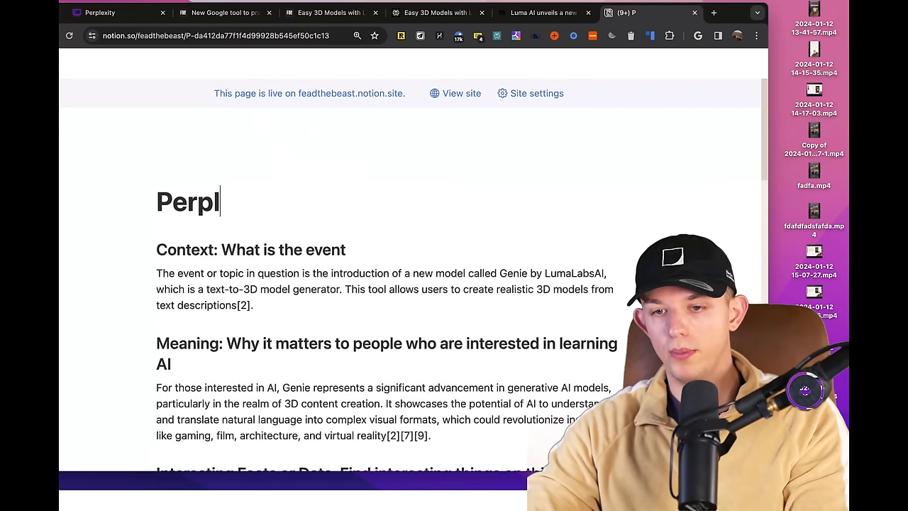
# Step: Title the Notion page 'Perplexity Report' and start a Sources line above the citations
pyautogui.write('exity Report')
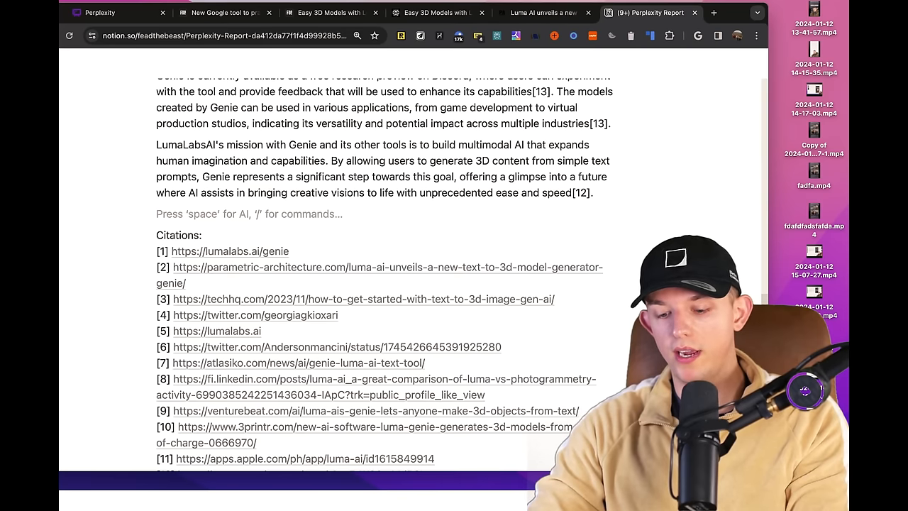
pyautogui.write('Sourc')
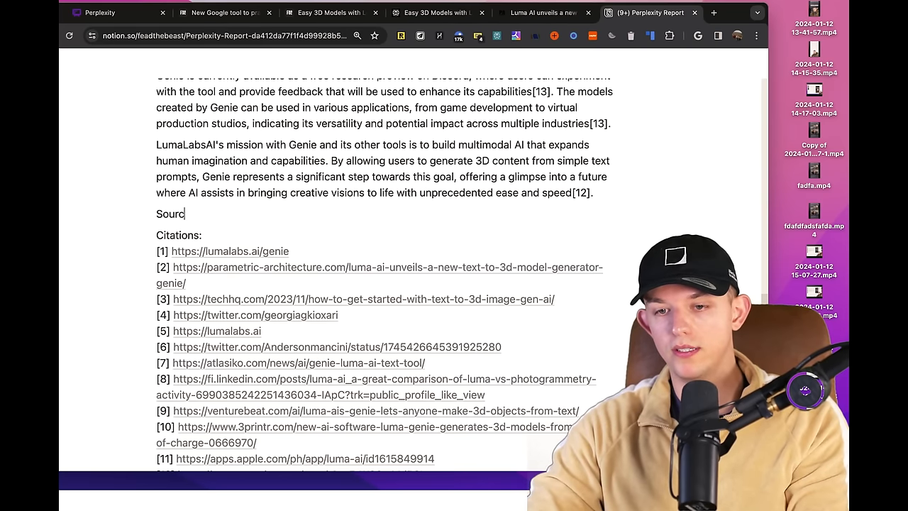
pyautogui.scroll(-3)
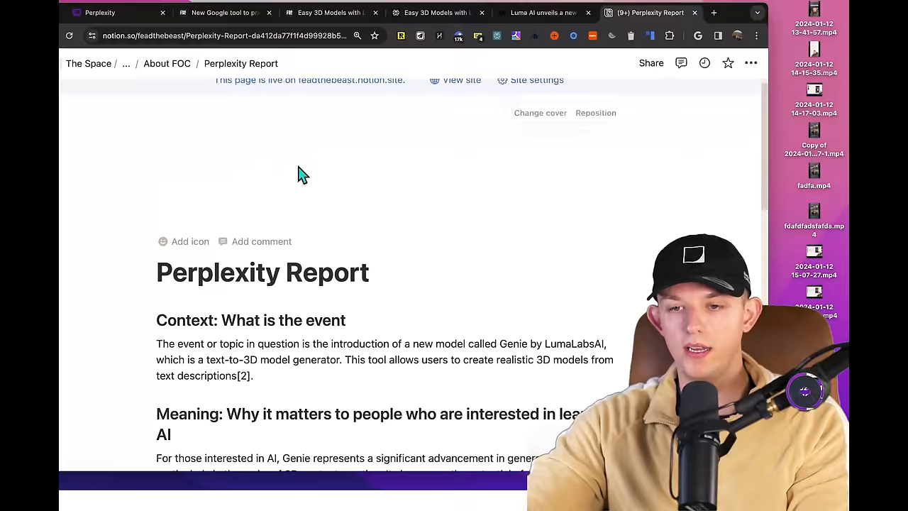
pyautogui.click(539, 112)
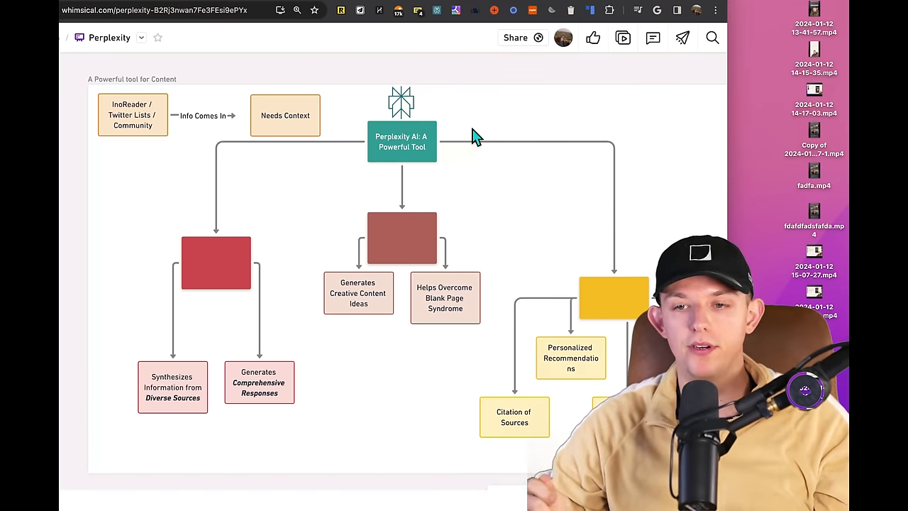
pyautogui.moveTo(471, 213)
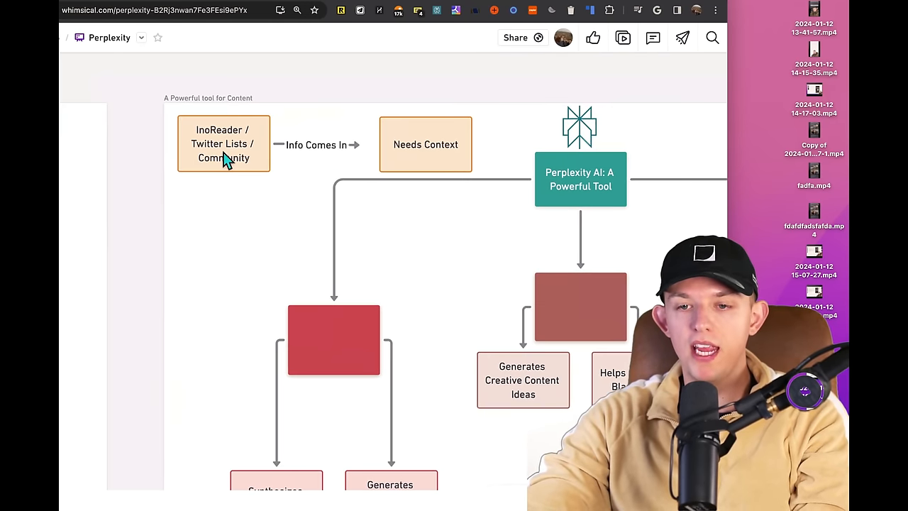
pyautogui.moveTo(303, 196)
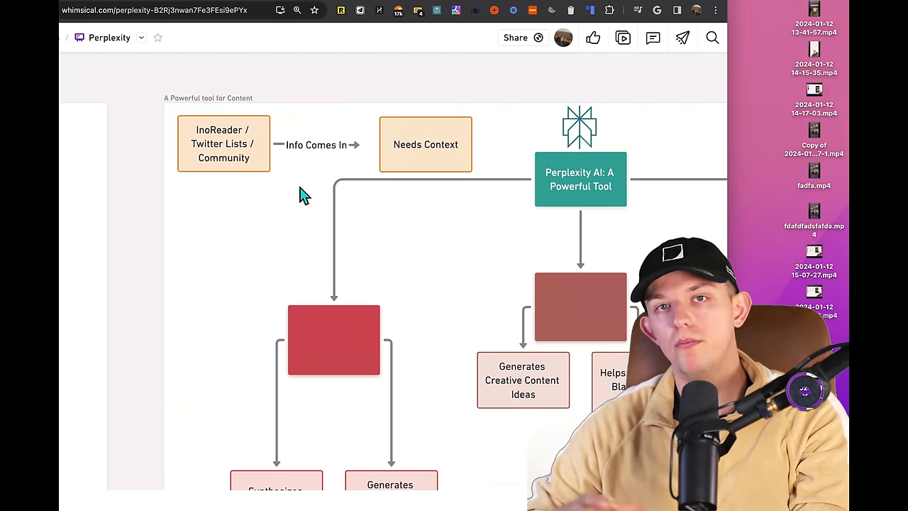
# Step: Select the InoReader / Twitter Lists / Community box and look around the Perplexity flowchart
pyautogui.click(224, 144)
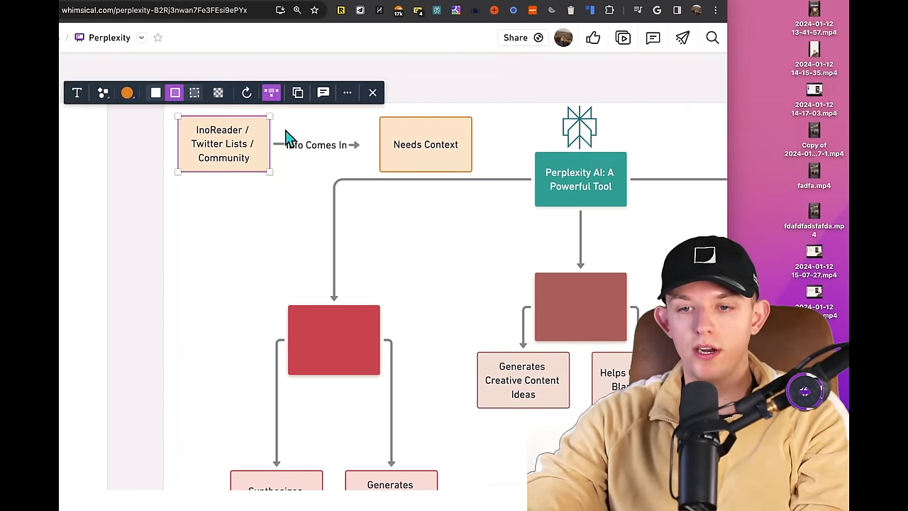
pyautogui.doubleClick(224, 129)
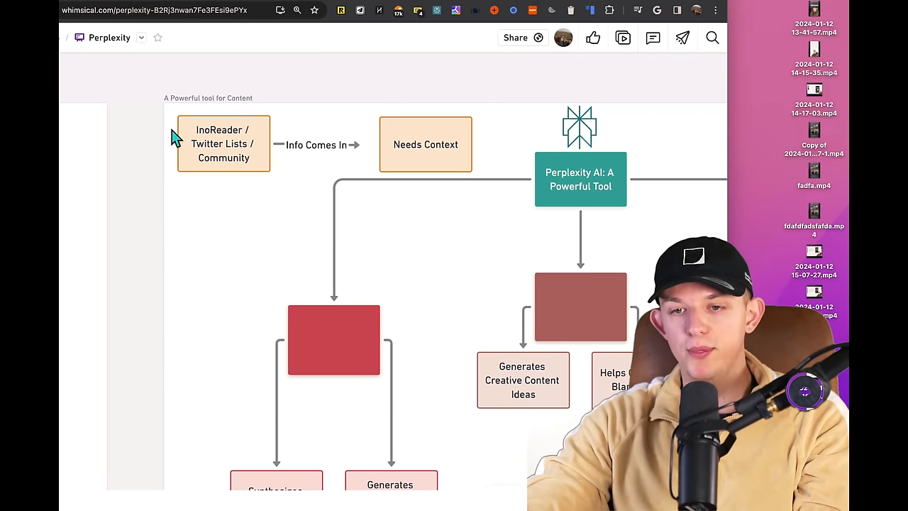
pyautogui.moveTo(186, 149)
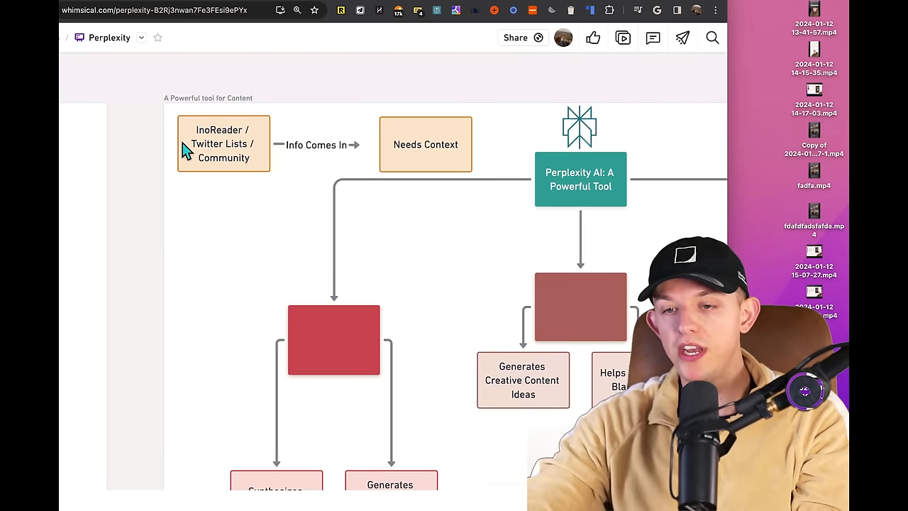
pyautogui.click(425, 145)
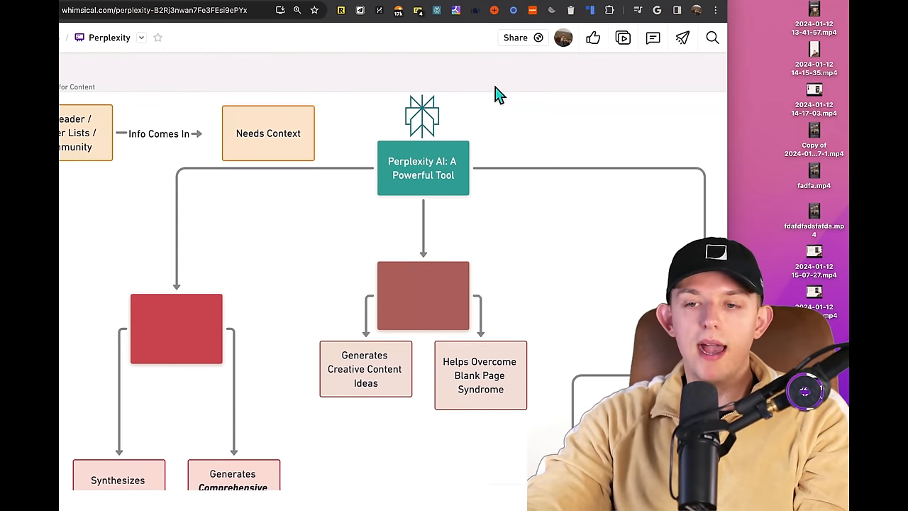
pyautogui.click(268, 133)
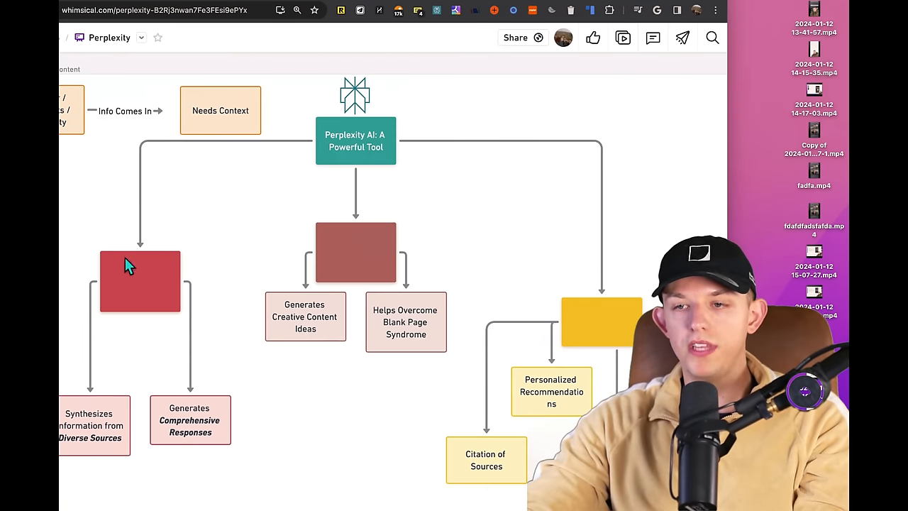
pyautogui.moveTo(539, 287)
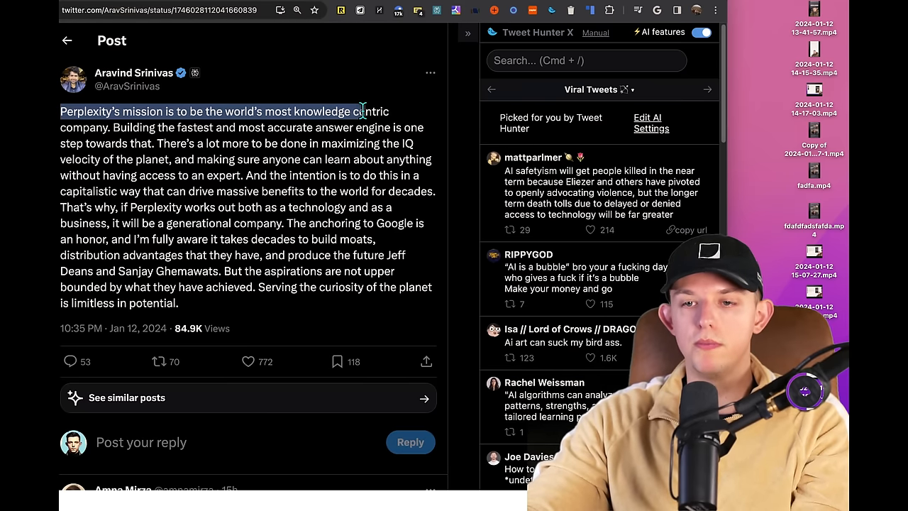
# Step: Highlight the mission sentence, then open the post about Perplexity, Notion, Arc and Raycast users
pyautogui.moveTo(361, 111); pyautogui.dragTo(111, 127)
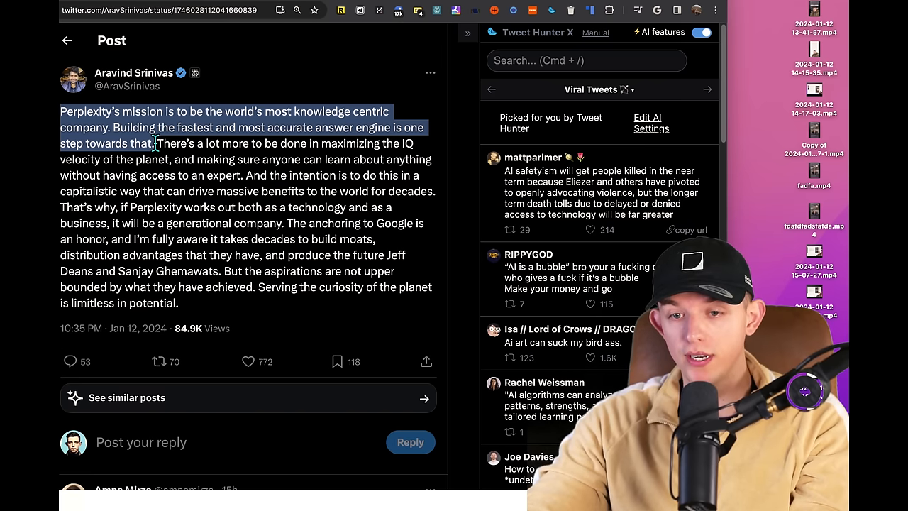
pyautogui.click(156, 142)
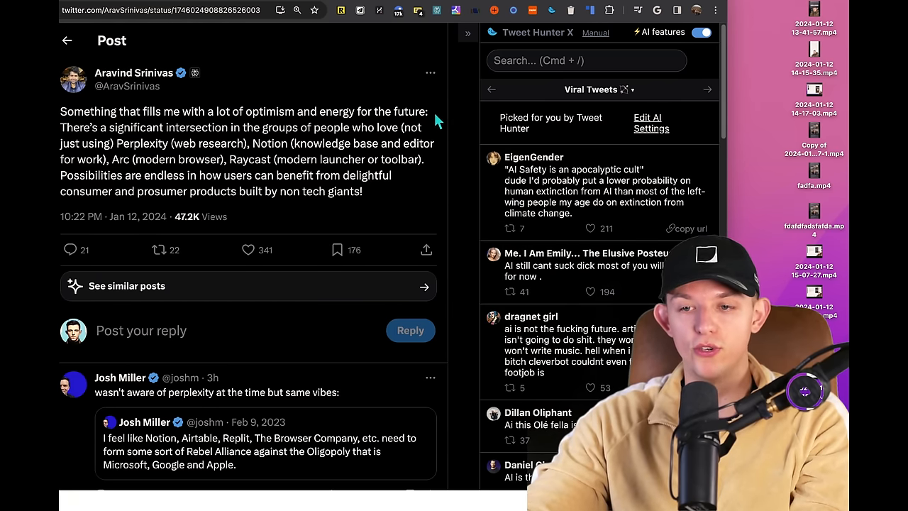
pyautogui.moveTo(59, 139)
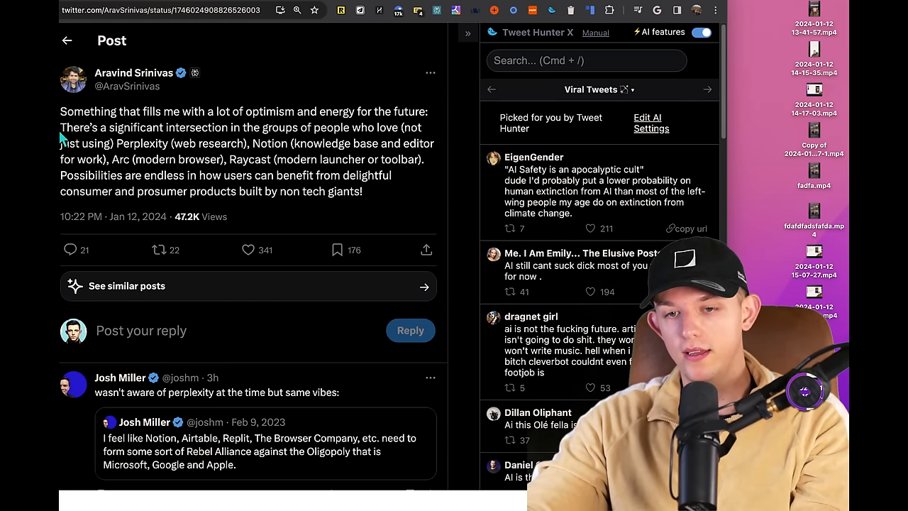
# Step: Drag-select the sentences about the intersection of Perplexity and Notion users, then clear the highlight
pyautogui.moveTo(59, 128); pyautogui.dragTo(261, 128)
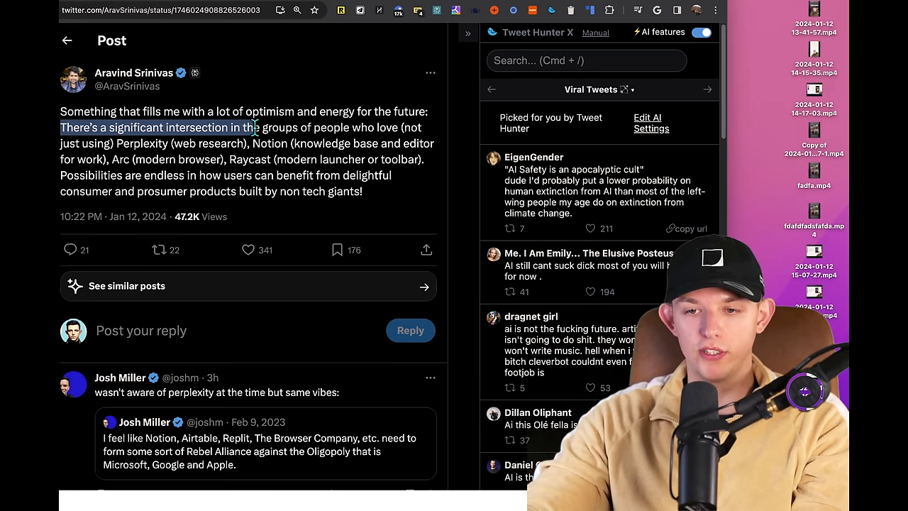
pyautogui.moveTo(258, 127); pyautogui.dragTo(149, 143)
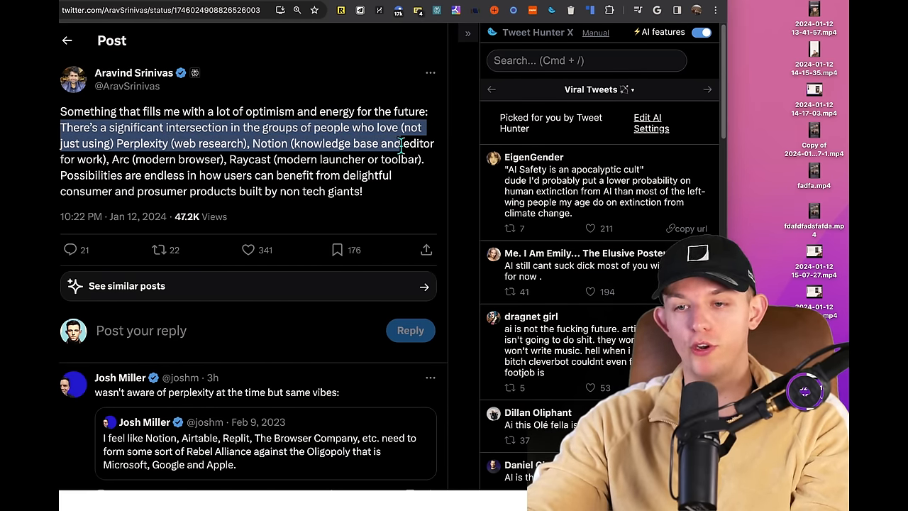
pyautogui.moveTo(390, 143); pyautogui.dragTo(107, 159)
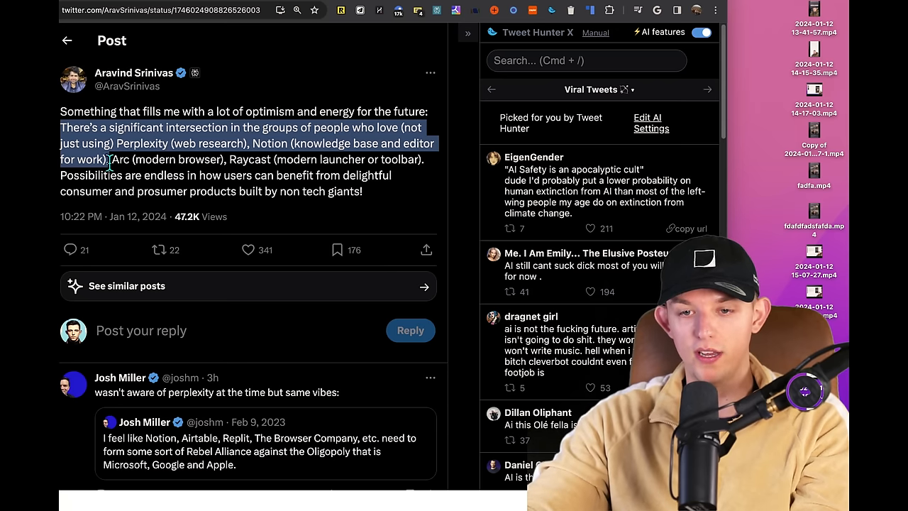
pyautogui.moveTo(106, 159); pyautogui.dragTo(298, 159)
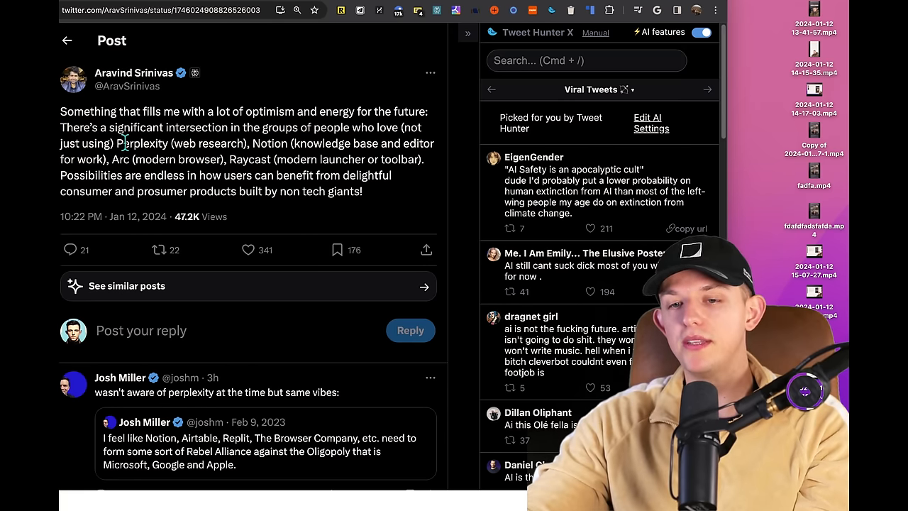
pyautogui.moveTo(117, 143); pyautogui.dragTo(247, 144)
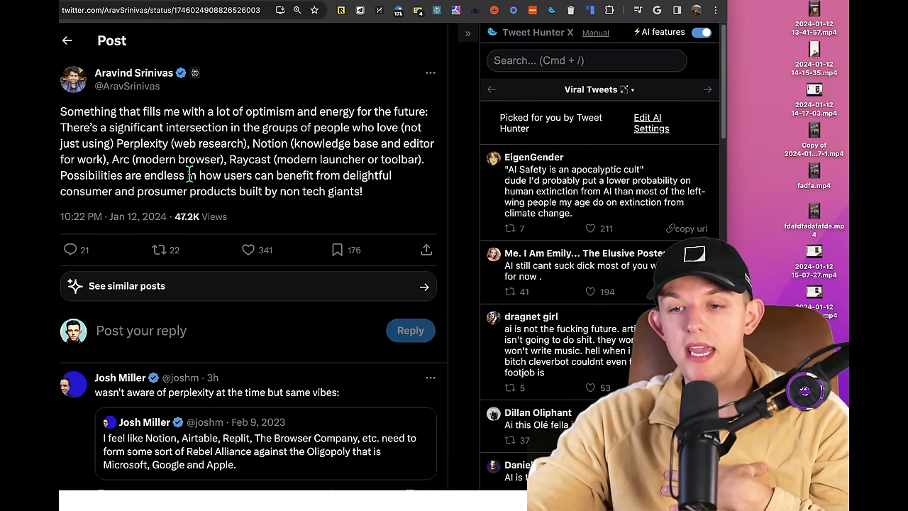
pyautogui.moveTo(223, 176); pyautogui.dragTo(213, 192)
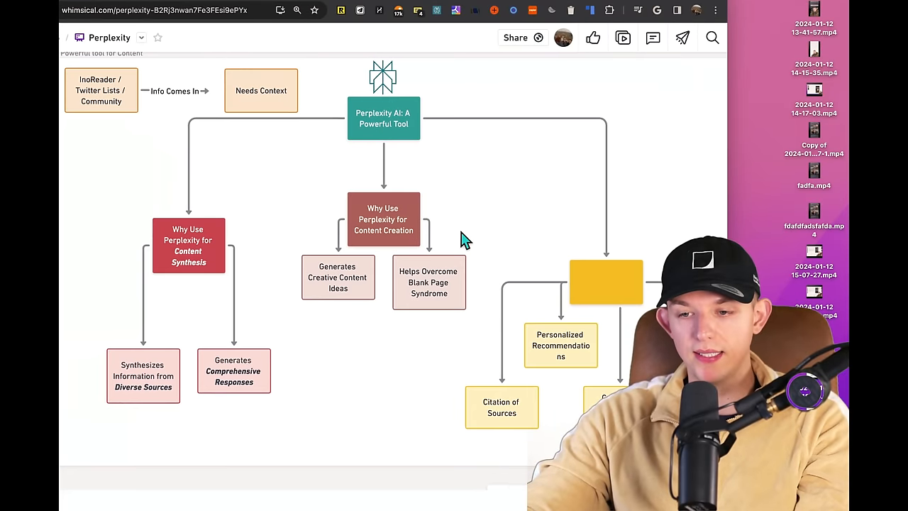
pyautogui.moveTo(376, 298)
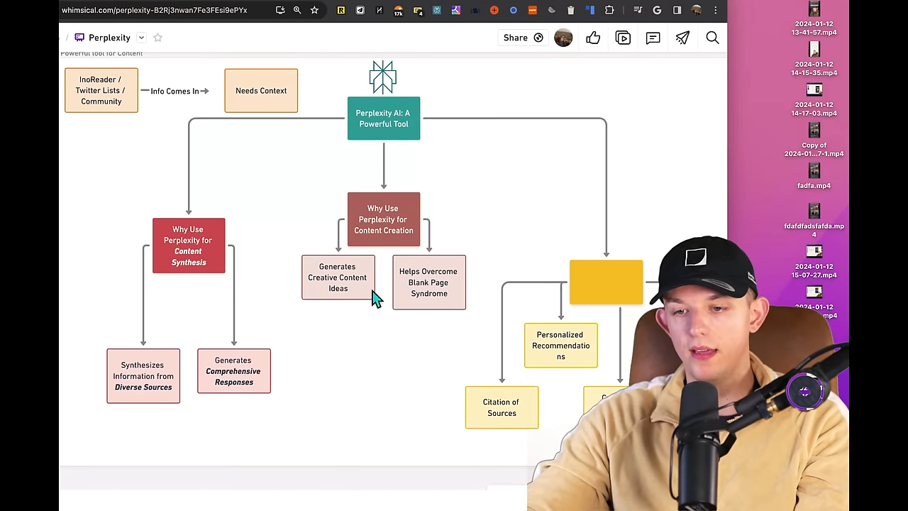
# Step: Leave the Whimsical flowchart and look up perplexity in a new browser tab
pyautogui.click(429, 282)
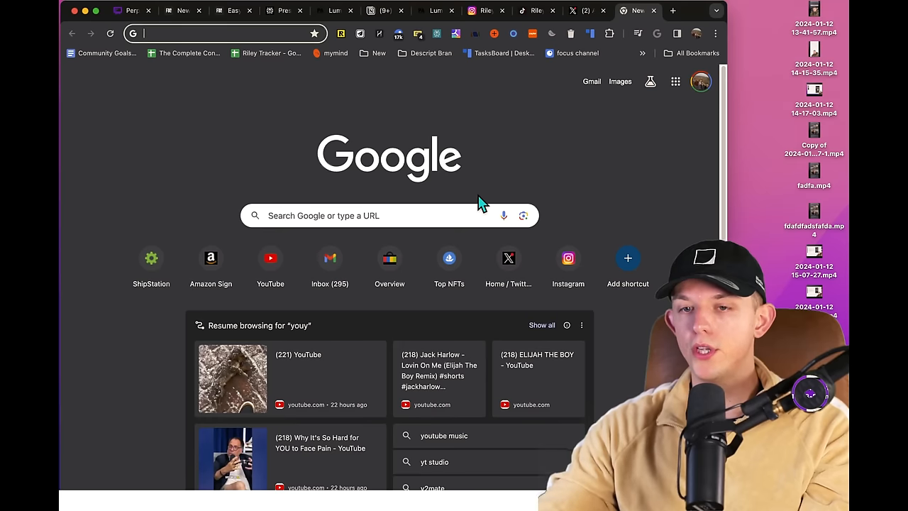
pyautogui.write('perplexity.ai')
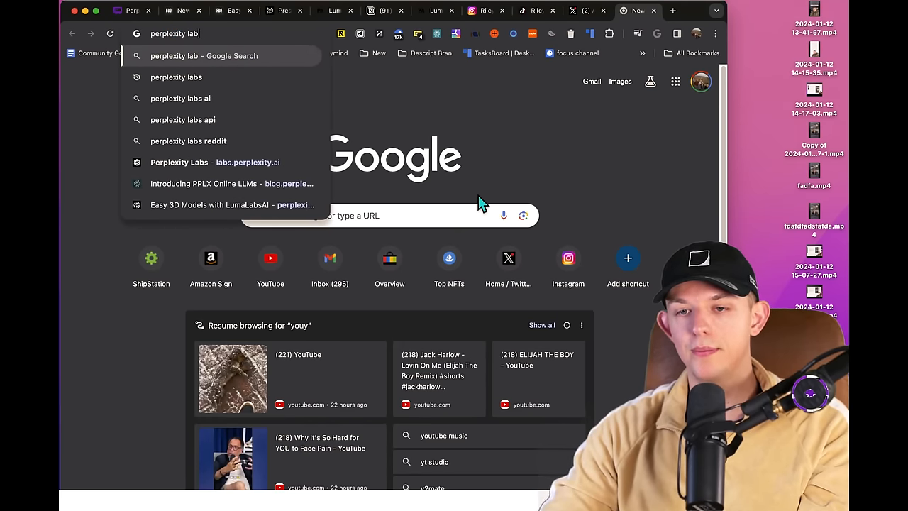
# Step: Open labs.perplexity.ai and read the playground answer on the history of web interfaces
pyautogui.click(215, 161)
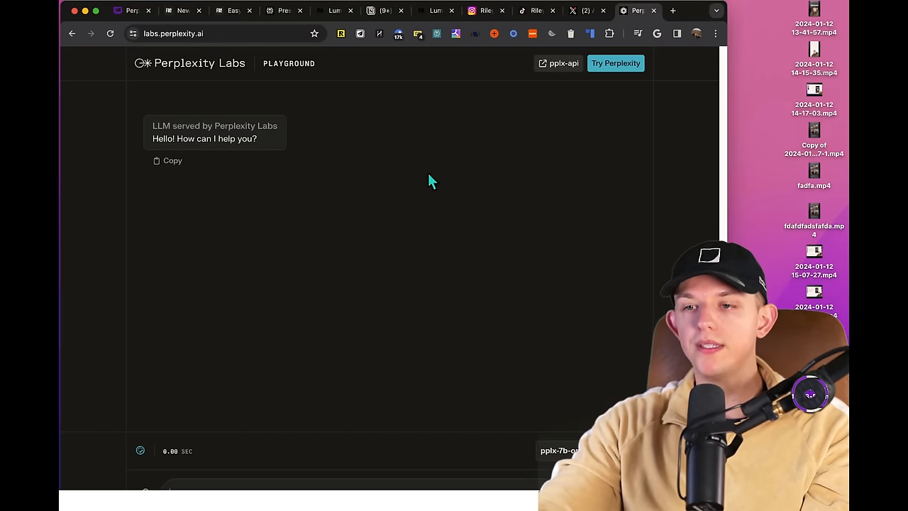
pyautogui.moveTo(688, 12)
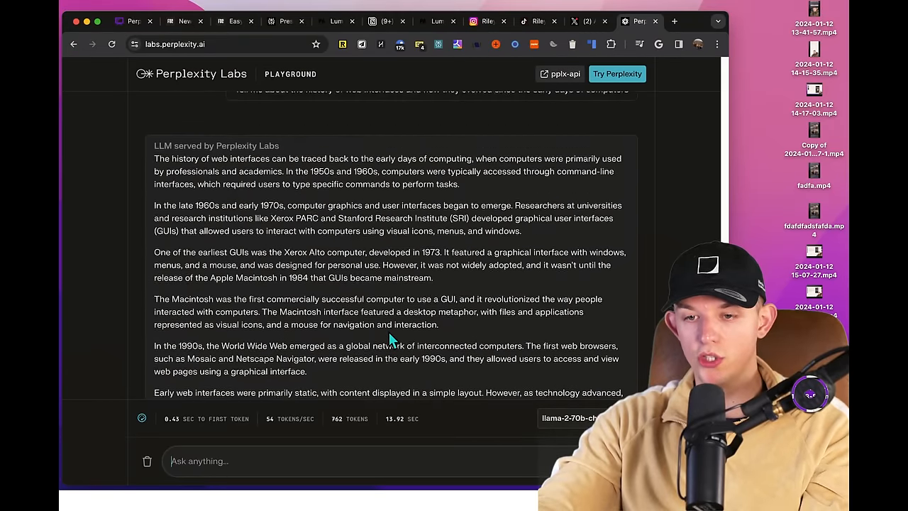
pyautogui.scroll(-3)
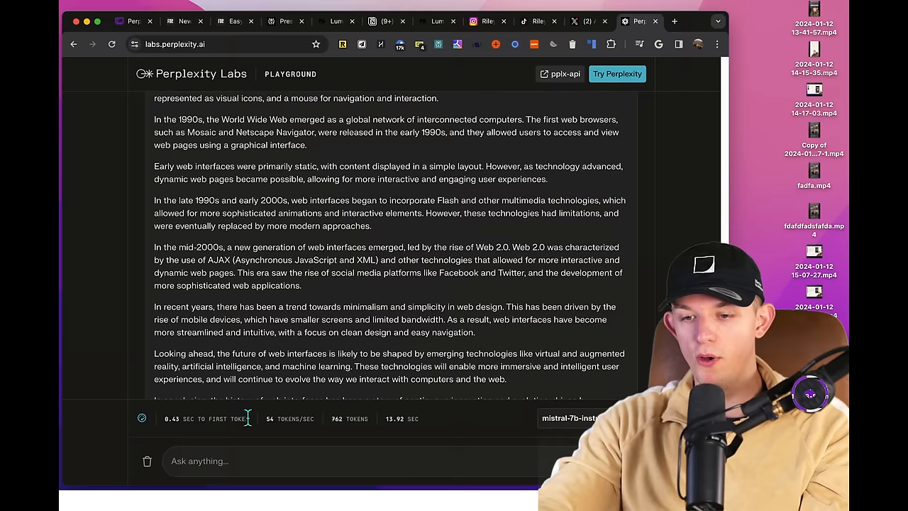
pyautogui.moveTo(319, 426)
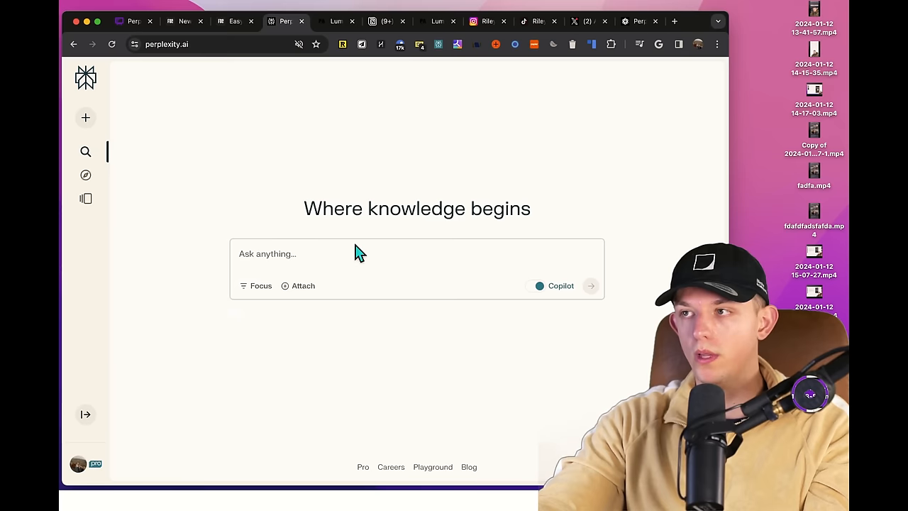
# Step: Start a new question on the Perplexity home page with Copilot turned on
pyautogui.click(298, 253)
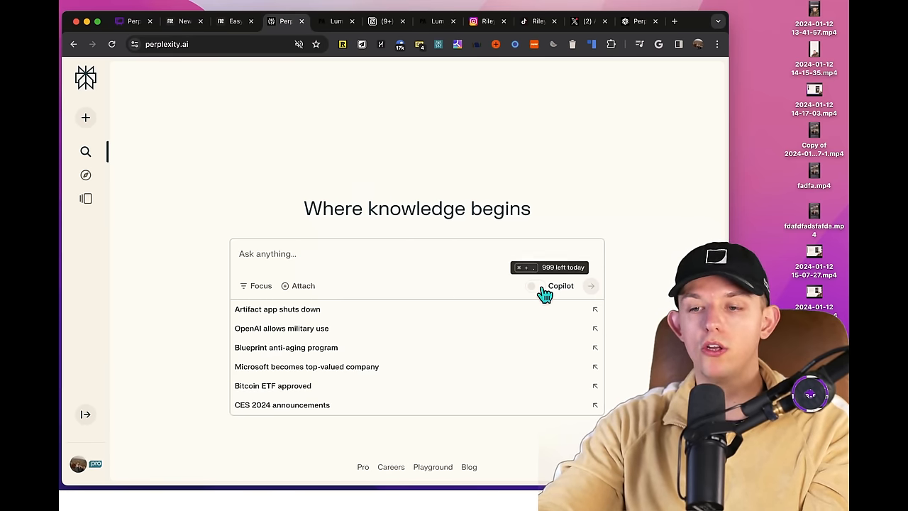
pyautogui.click(539, 285)
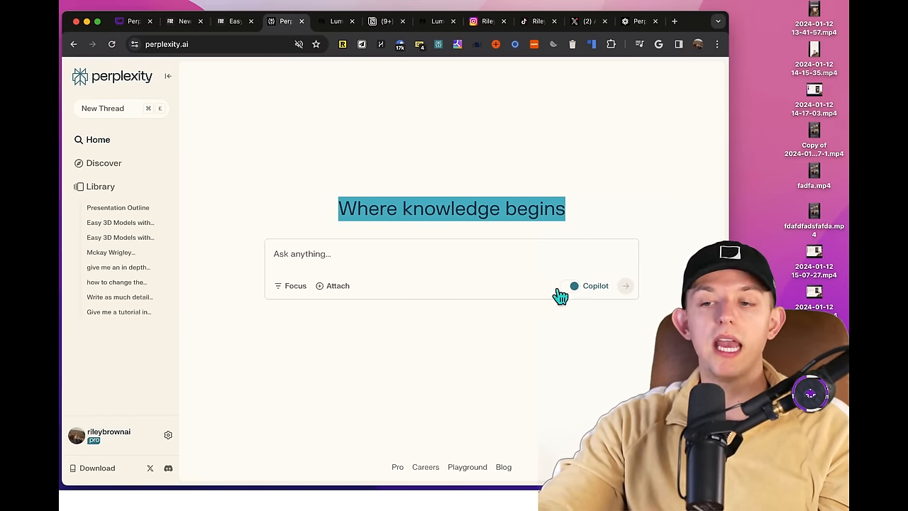
pyautogui.moveTo(170, 434)
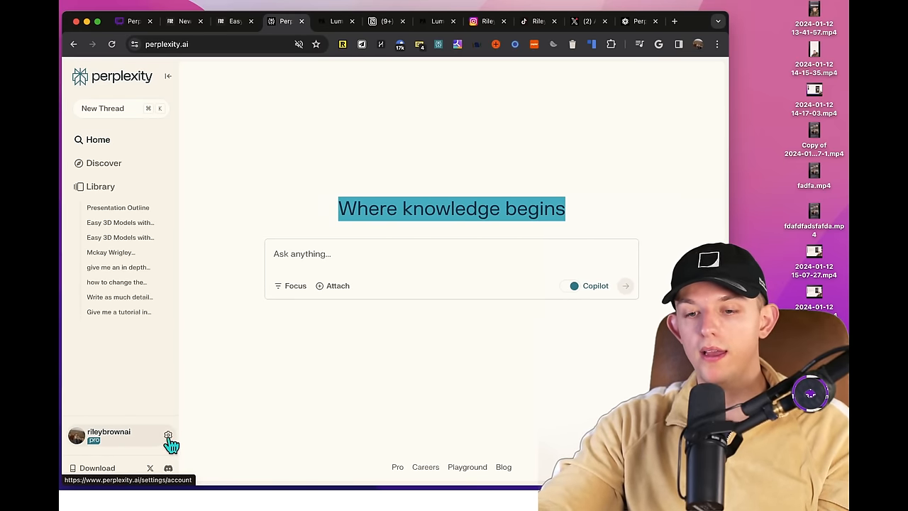
# Step: Change the Perplexity Pro AI model from Default to Gemini Pro in account settings and return home
pyautogui.click(167, 434)
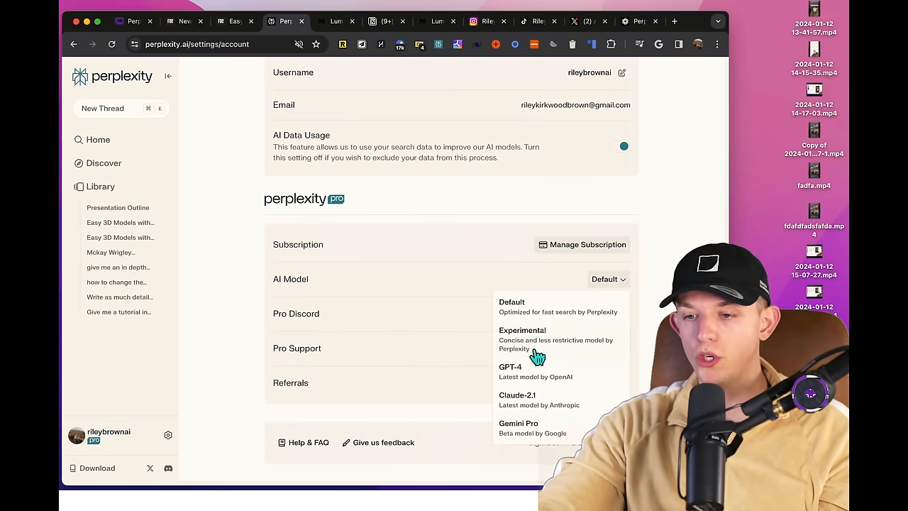
pyautogui.click(519, 423)
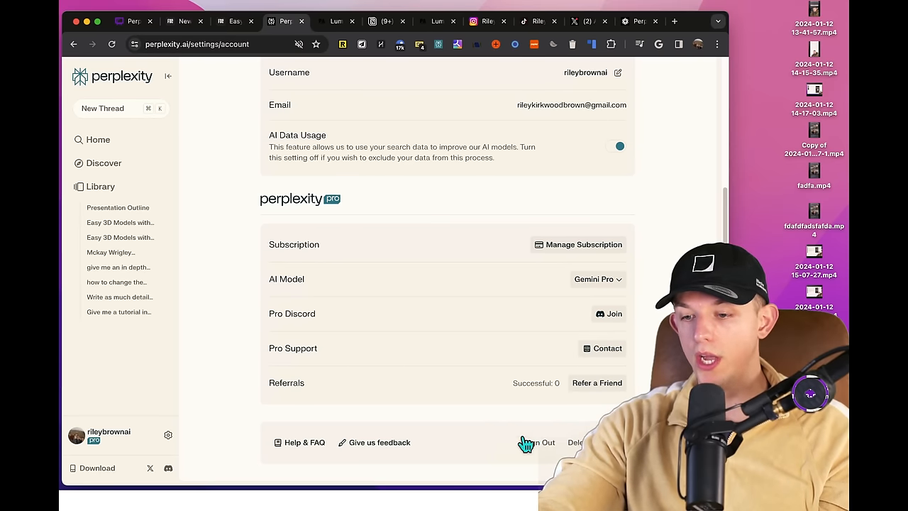
pyautogui.click(167, 76)
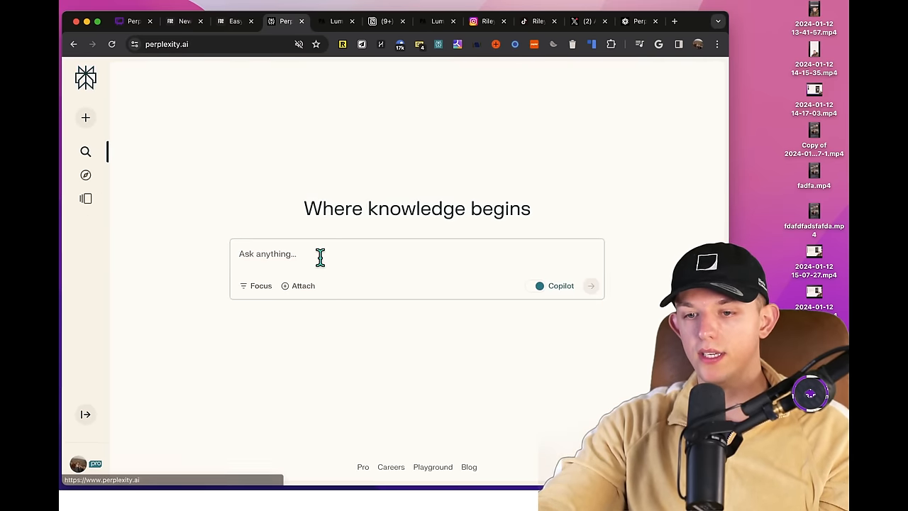
# Step: Ask Copilot for an in-depth report on Runway ML video creation tools
pyautogui.write('tell me about run')
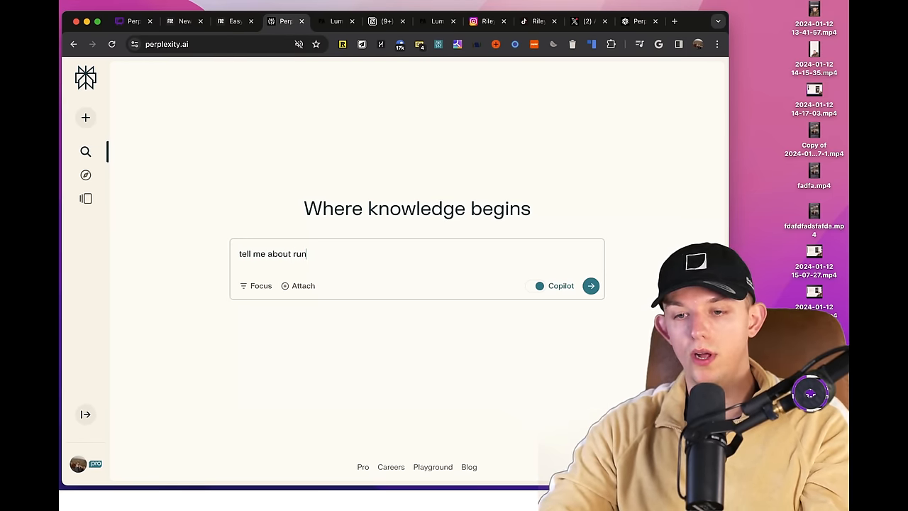
pyautogui.write('way ml video')
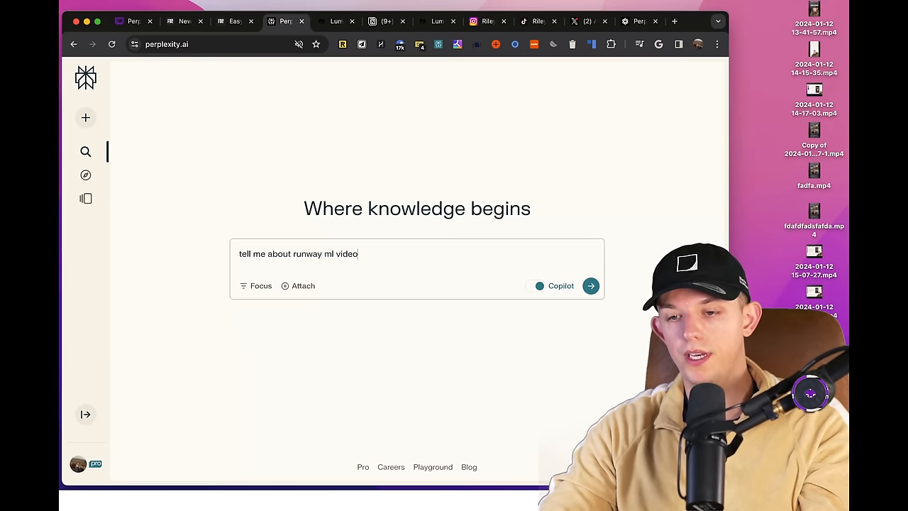
pyautogui.write('creation tools and how to use them in an in d')
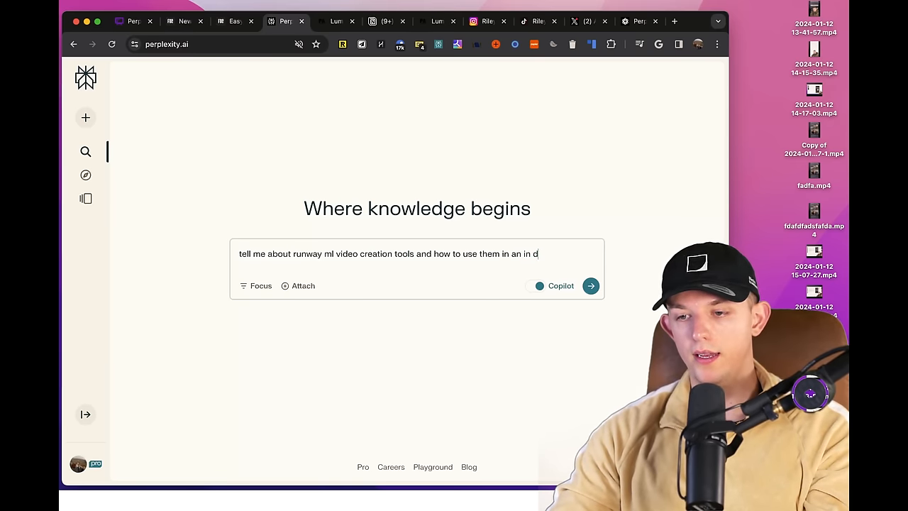
pyautogui.click(590, 285)
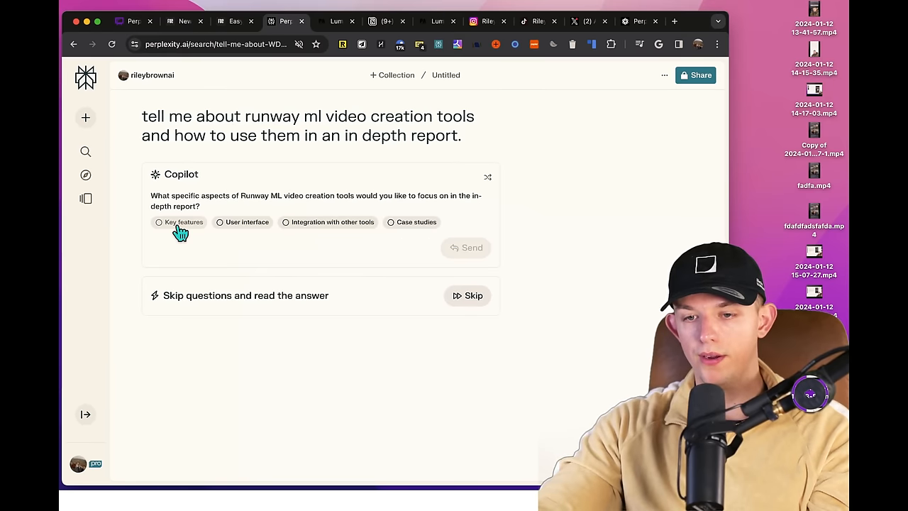
# Step: Focus the report on key features and integrations with other tools, then send it to Copilot
pyautogui.click(243, 221)
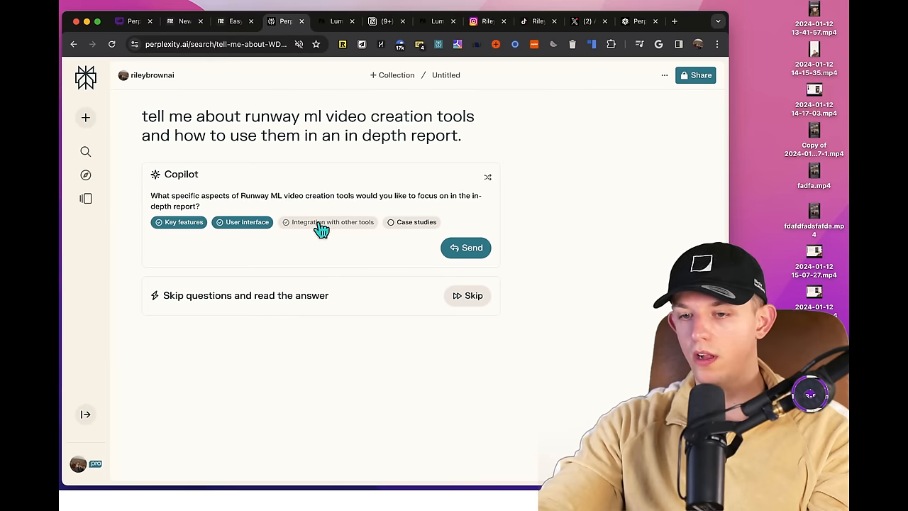
pyautogui.click(327, 222)
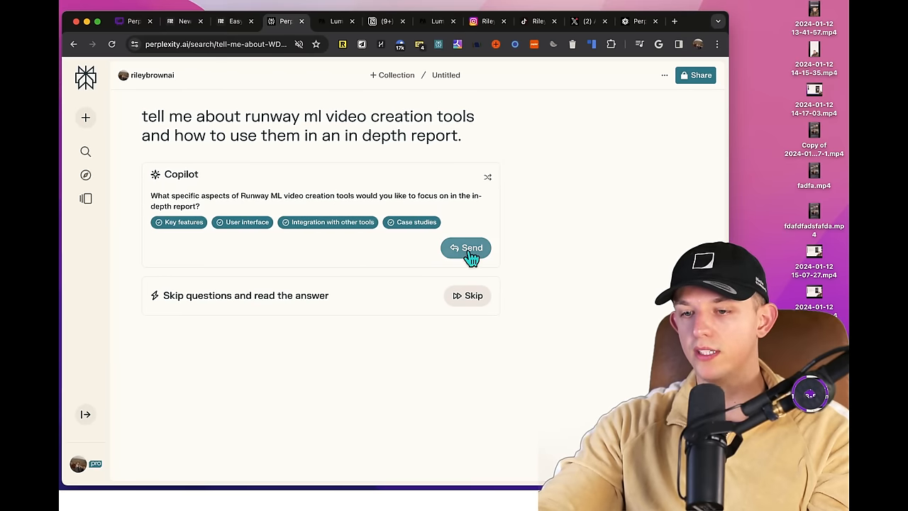
pyautogui.click(465, 247)
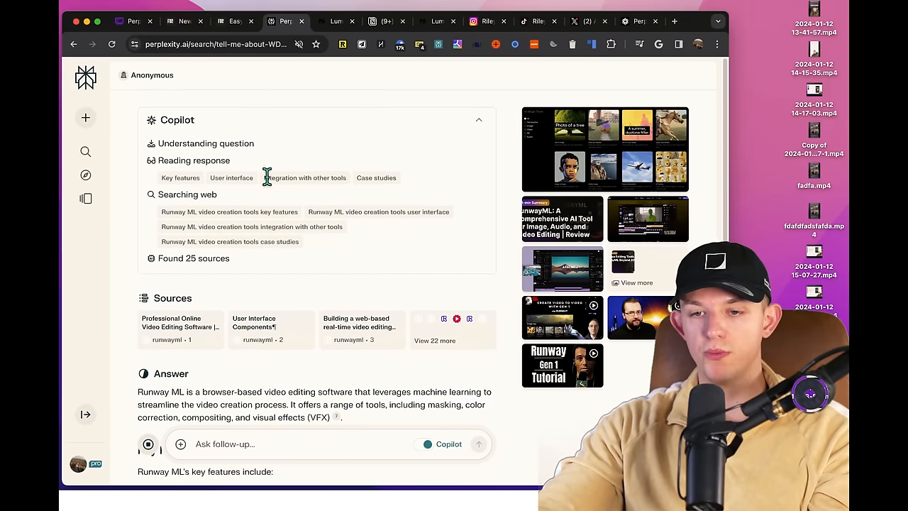
# Step: Read through the Runway ML report, highlighting its opening sentence along the way
pyautogui.scroll(-3)
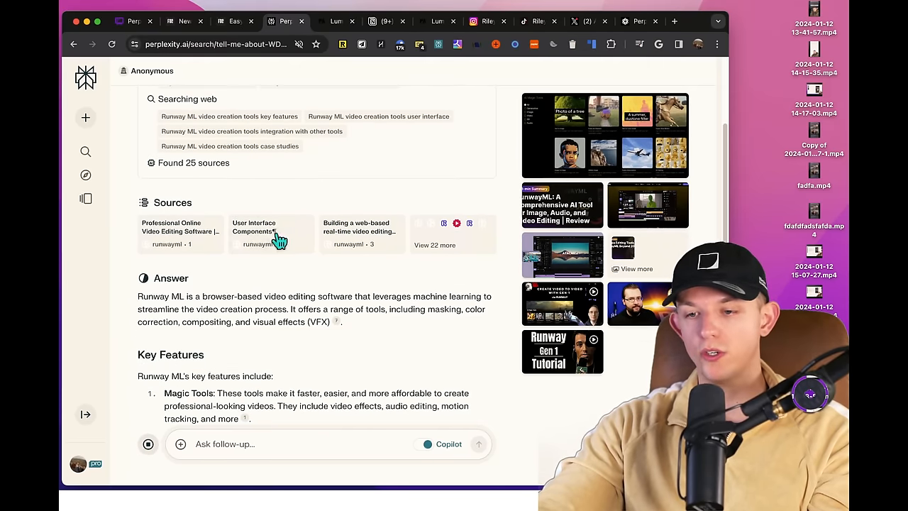
pyautogui.scroll(-3)
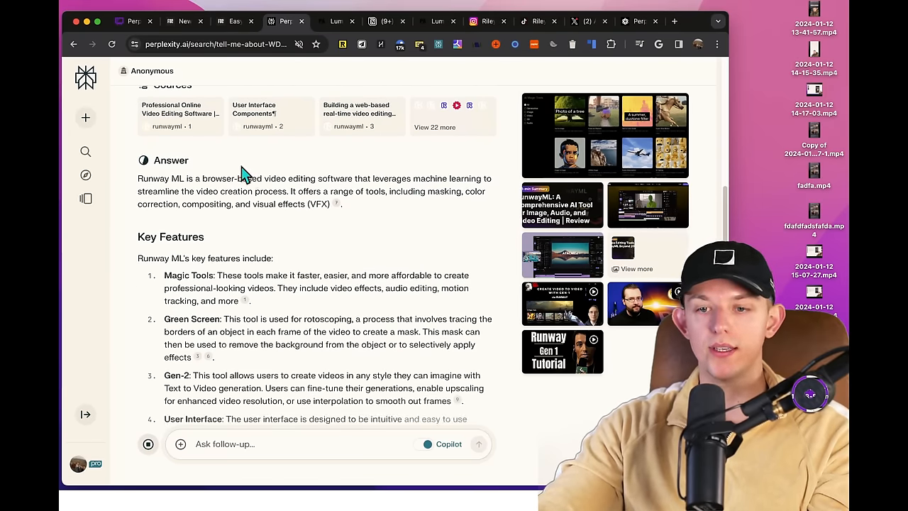
pyautogui.scroll(-3)
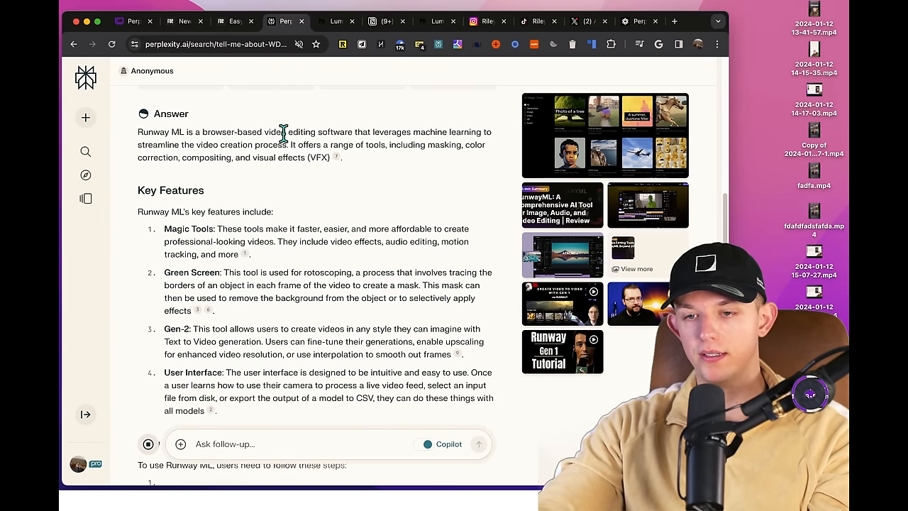
pyautogui.moveTo(291, 132); pyautogui.dragTo(465, 132)
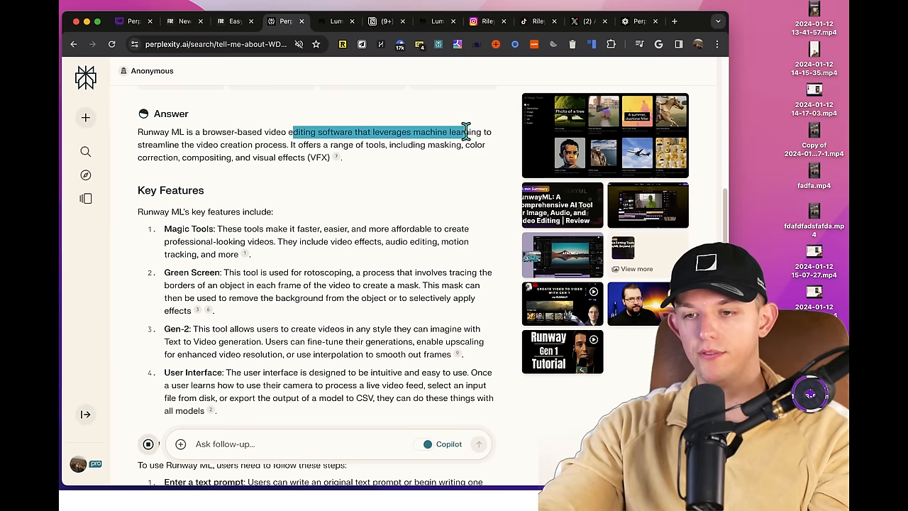
pyautogui.moveTo(465, 132); pyautogui.dragTo(241, 145)
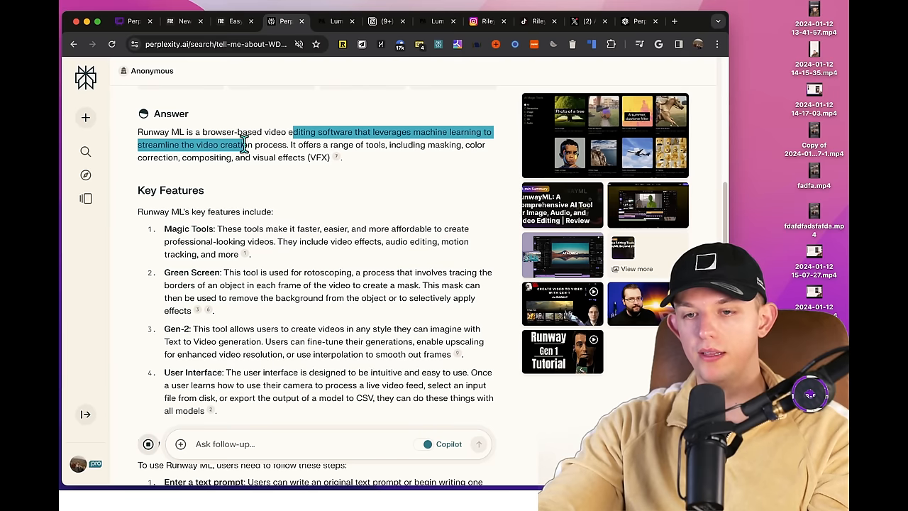
pyautogui.scroll(-3)
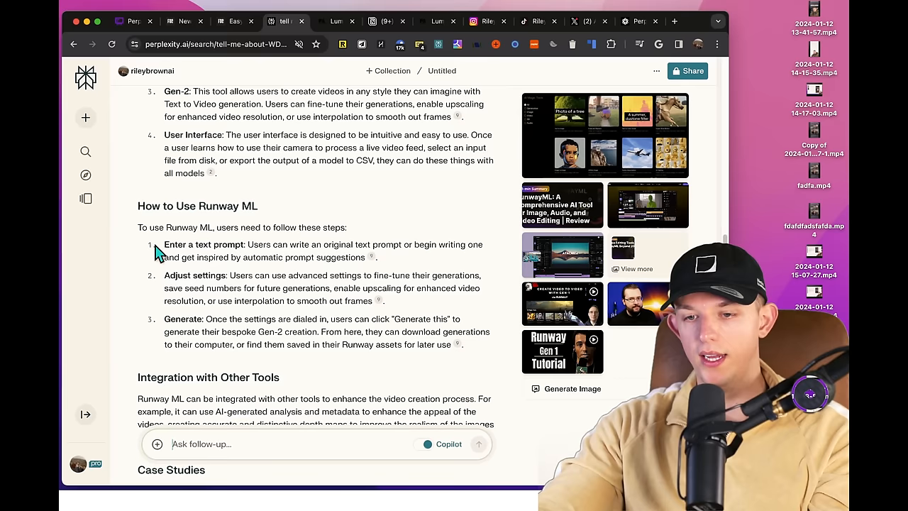
pyautogui.scroll(-3)
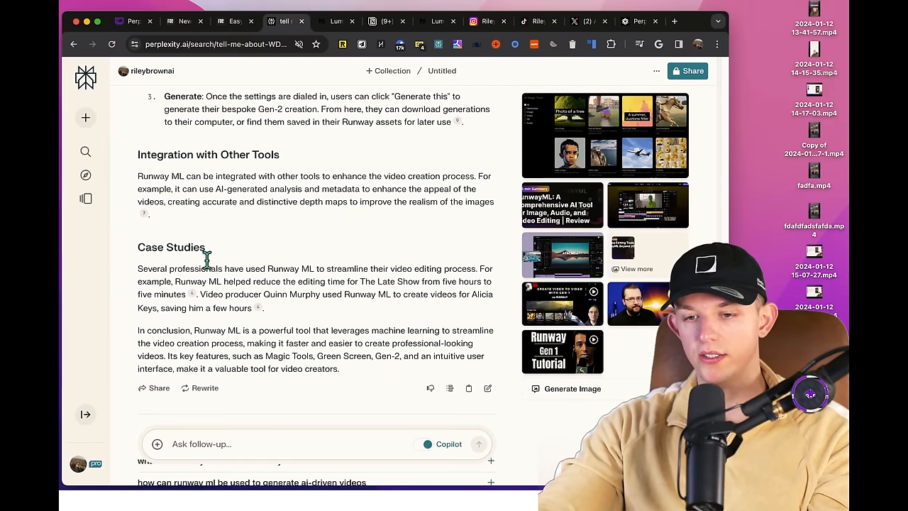
# Step: View the Related questions below the conclusion, then go back to the Perplexity home page
pyautogui.doubleClick(207, 153)
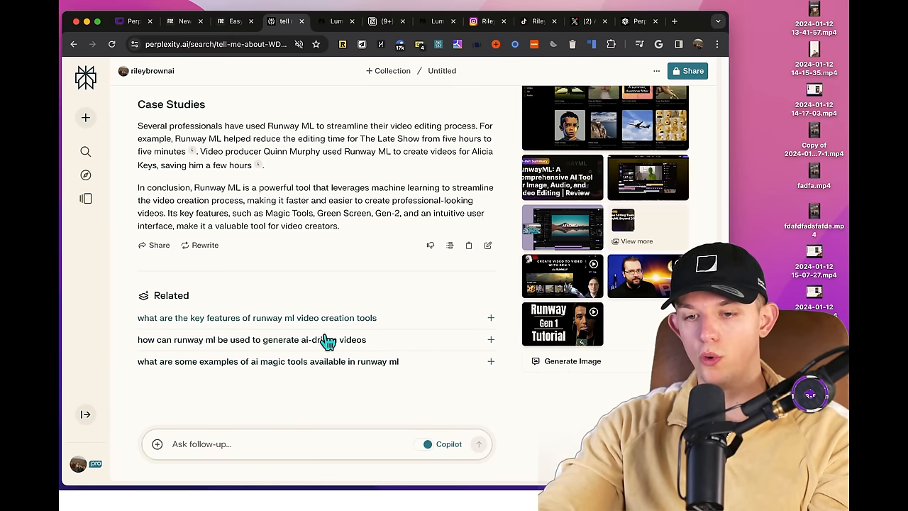
pyautogui.moveTo(242, 352)
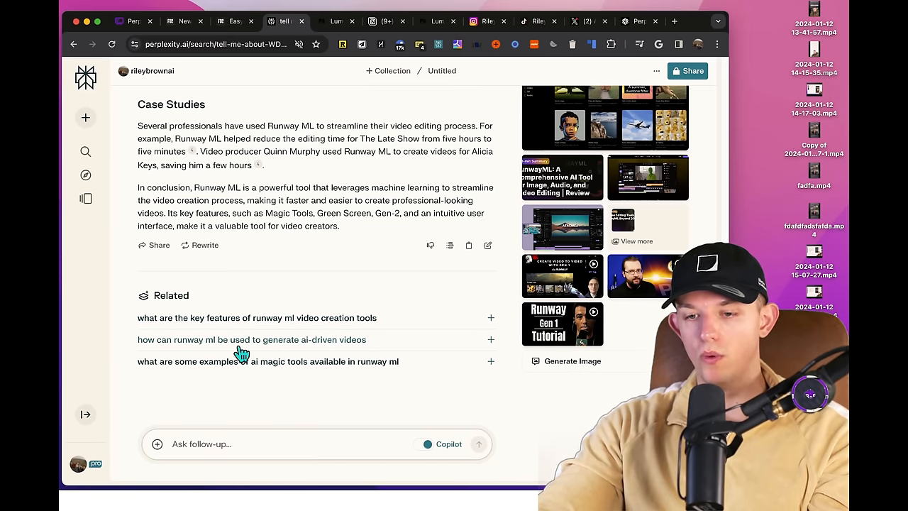
pyautogui.click(251, 339)
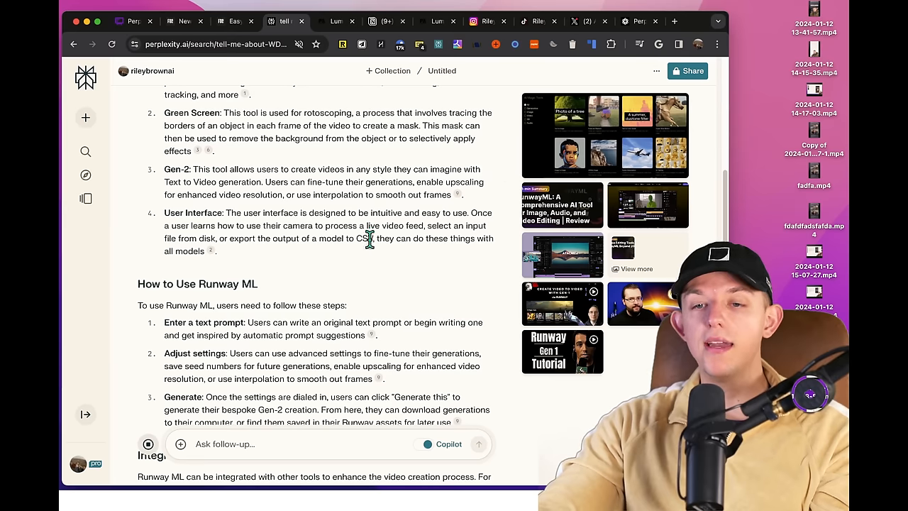
pyautogui.scroll(-3)
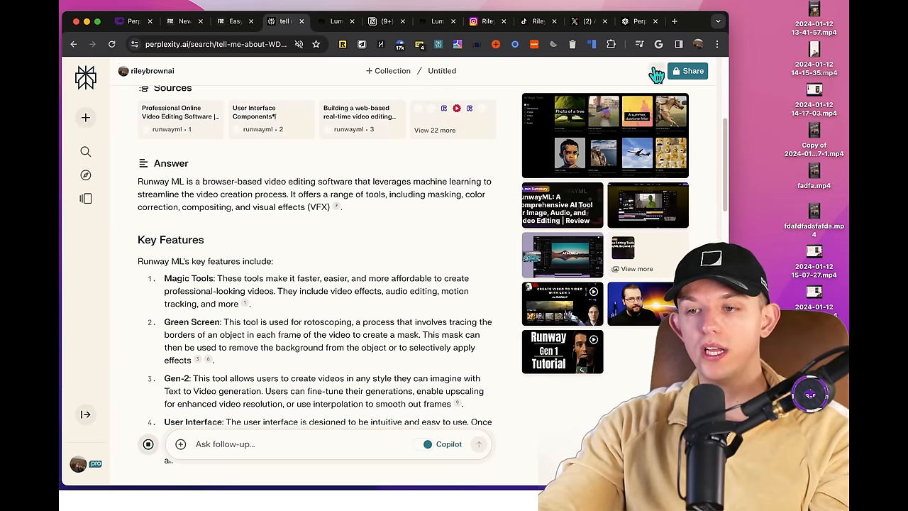
pyautogui.click(388, 71)
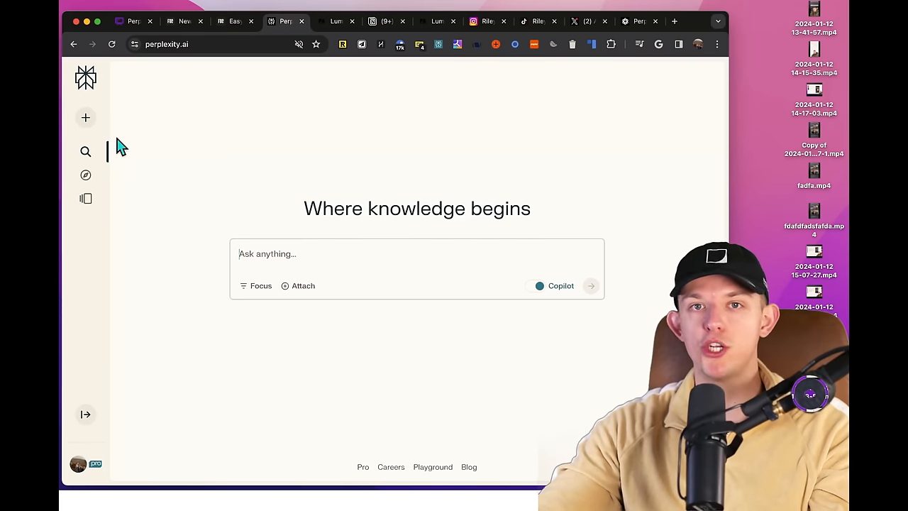
# Step: View the Presentation Outline collection's suggestions and its Runway ML and LumaLabsAI threads
pyautogui.click(85, 199)
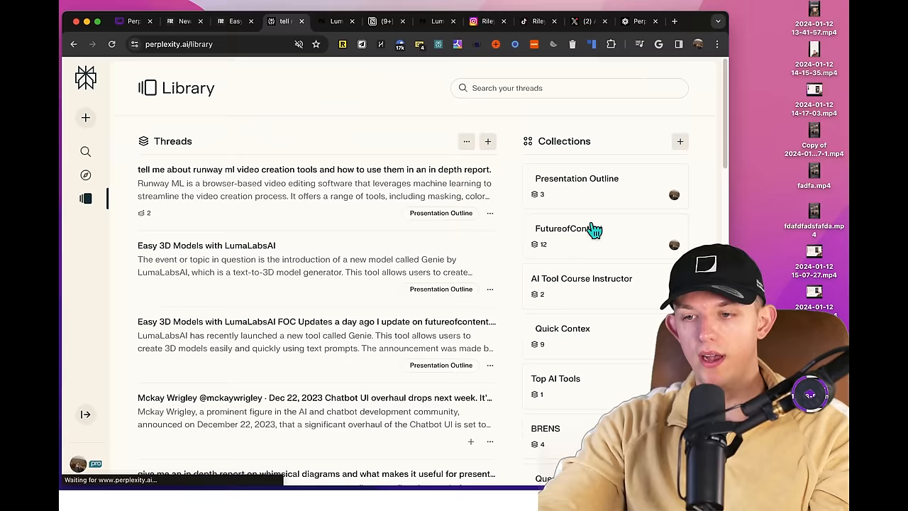
pyautogui.click(576, 185)
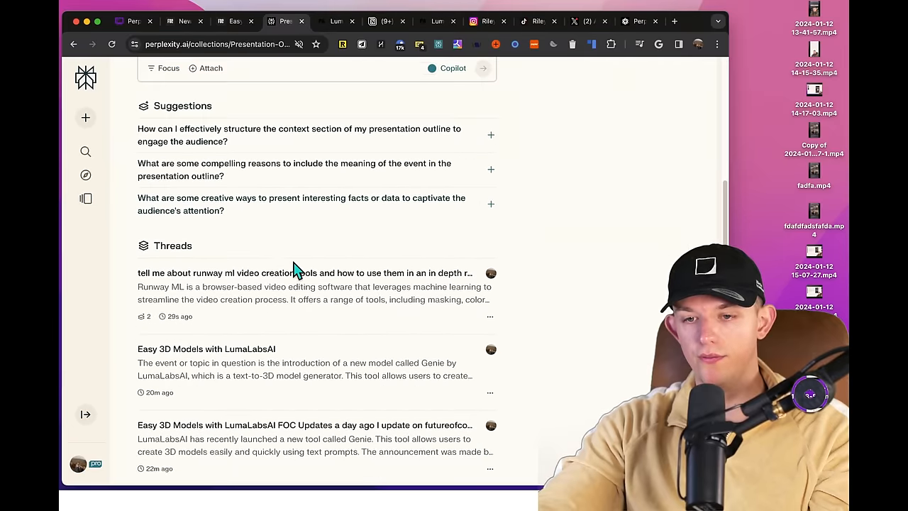
pyautogui.scroll(-3)
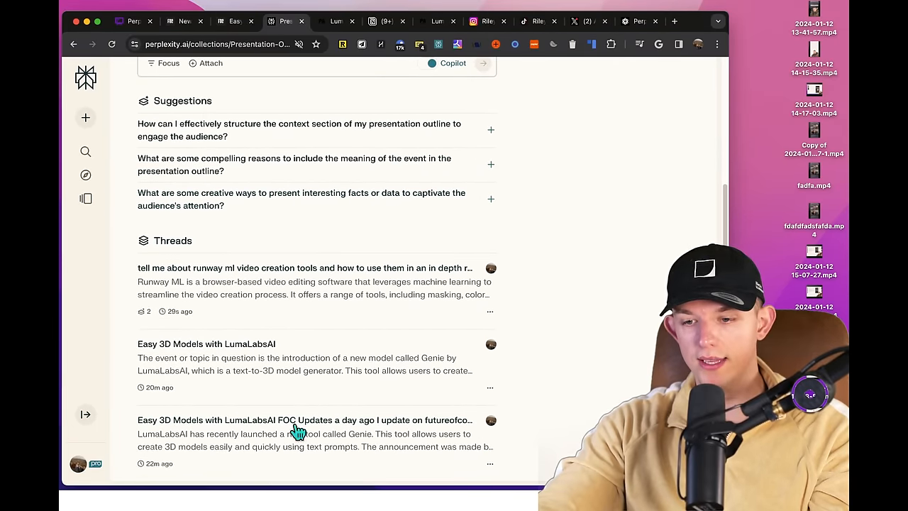
pyautogui.click(687, 77)
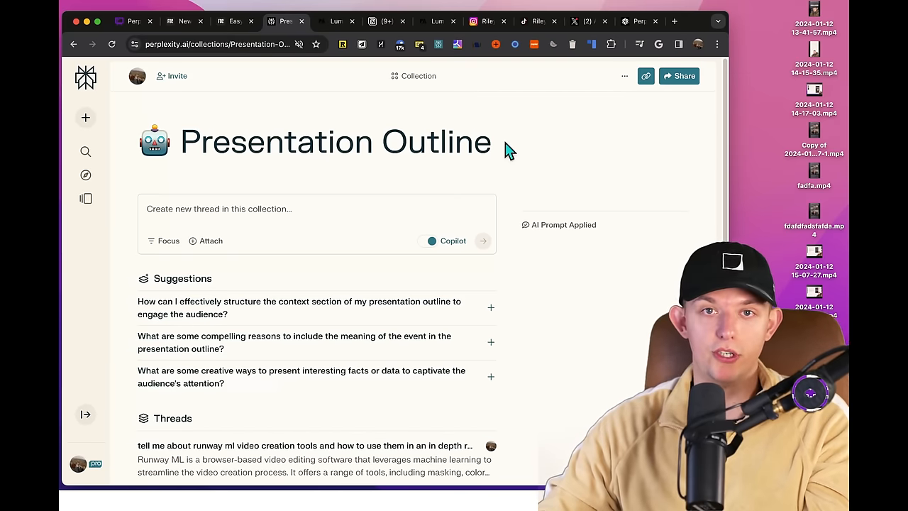
pyautogui.moveTo(457, 127)
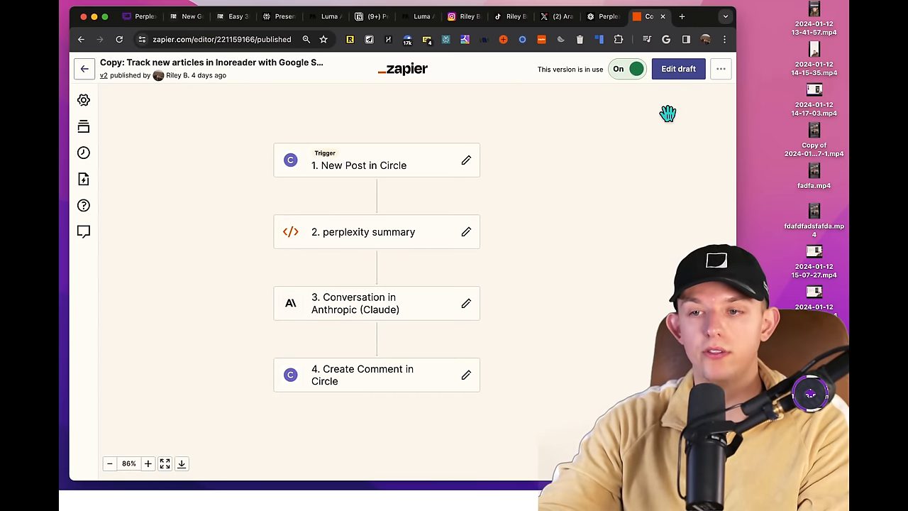
pyautogui.moveTo(703, 21)
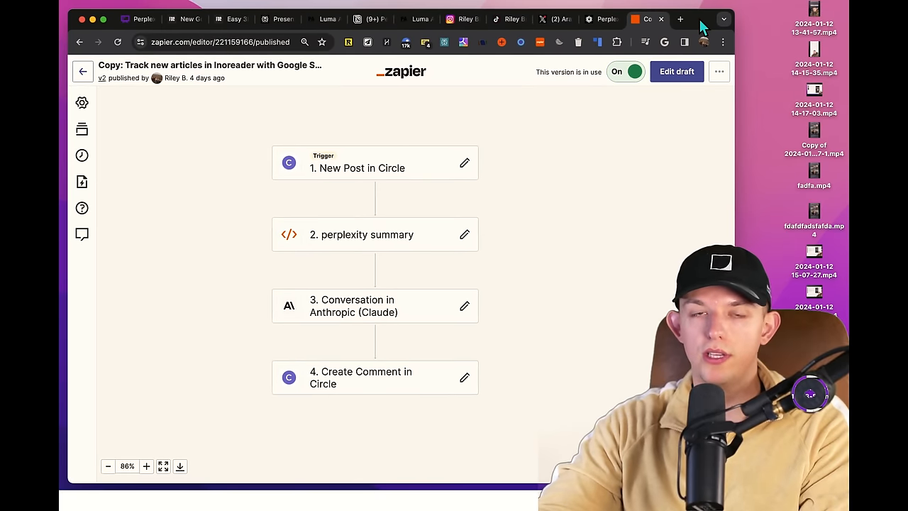
# Step: Show the settings panel of the '1. New Post in Circle' trigger step
pyautogui.click(375, 234)
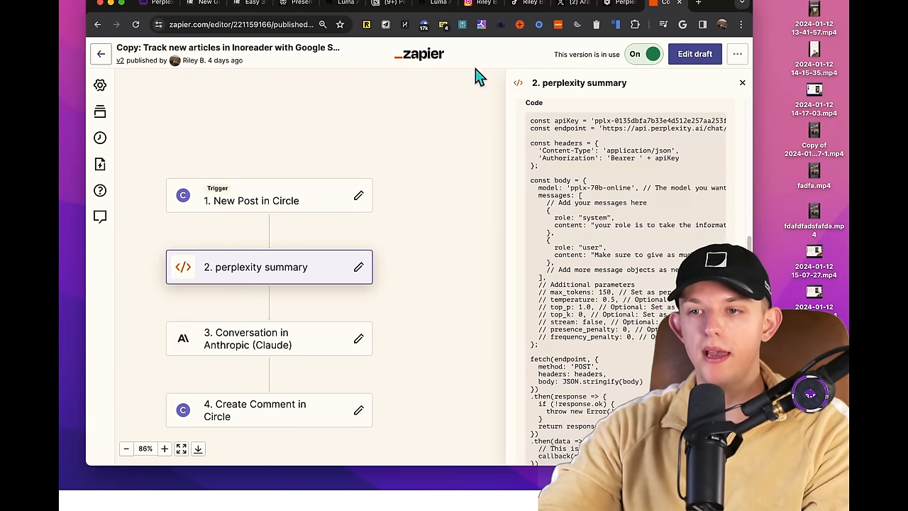
pyautogui.moveTo(471, 202)
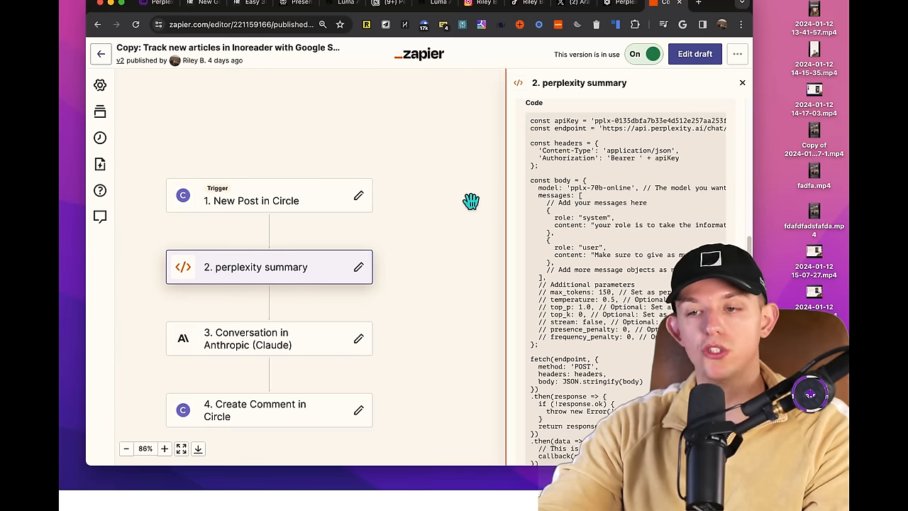
pyautogui.moveTo(440, 213)
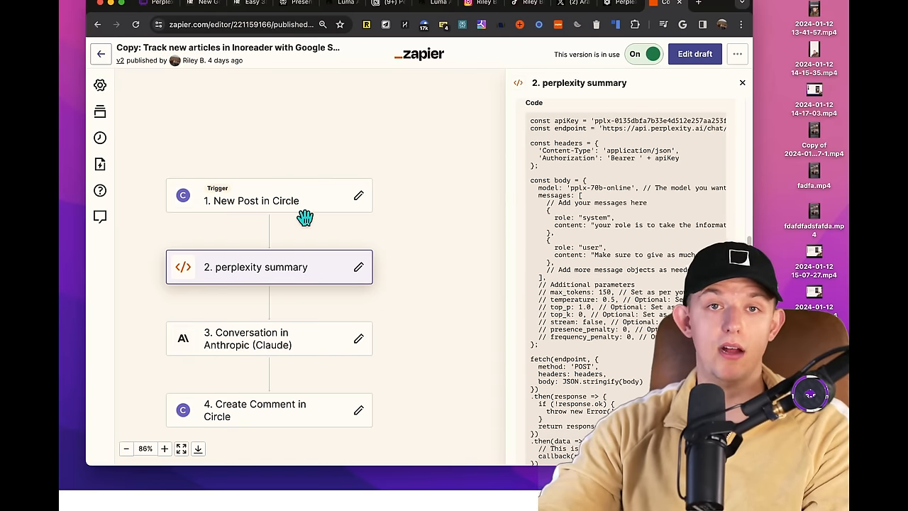
pyautogui.click(256, 202)
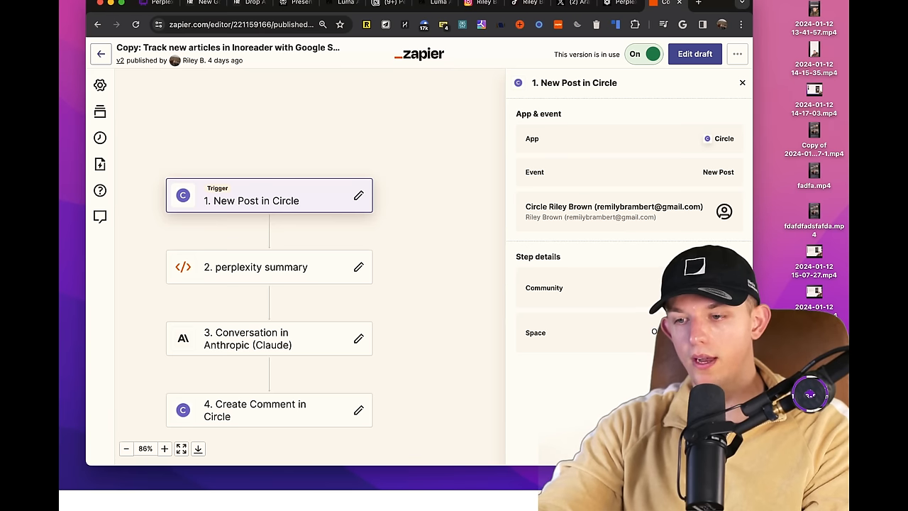
pyautogui.moveTo(627, 335)
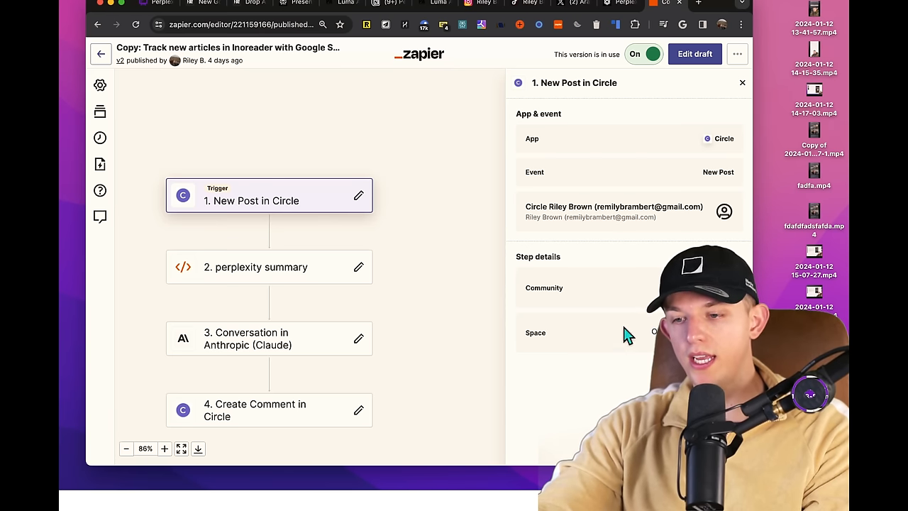
# Step: Reveal the inputData.info1 reference where the Circle post title and body join the API prompt
pyautogui.click(269, 267)
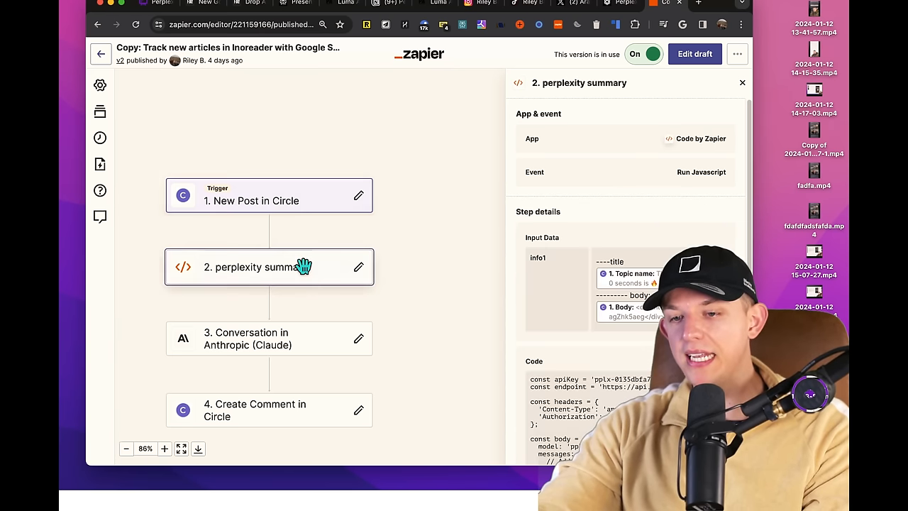
pyautogui.click(268, 200)
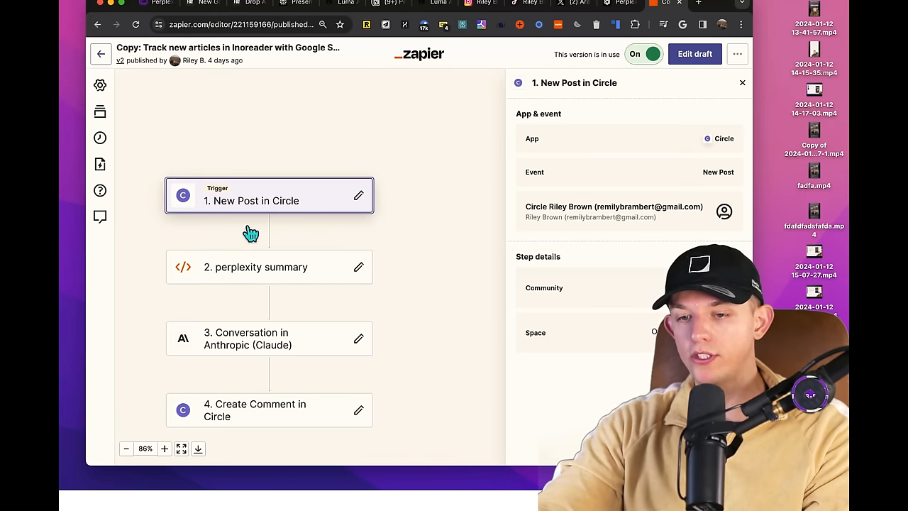
pyautogui.click(255, 267)
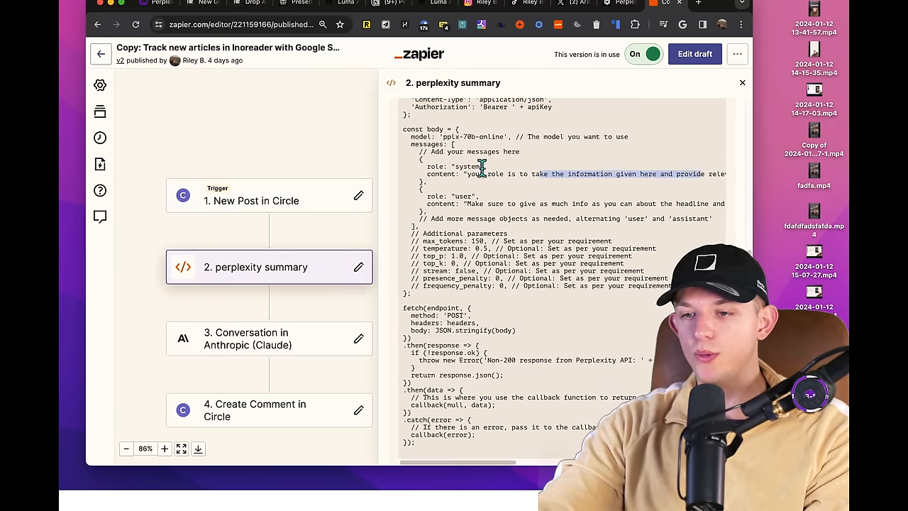
pyautogui.moveTo(482, 166); pyautogui.dragTo(702, 173)
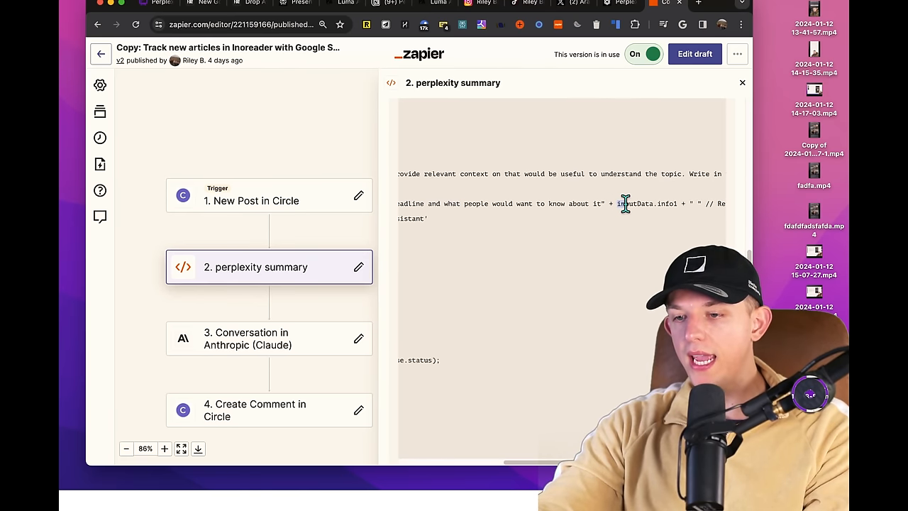
pyautogui.doubleClick(646, 205)
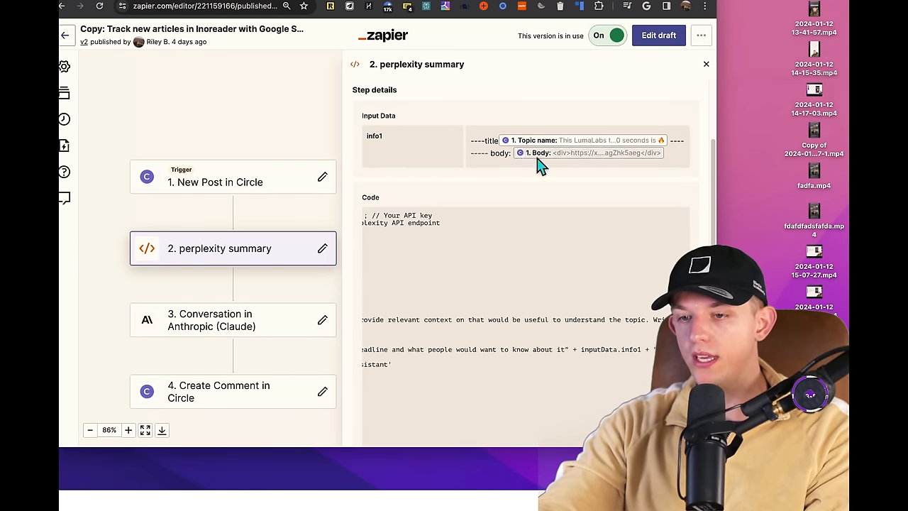
pyautogui.moveTo(578, 158)
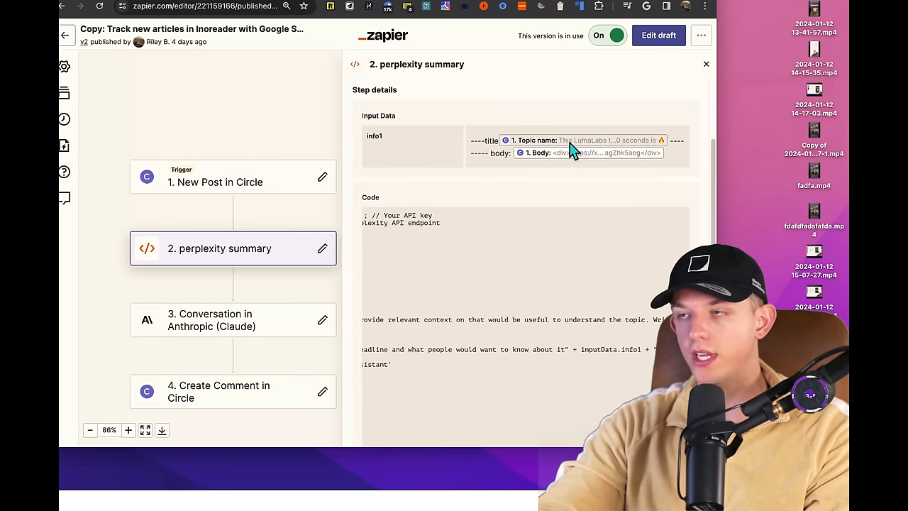
pyautogui.moveTo(283, 153)
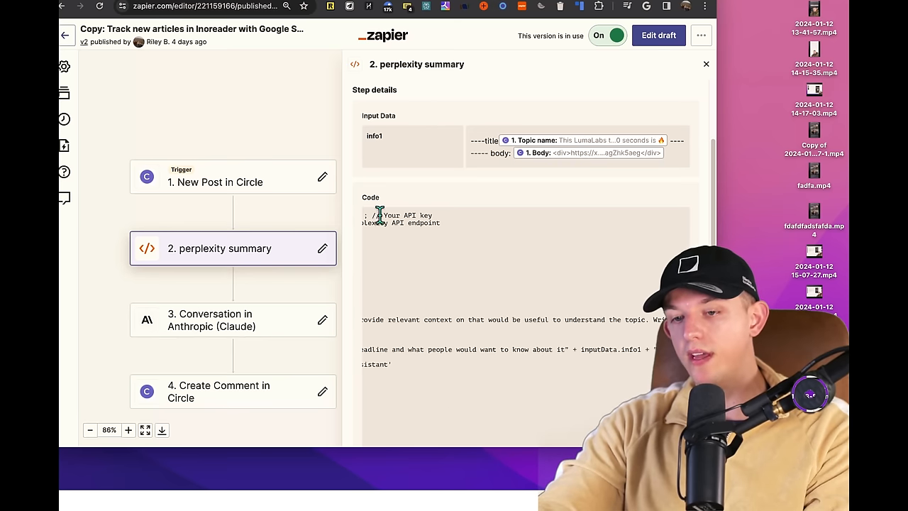
pyautogui.moveTo(358, 224)
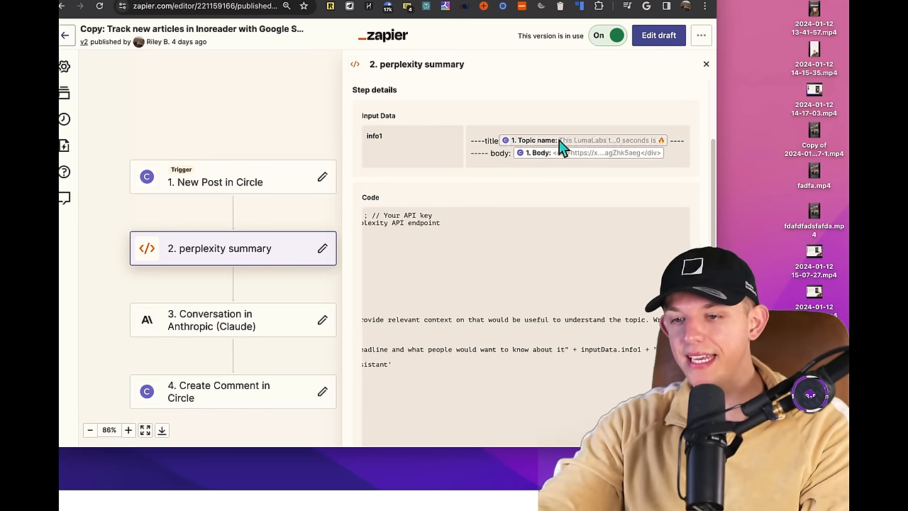
pyautogui.moveTo(557, 187)
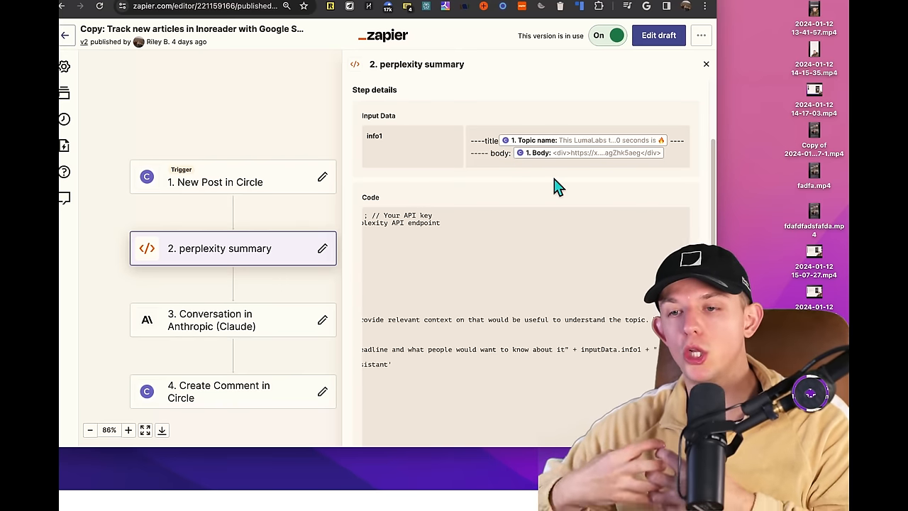
pyautogui.moveTo(220, 334)
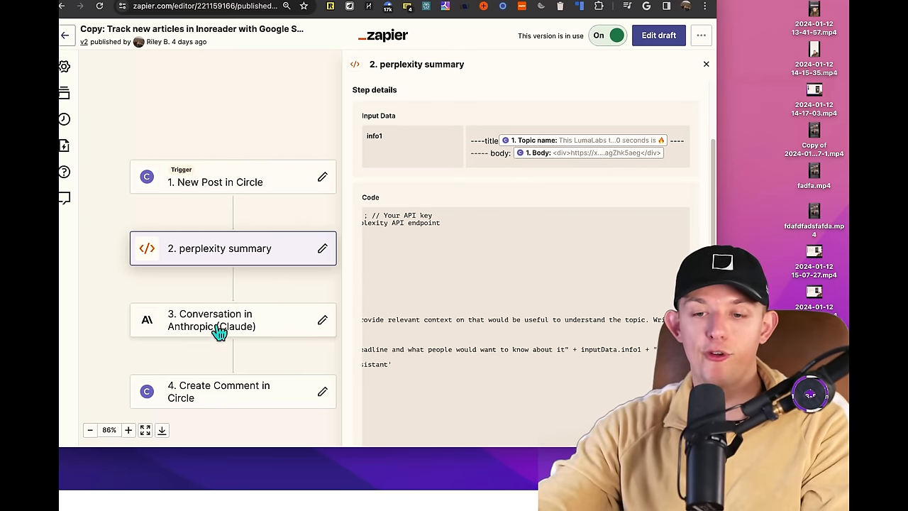
# Step: Show the Claude step's App & event and User Message prompt that repurposes the summary
pyautogui.click(234, 321)
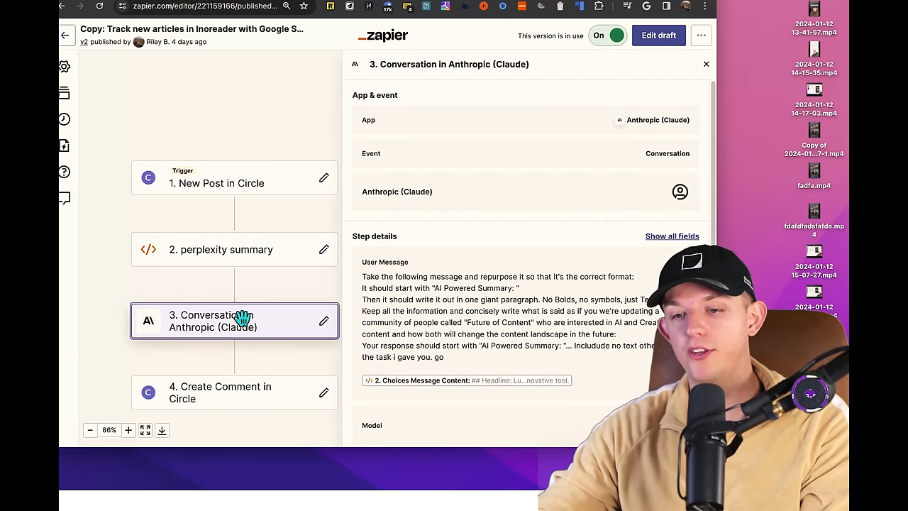
pyautogui.moveTo(466, 120)
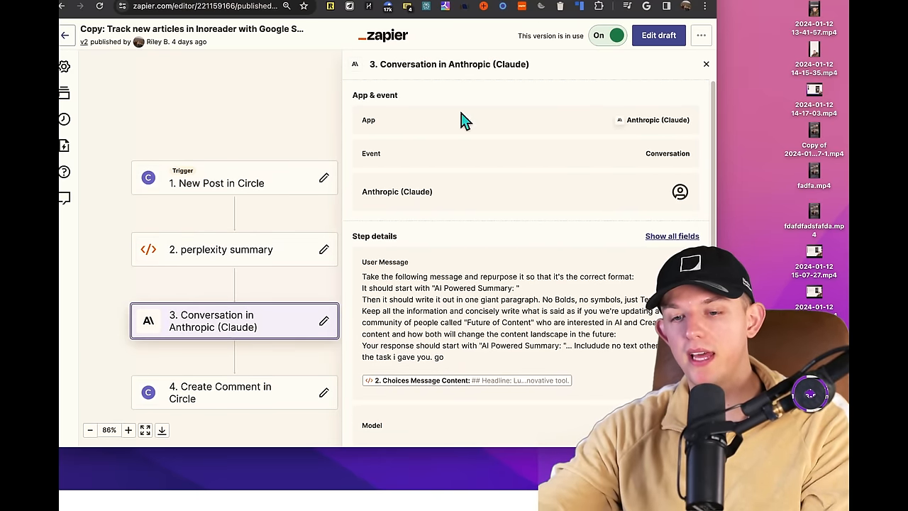
pyautogui.click(234, 391)
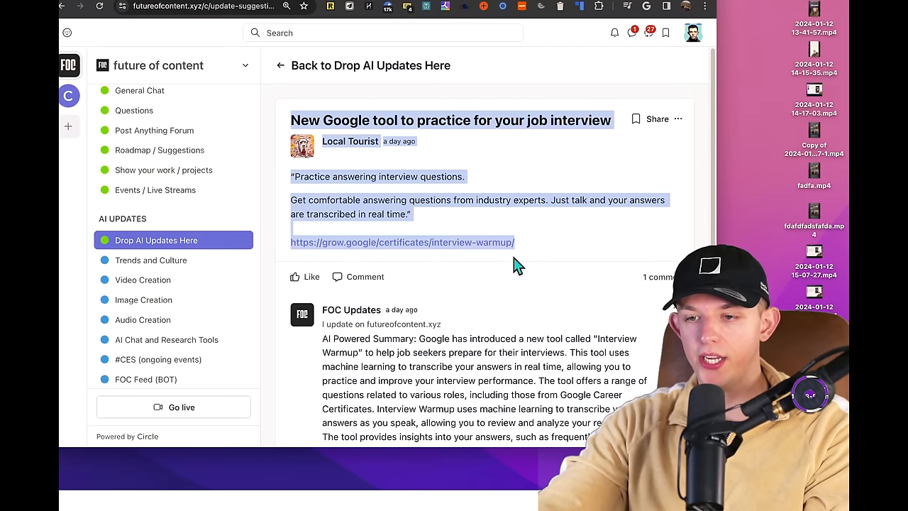
pyautogui.moveTo(528, 255)
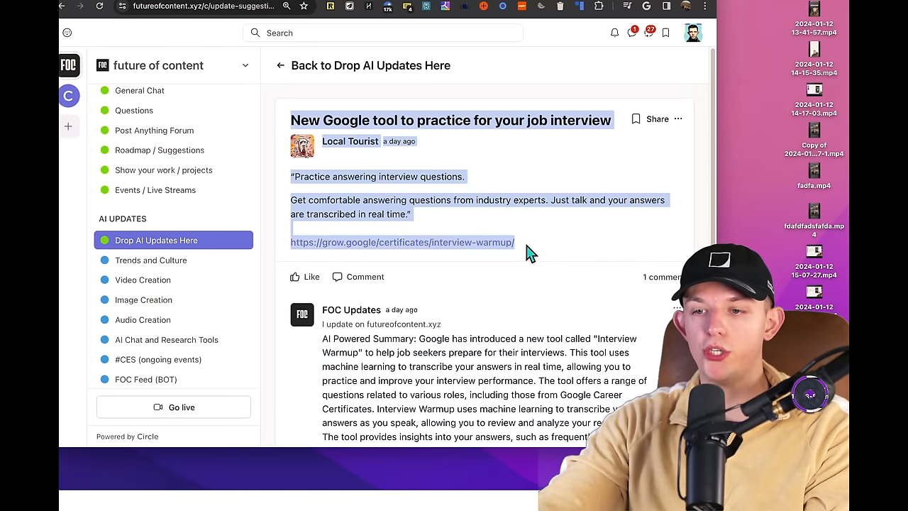
# Step: Read the 'New Google tool to practice for your job interview' post with its AI Powered Summary comment
pyautogui.scroll(-3)
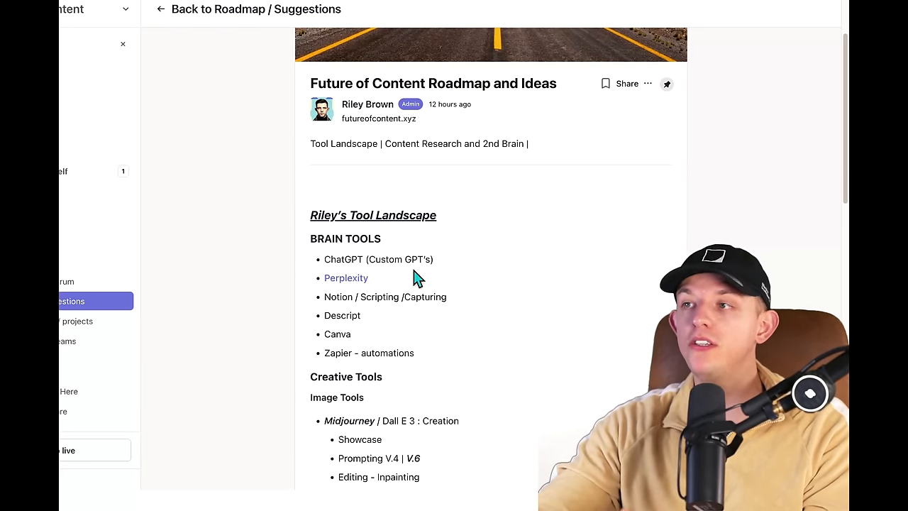
# Step: Read through Riley's tool landscape: Brain, Creative, Video, Audio and Content Research tools, Perplexity among brain tools
pyautogui.scroll(-3)
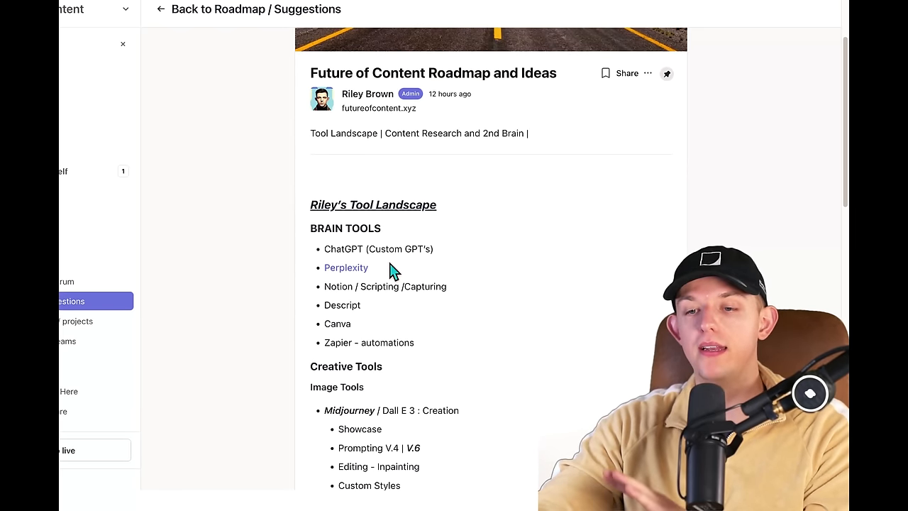
pyautogui.moveTo(324, 248); pyautogui.dragTo(414, 342)
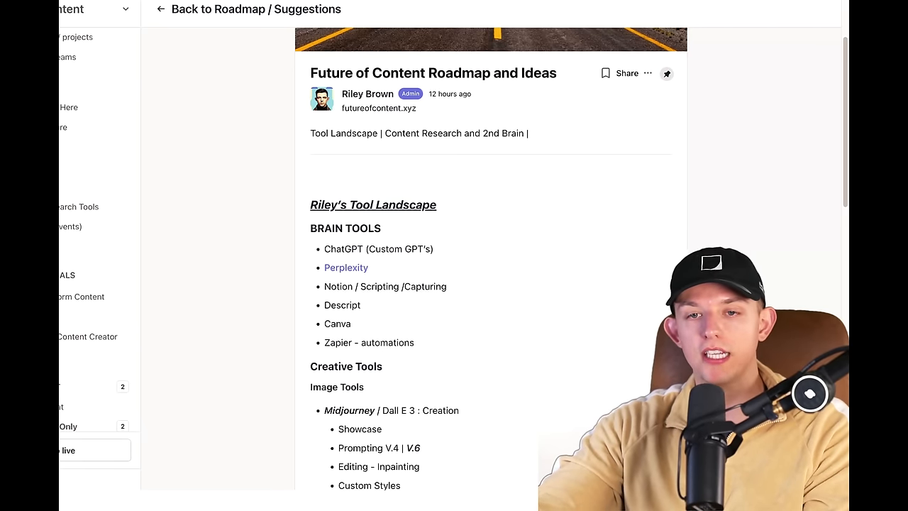
pyautogui.moveTo(177, 196)
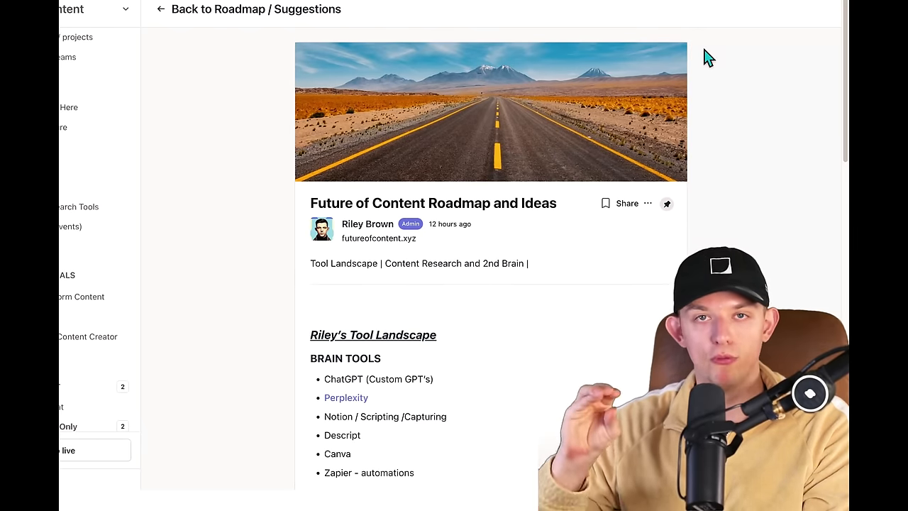
pyautogui.scroll(-3)
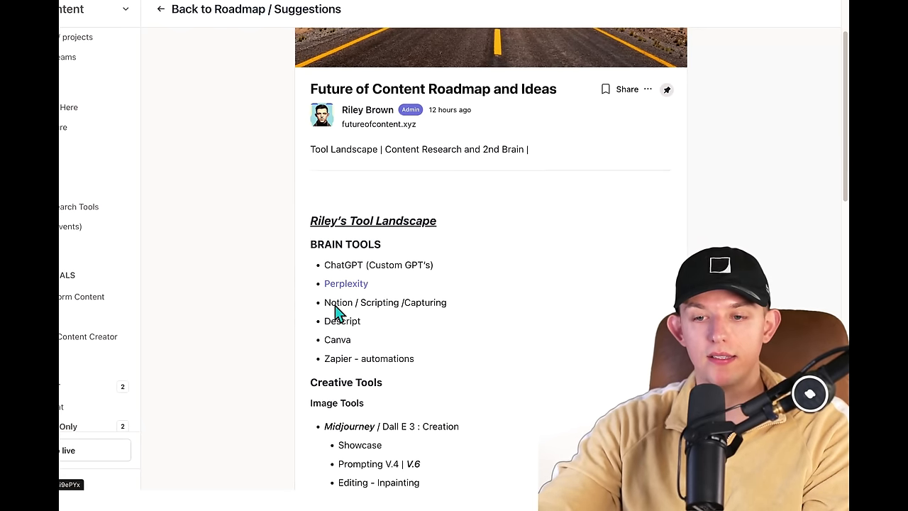
pyautogui.scroll(-3)
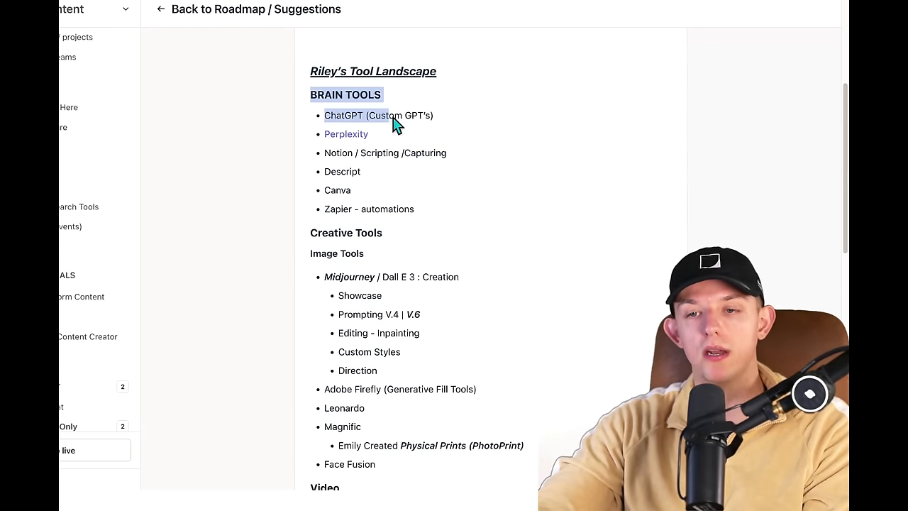
pyautogui.scroll(-3)
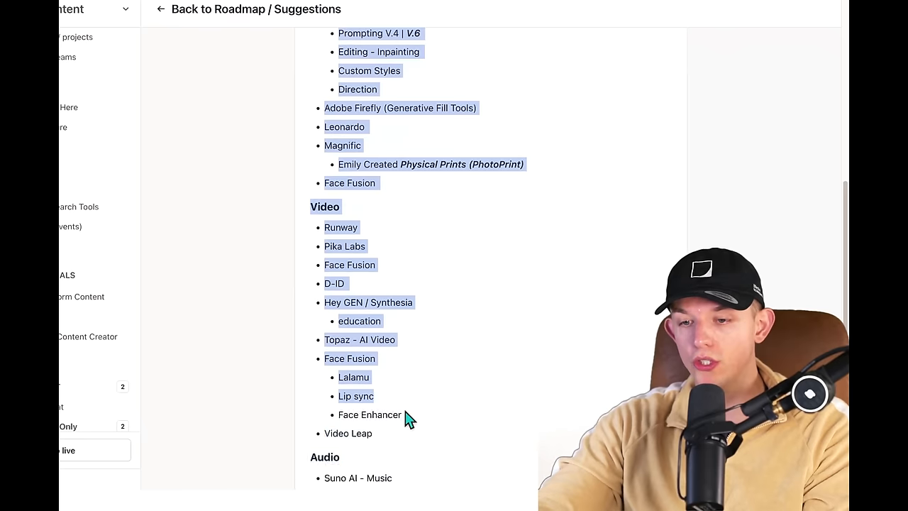
pyautogui.scroll(-3)
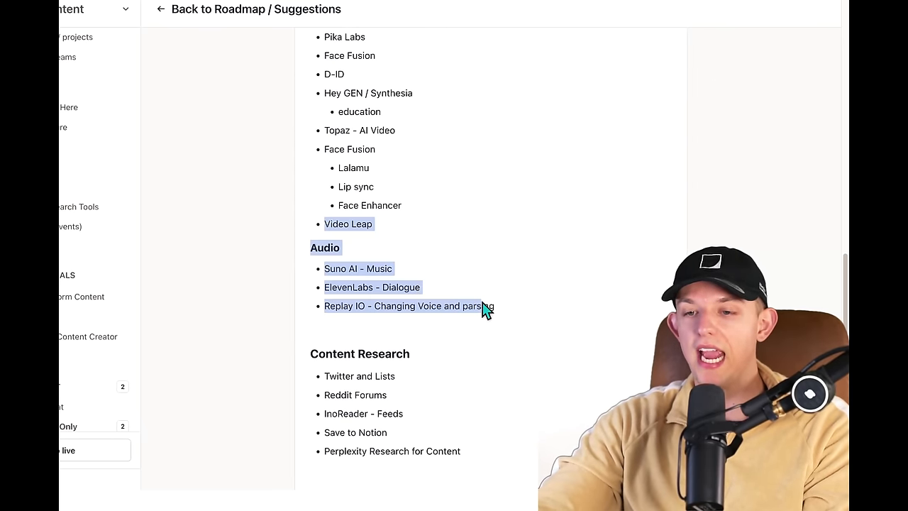
pyautogui.scroll(-3)
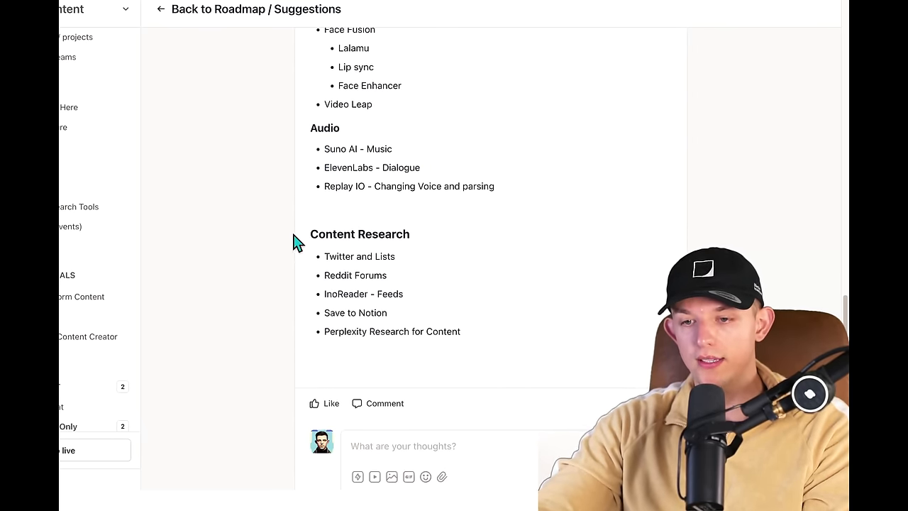
pyautogui.scroll(3)
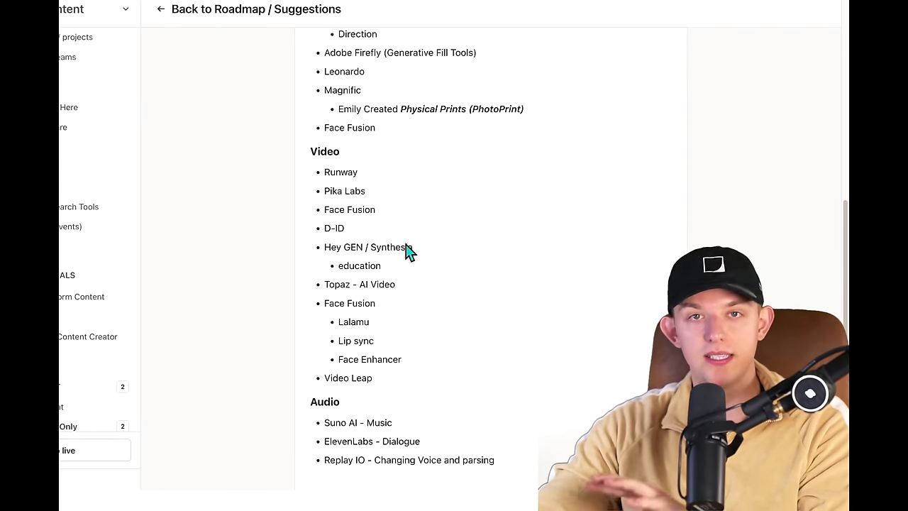
pyautogui.moveTo(383, 250)
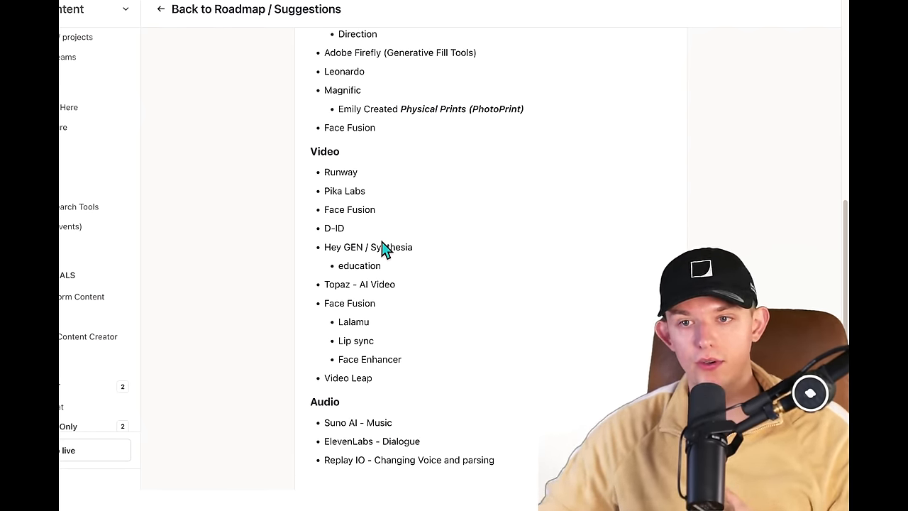